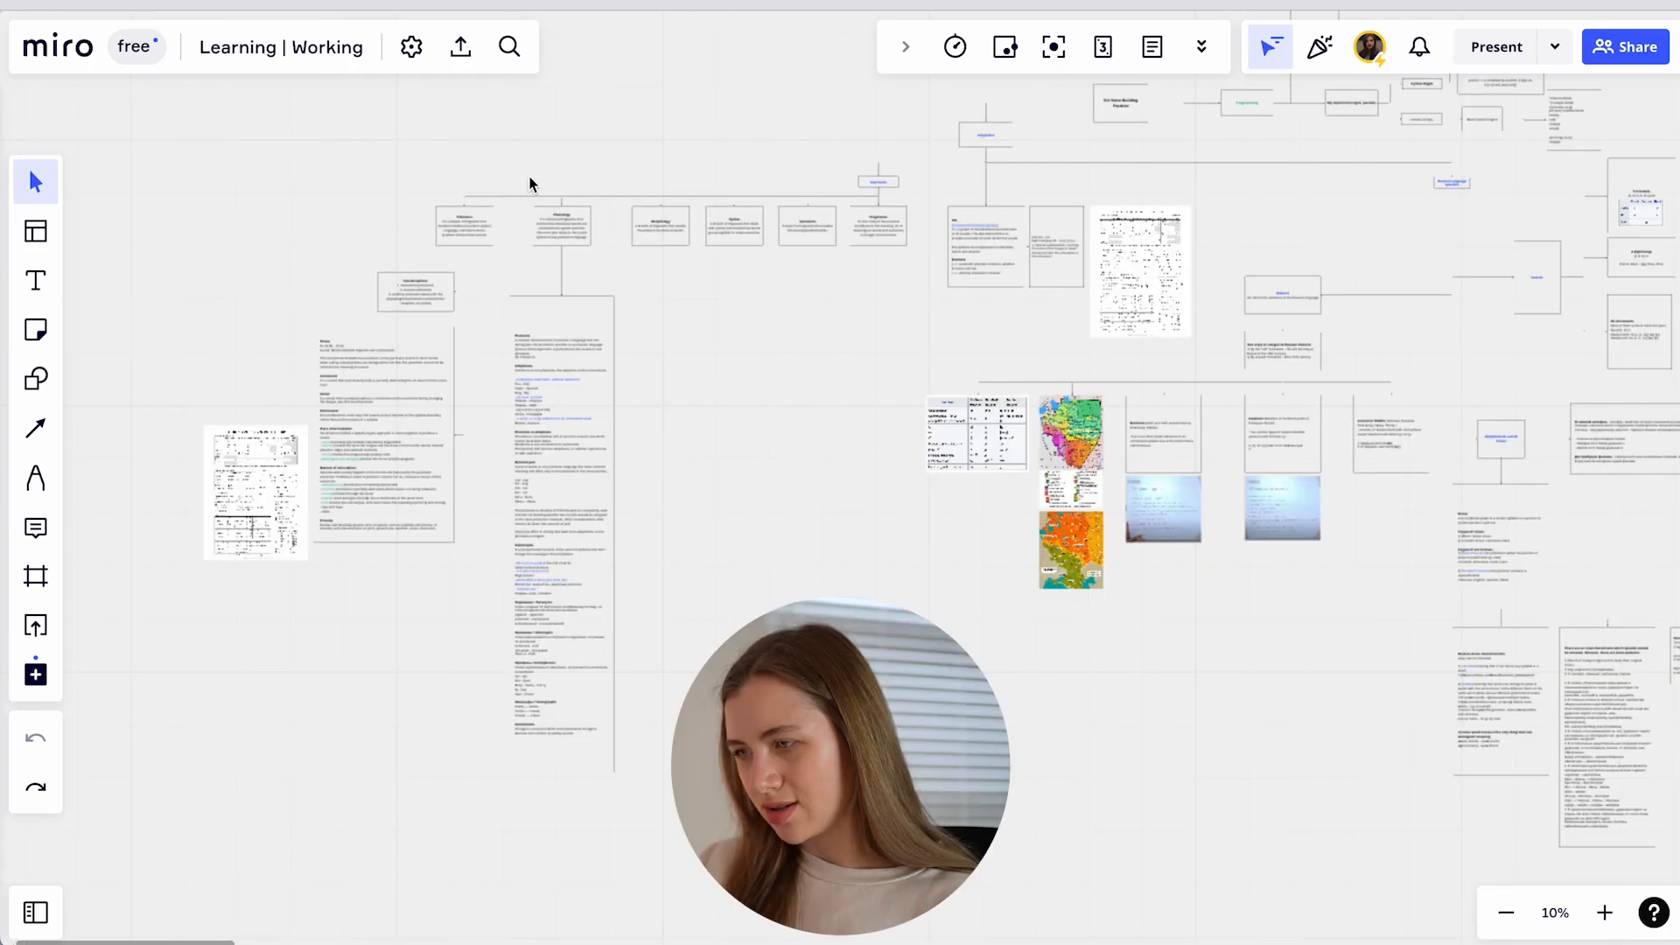
pyautogui.moveTo(896, 426)
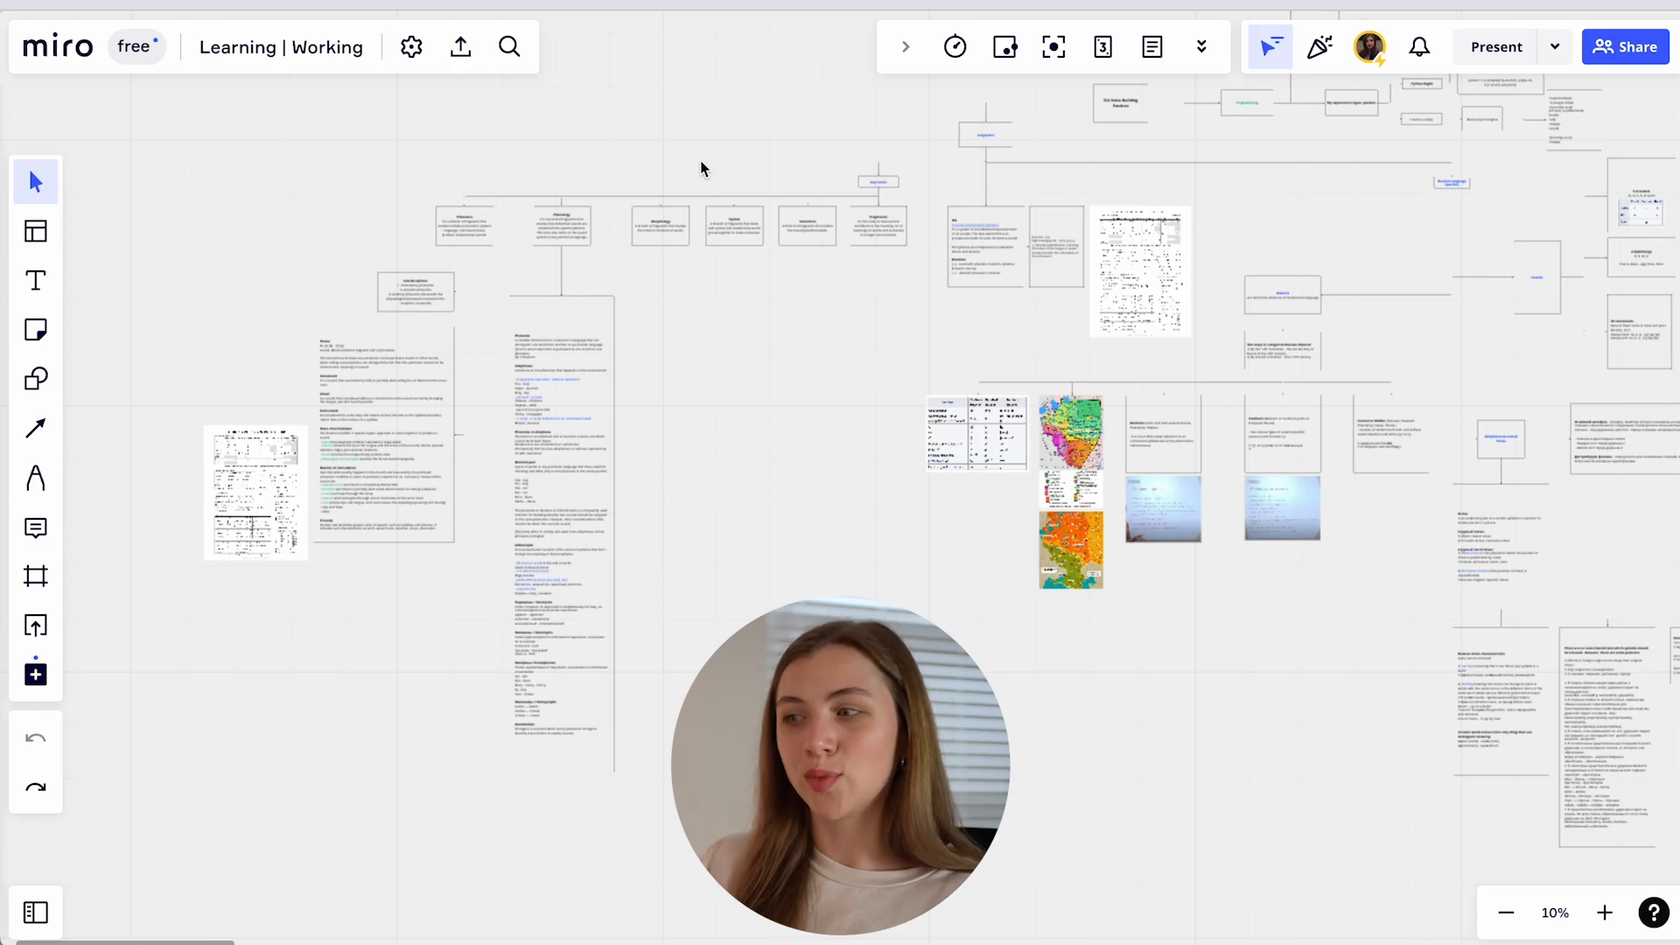
pyautogui.moveTo(448, 214)
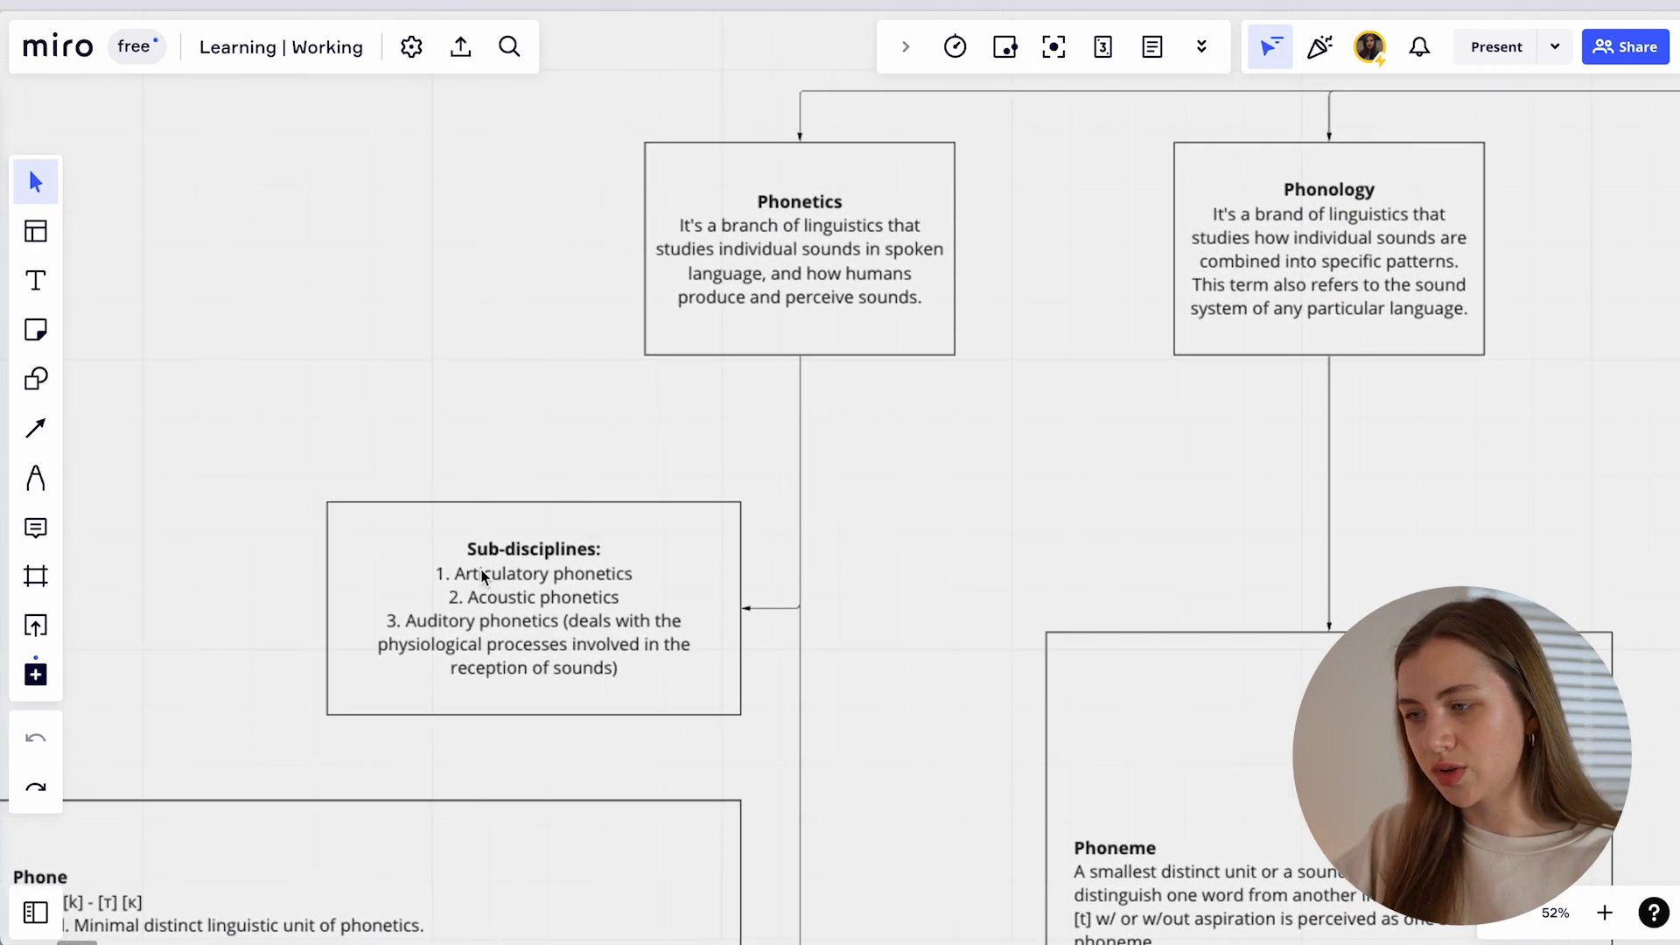
# Scroll past the Sub-disciplines box to the Phone card's place and manner of articulation sections.
pyautogui.scroll(-3)
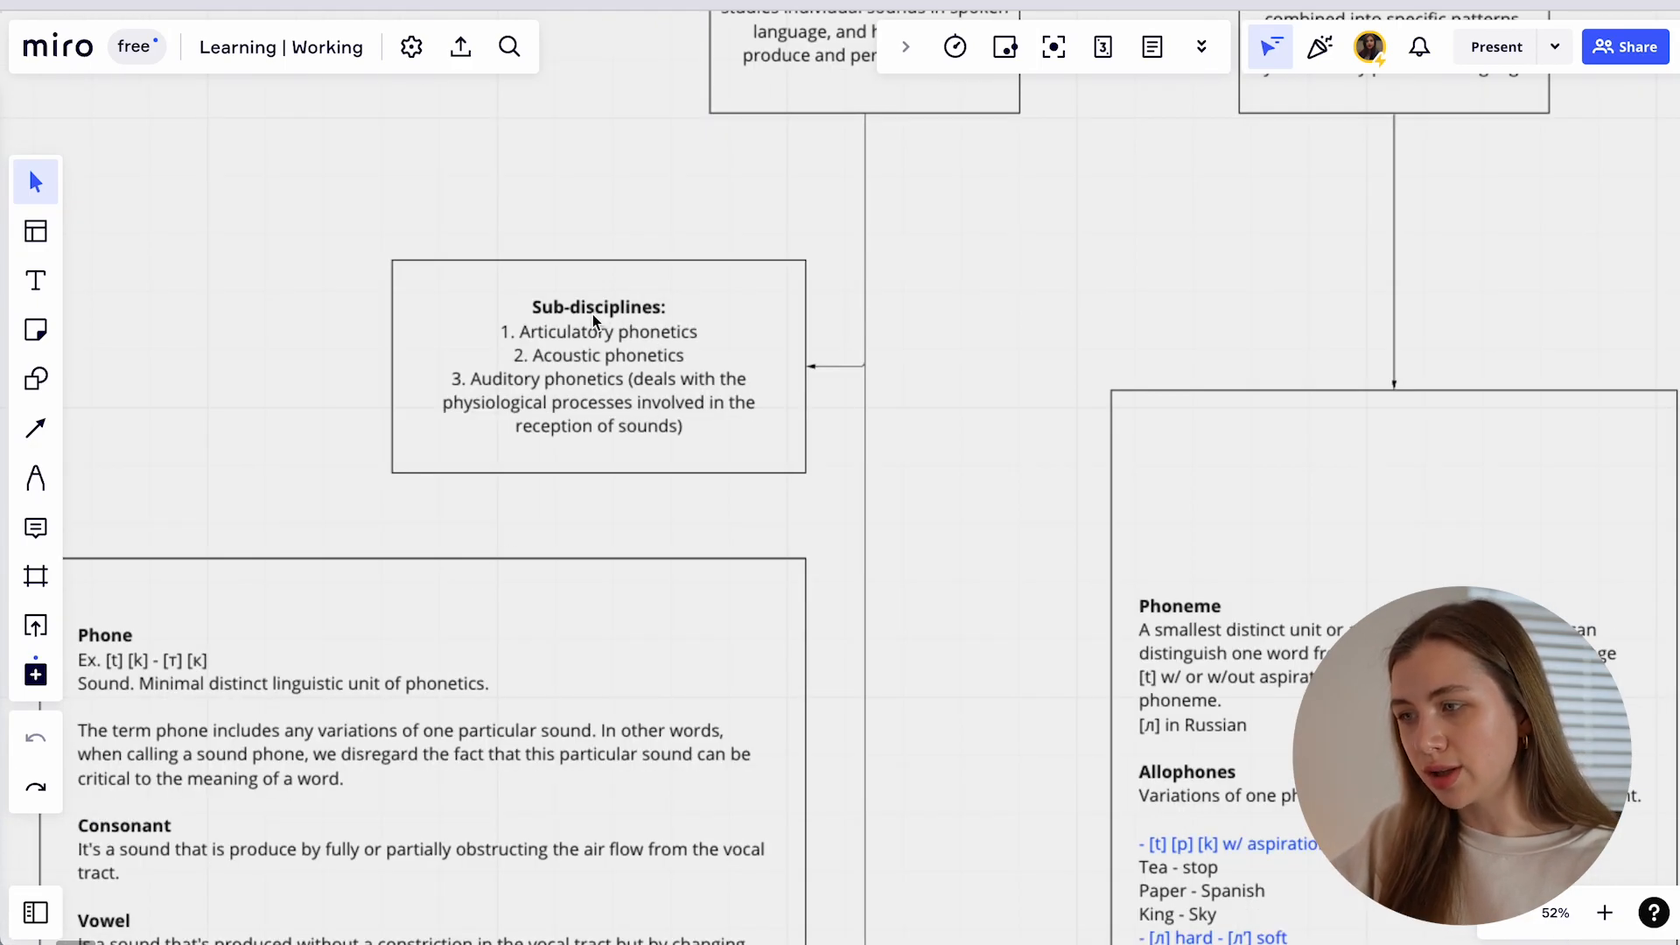
pyautogui.moveTo(638, 310)
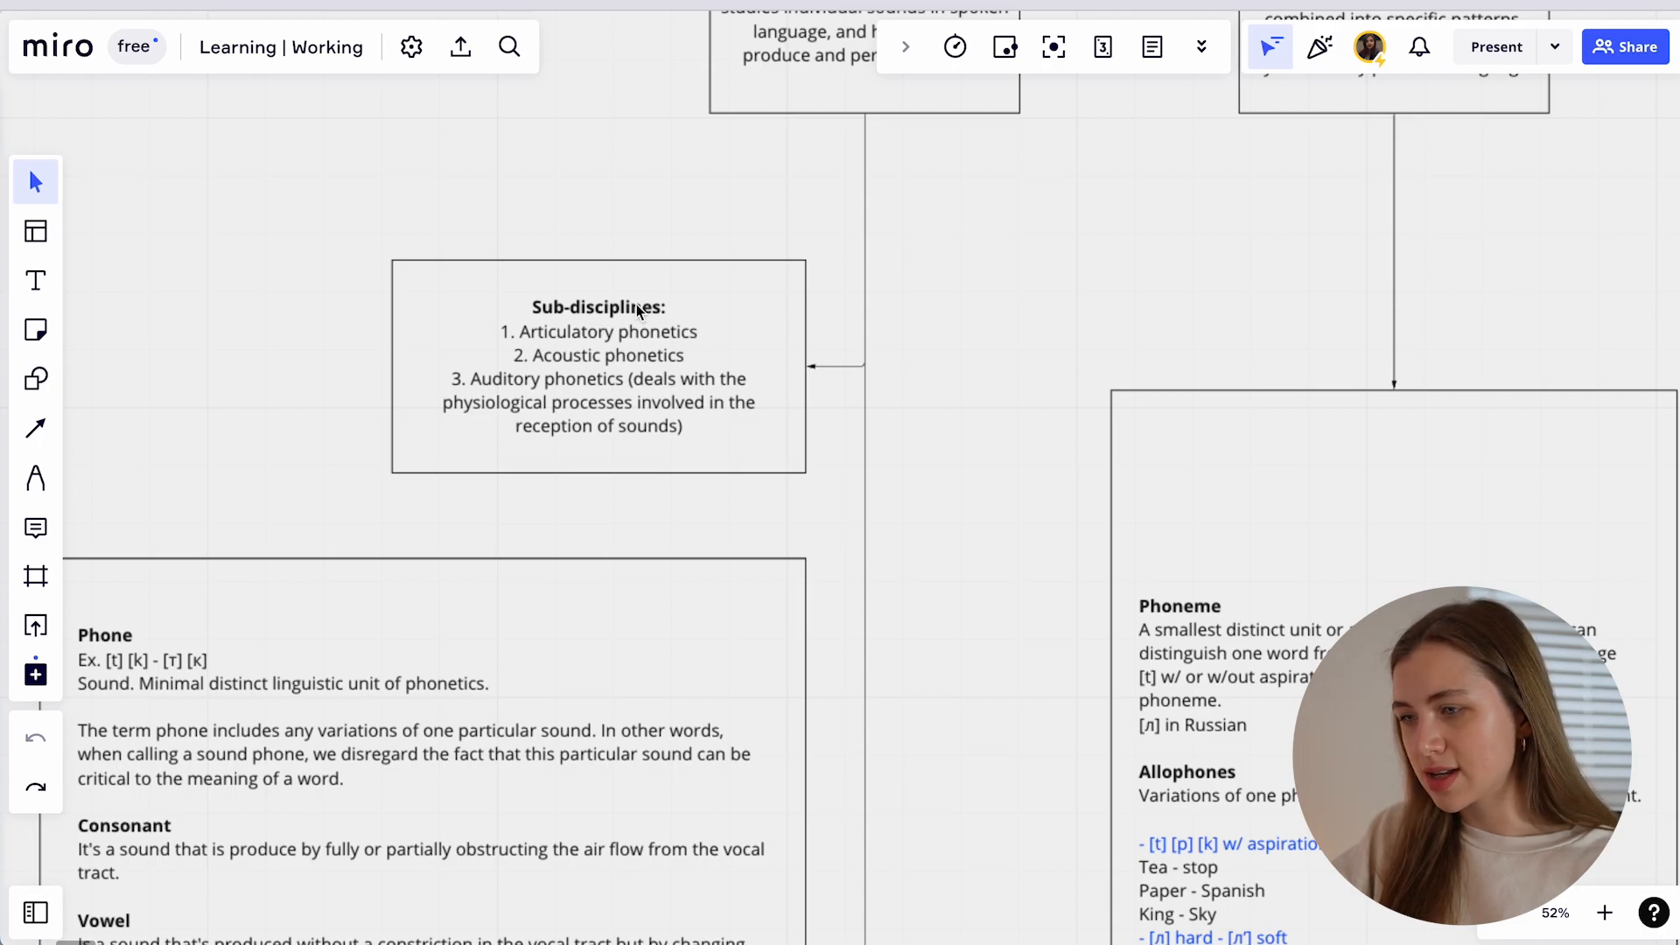
pyautogui.scroll(-3)
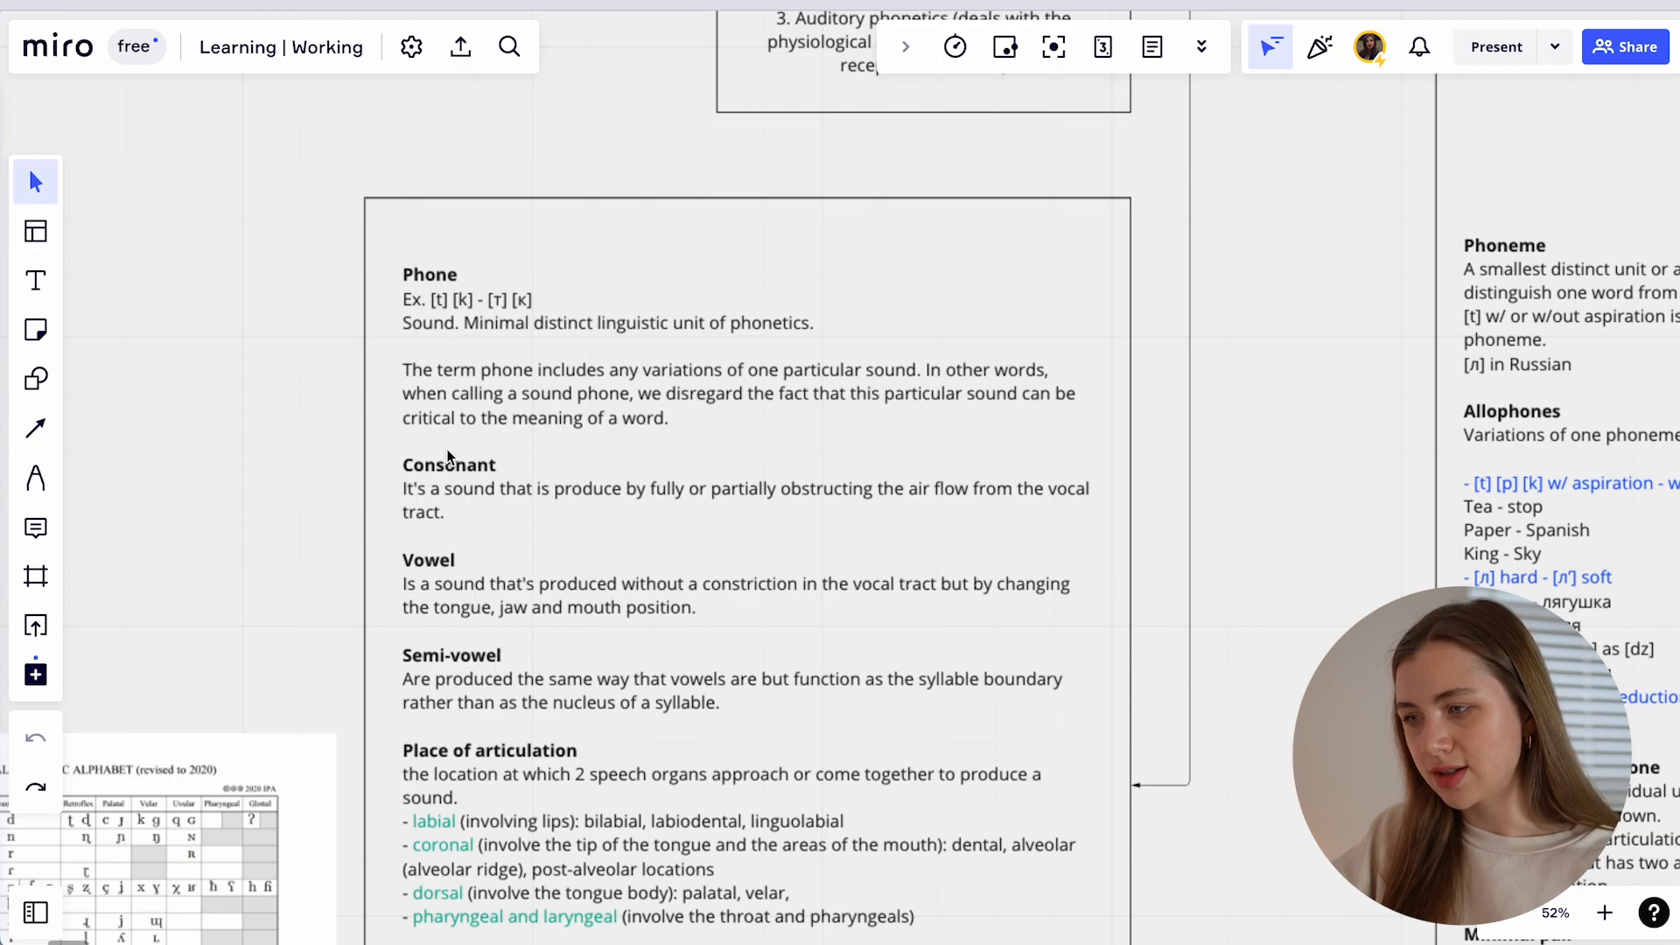
pyautogui.scroll(-3)
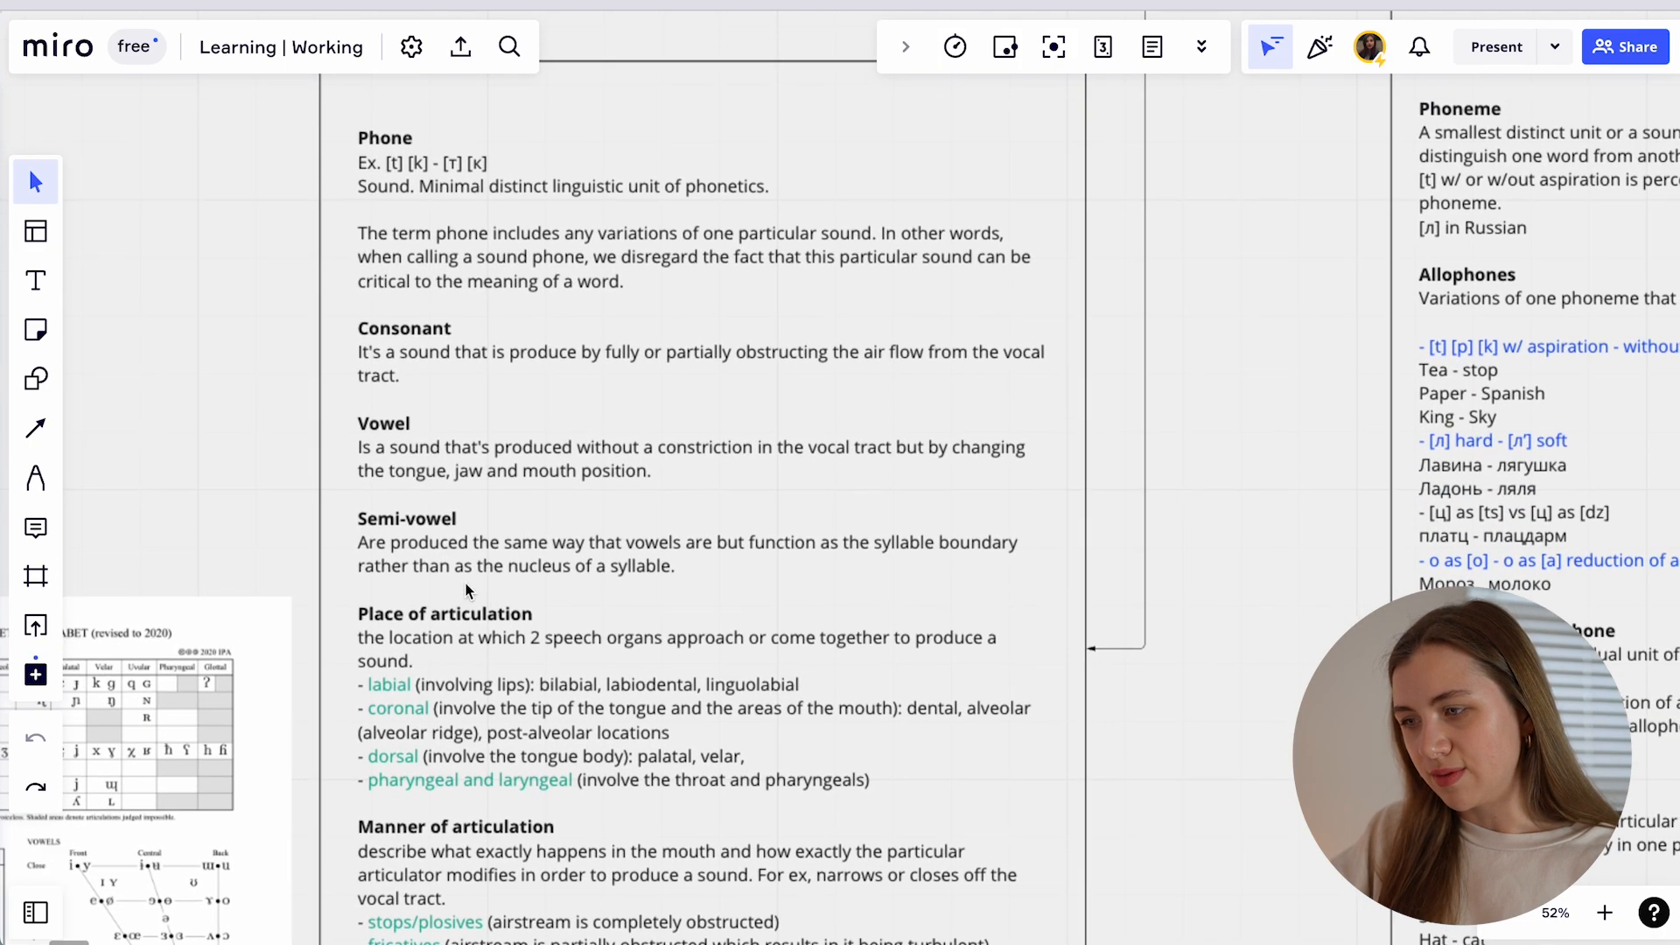
pyautogui.scroll(-3)
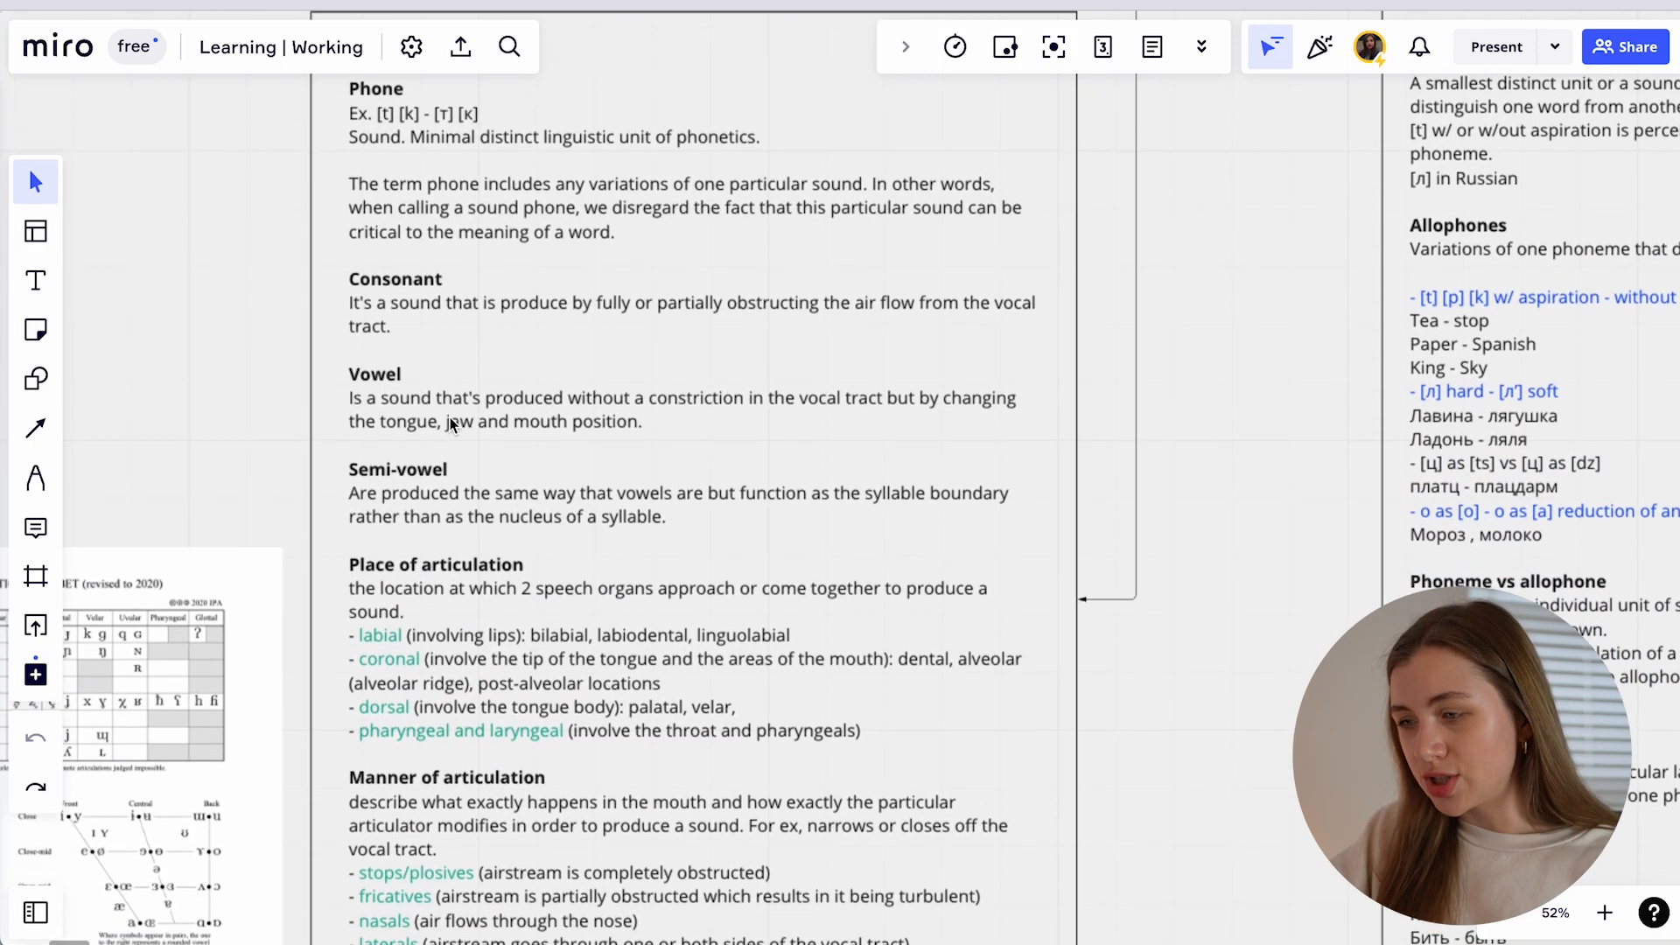
pyautogui.scroll(-3)
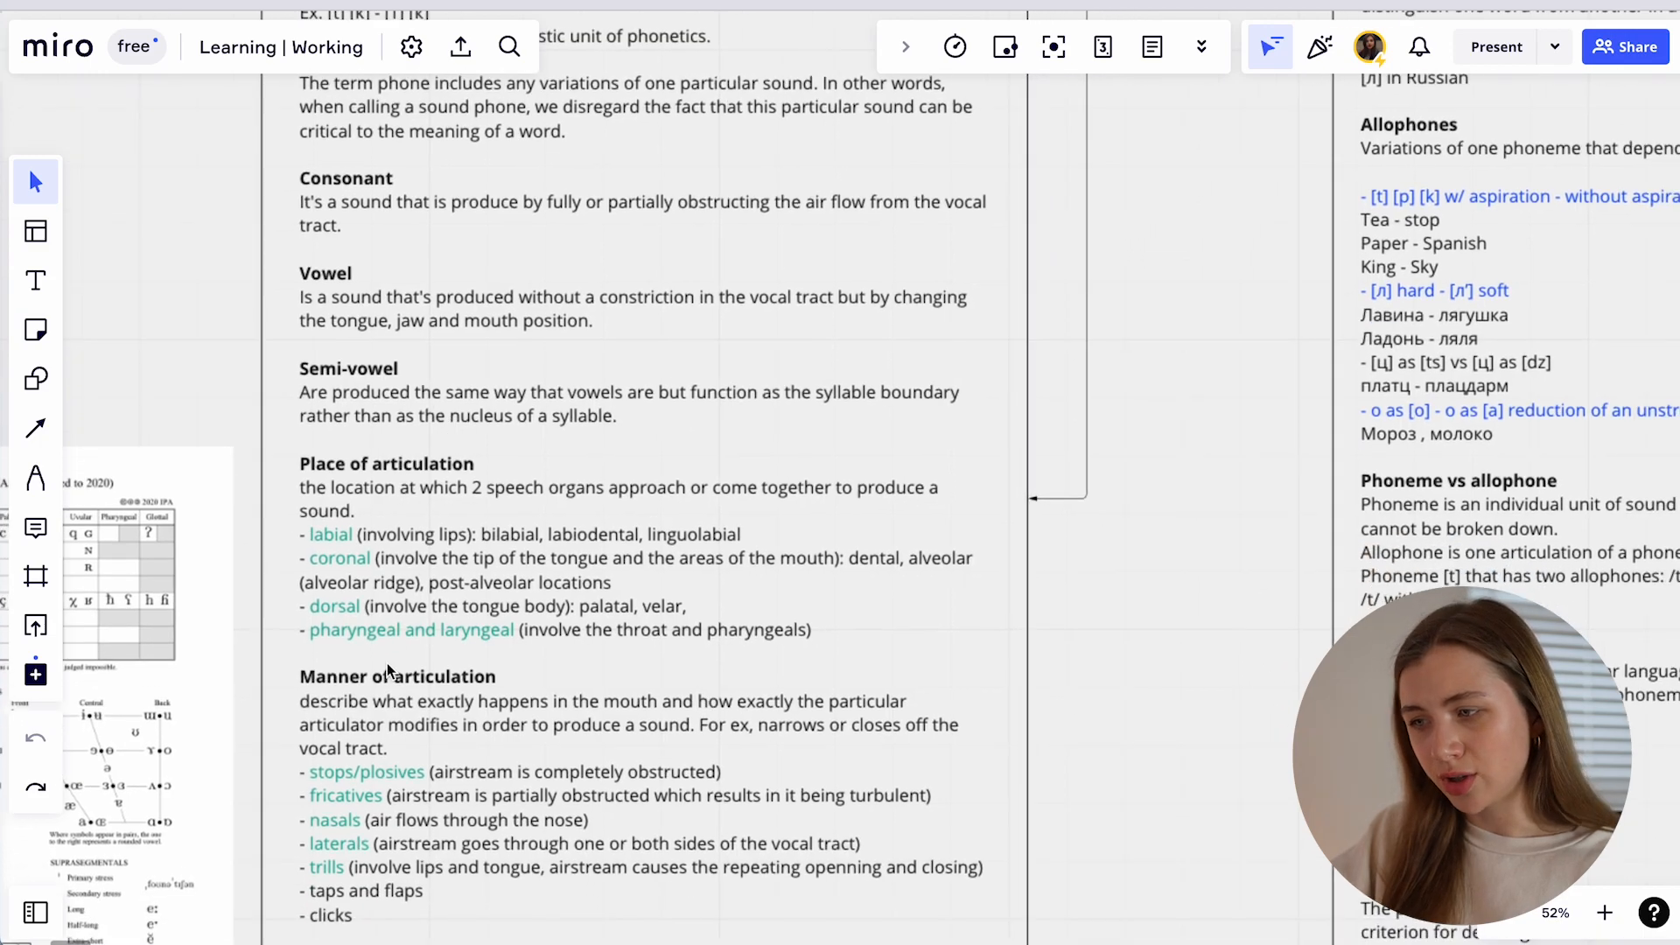
pyautogui.scroll(-3)
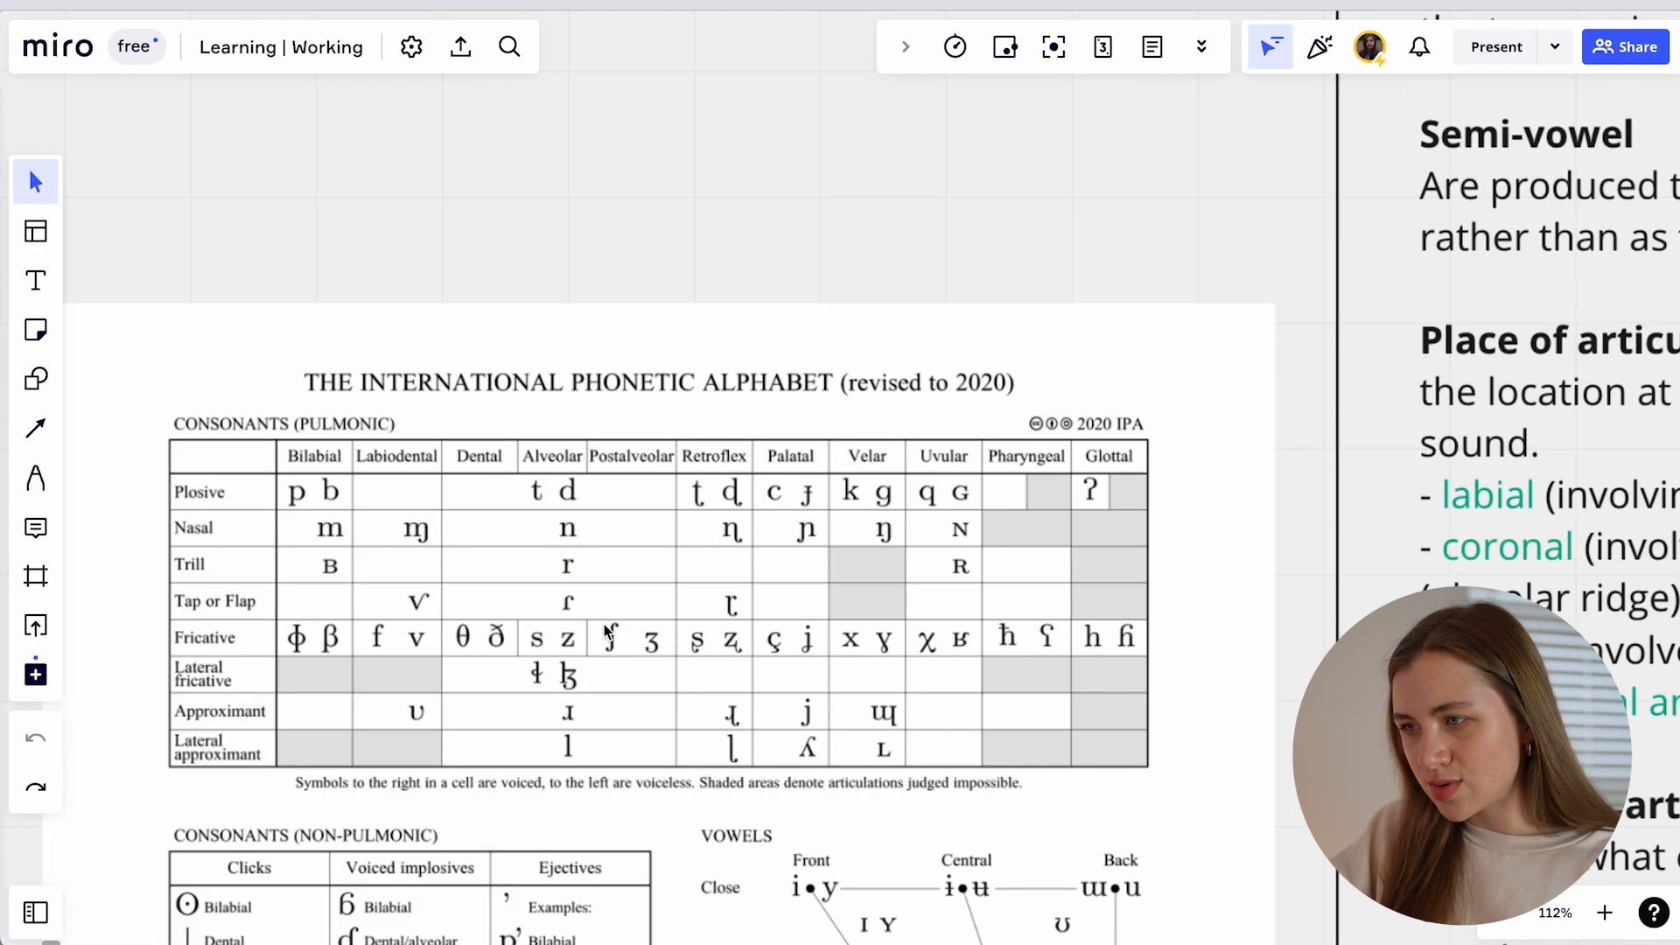
# Zoom to about 112% on the IPA chart beside the Phone card.
pyautogui.scroll(-3)
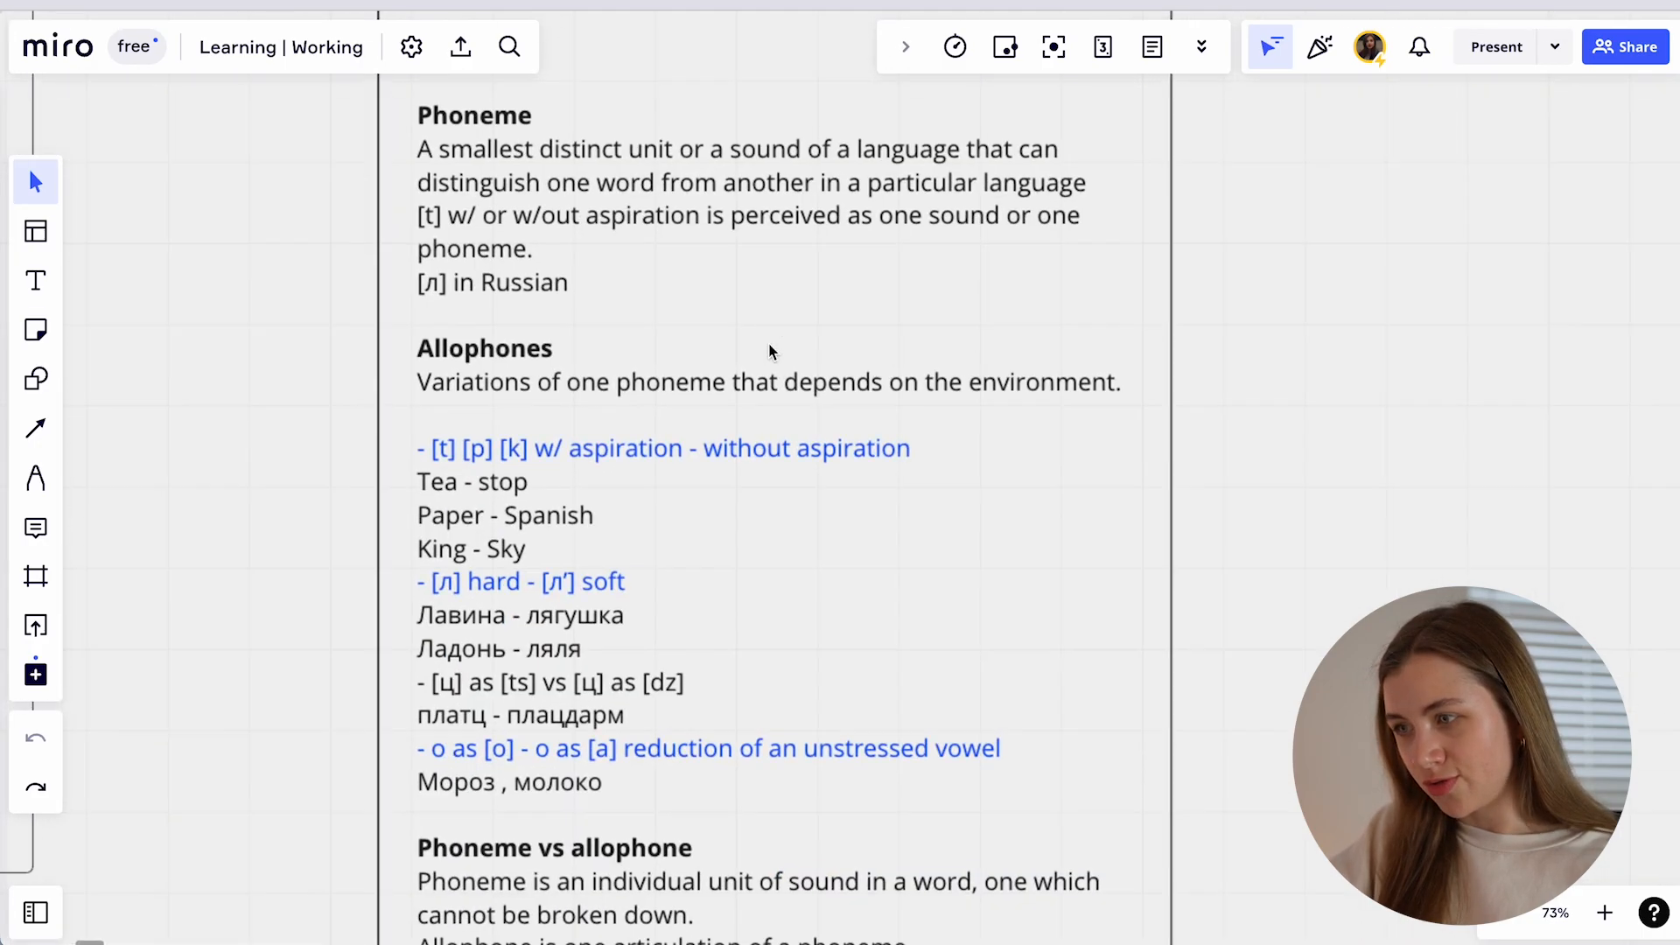
# Scroll down the Phoneme card at 49% zoom to the Homographs and Assimilation sections.
pyautogui.scroll(-3)
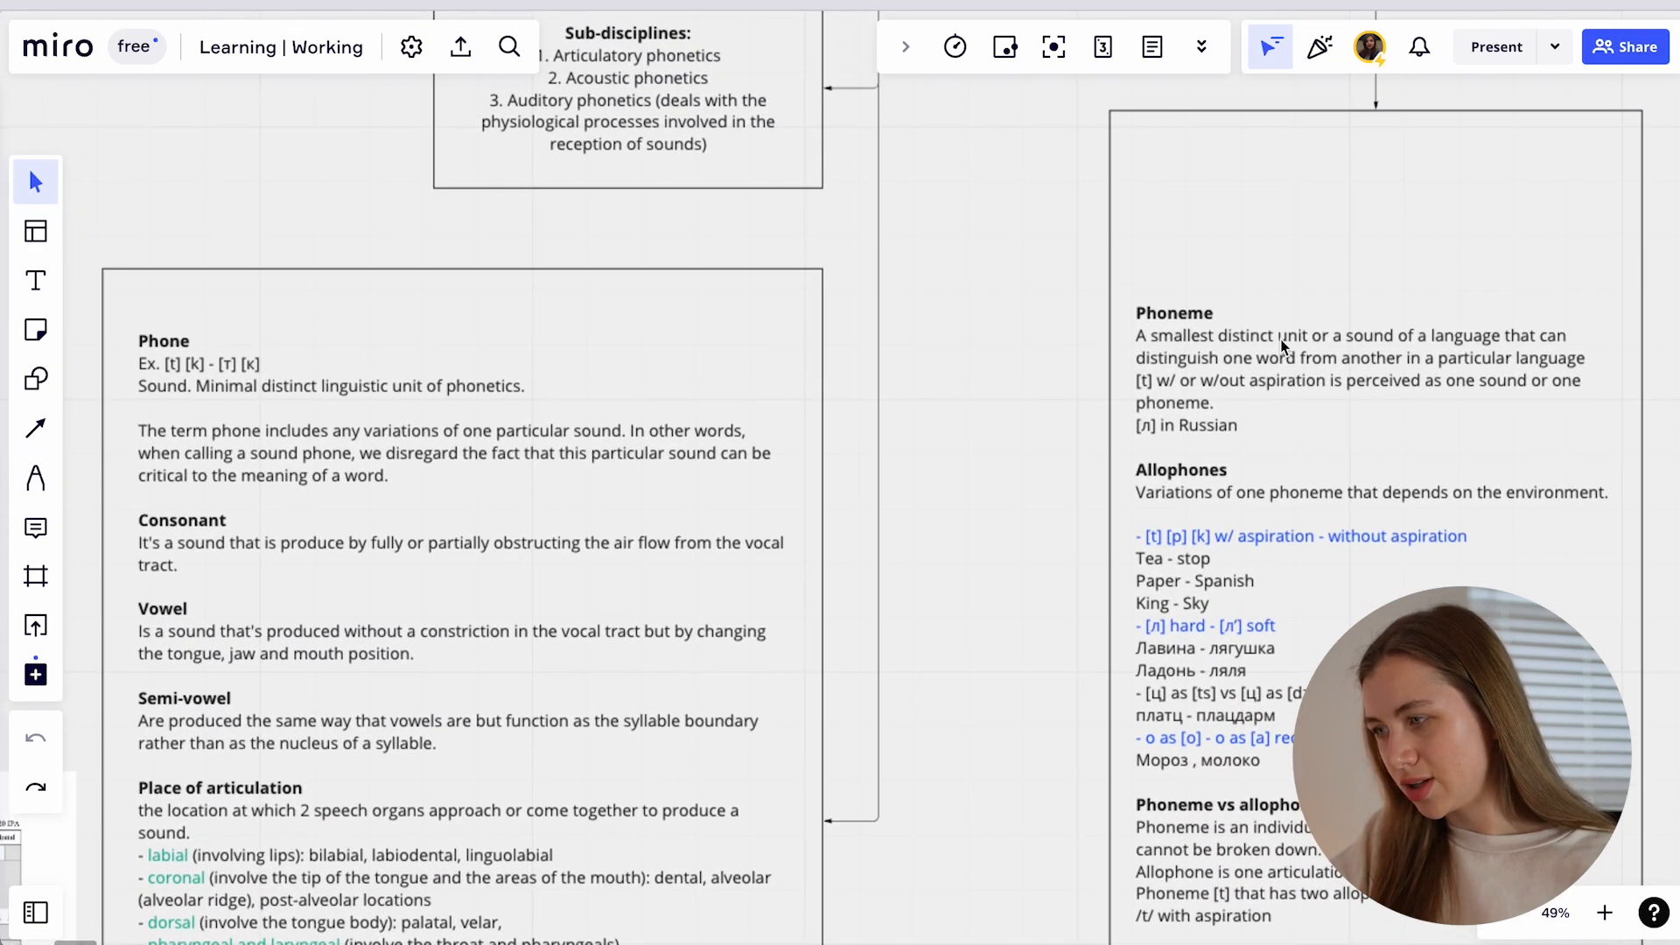
pyautogui.moveTo(1168, 518)
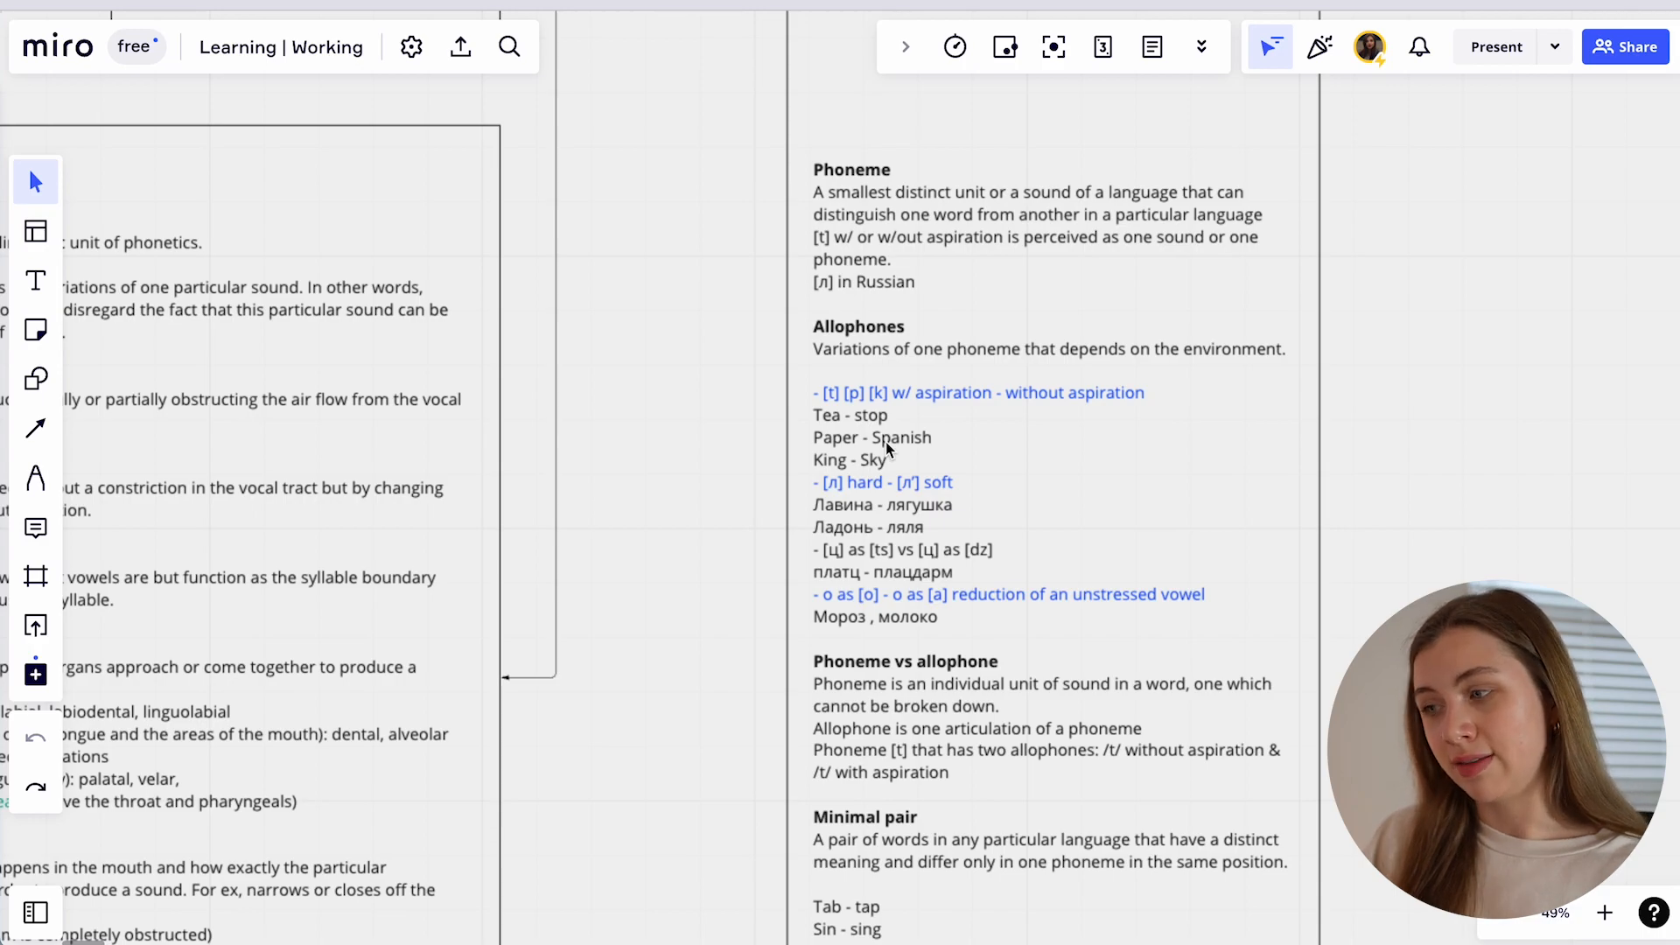
pyautogui.scroll(-3)
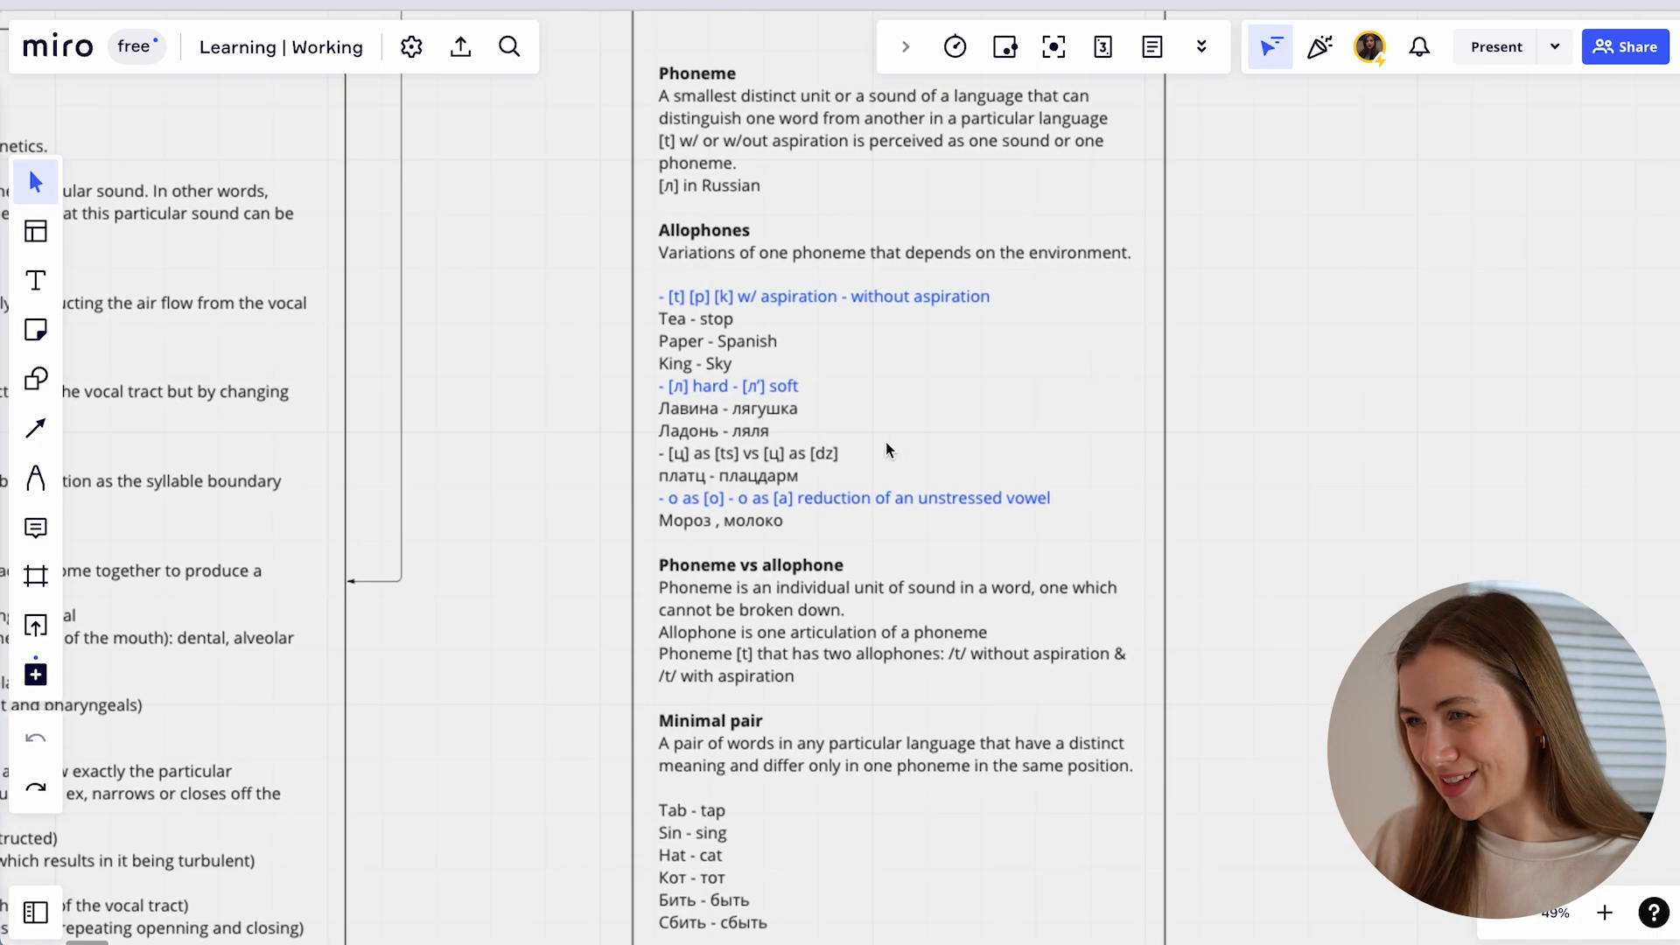
pyautogui.moveTo(784, 400)
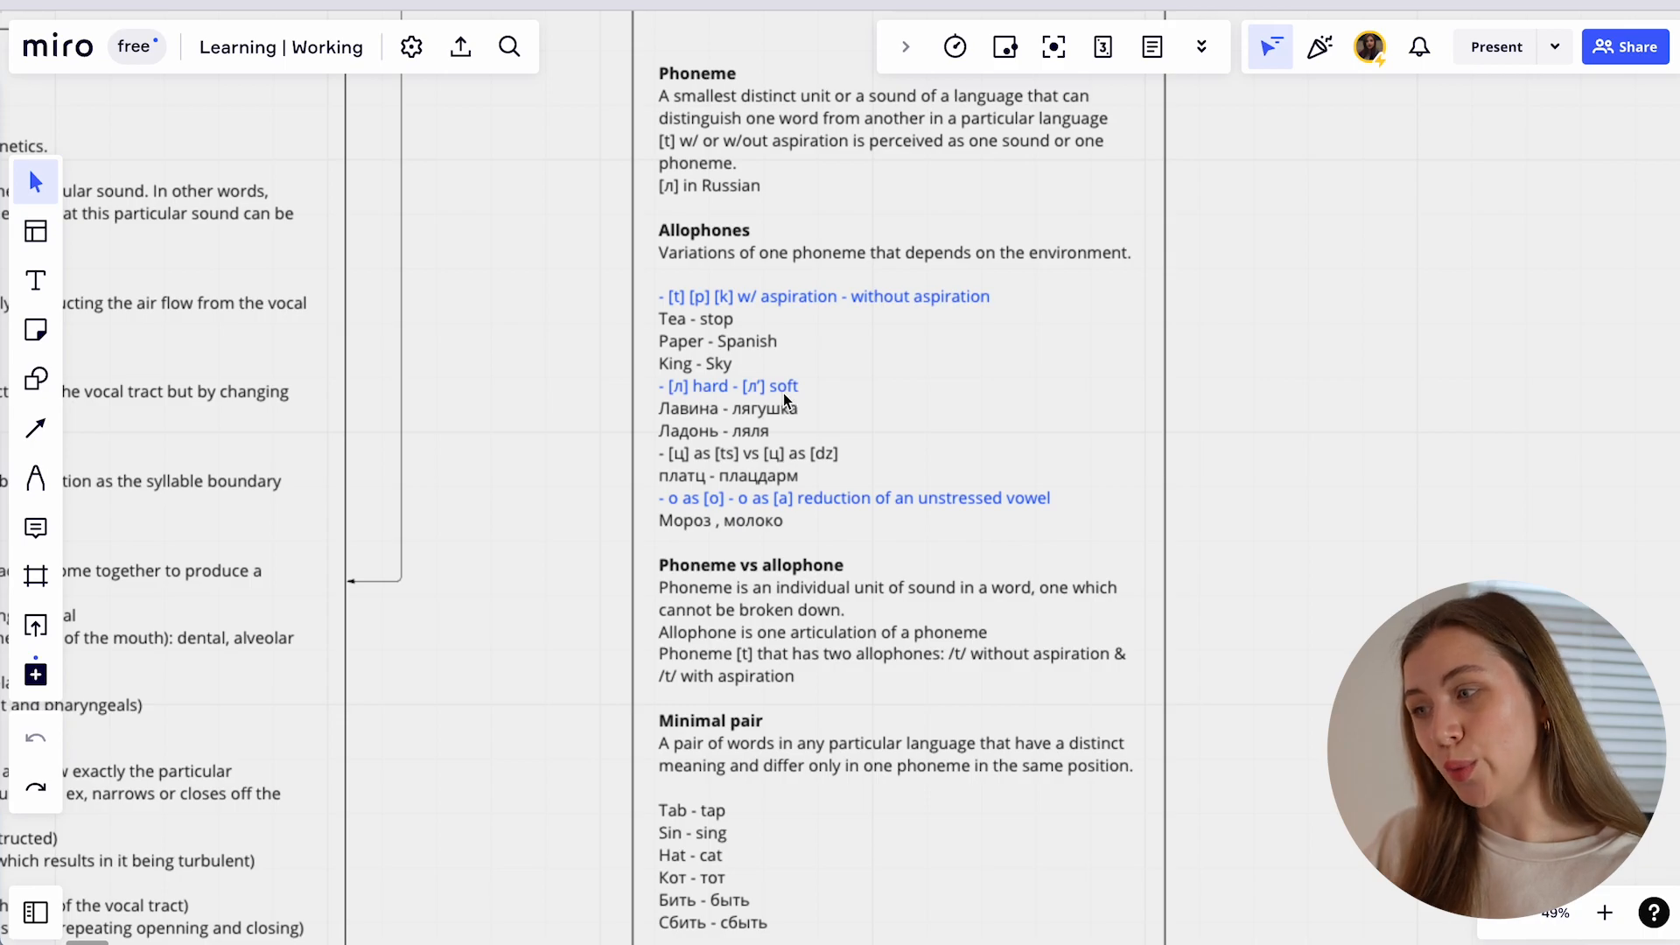
pyautogui.scroll(-3)
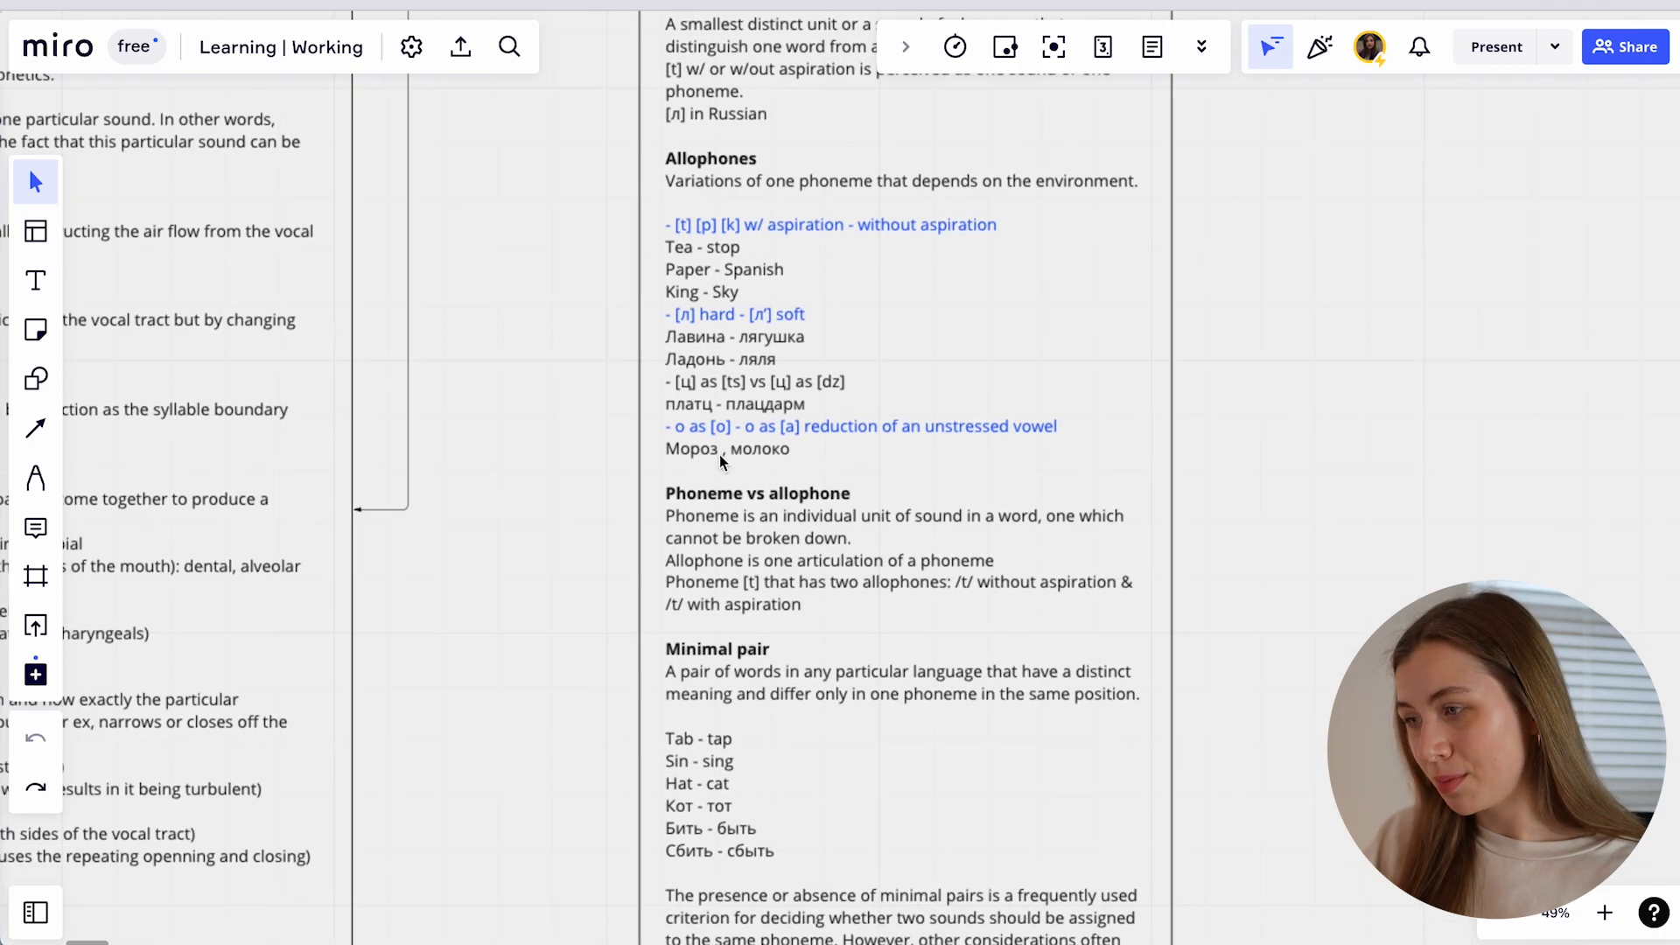
pyautogui.scroll(-3)
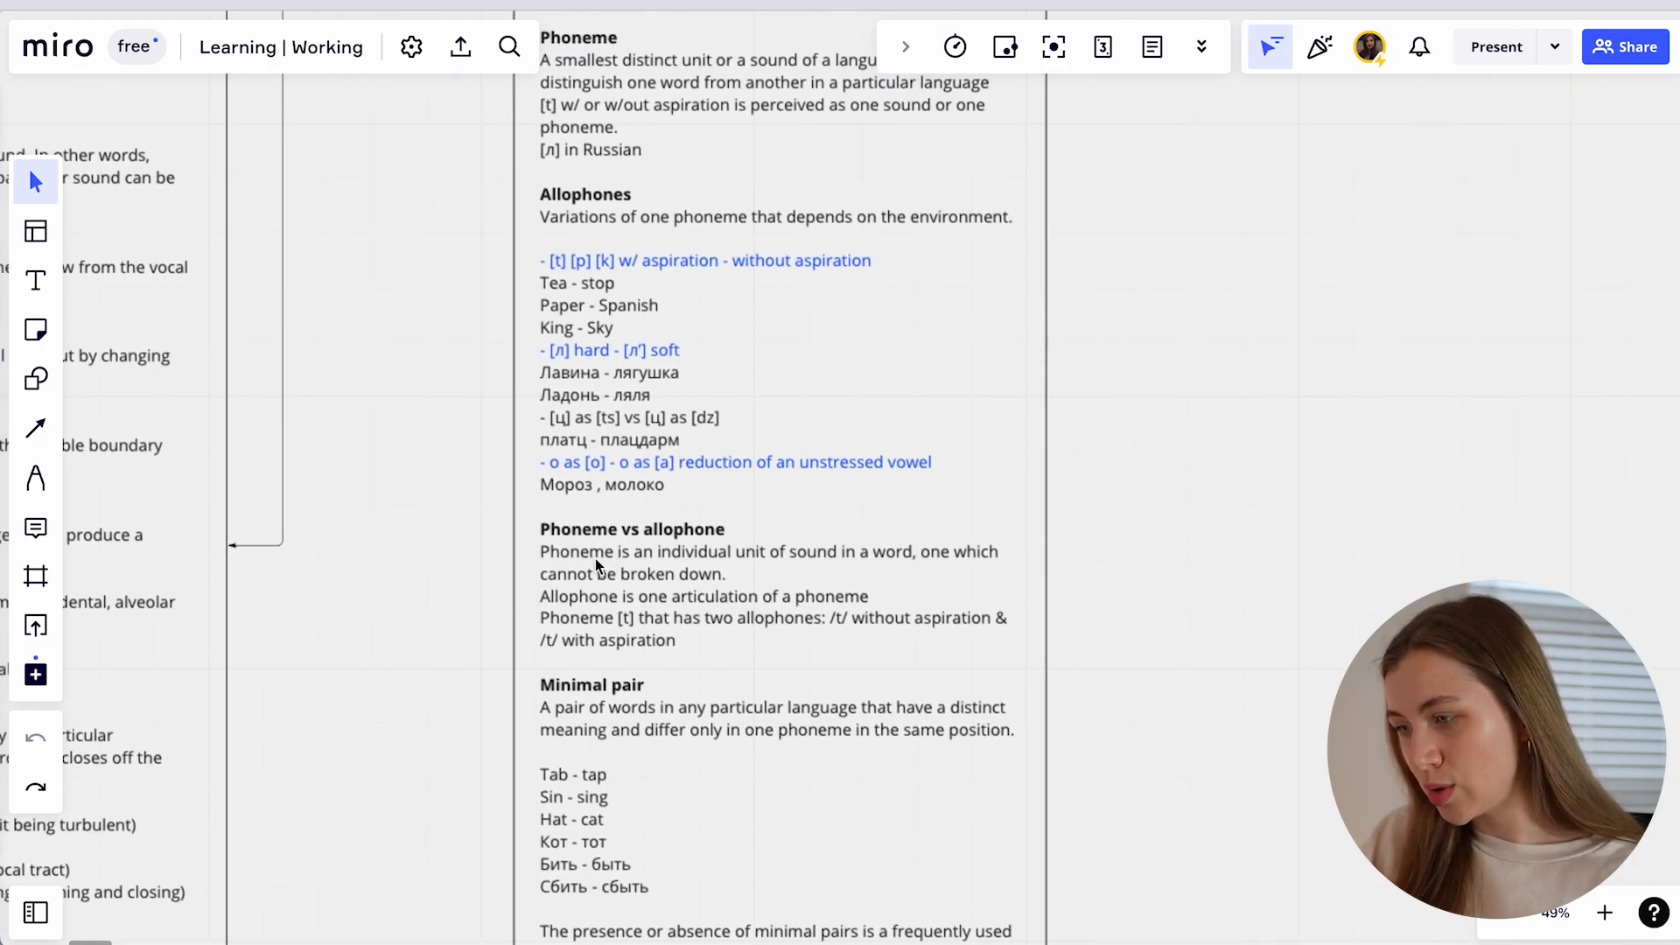
pyautogui.scroll(-3)
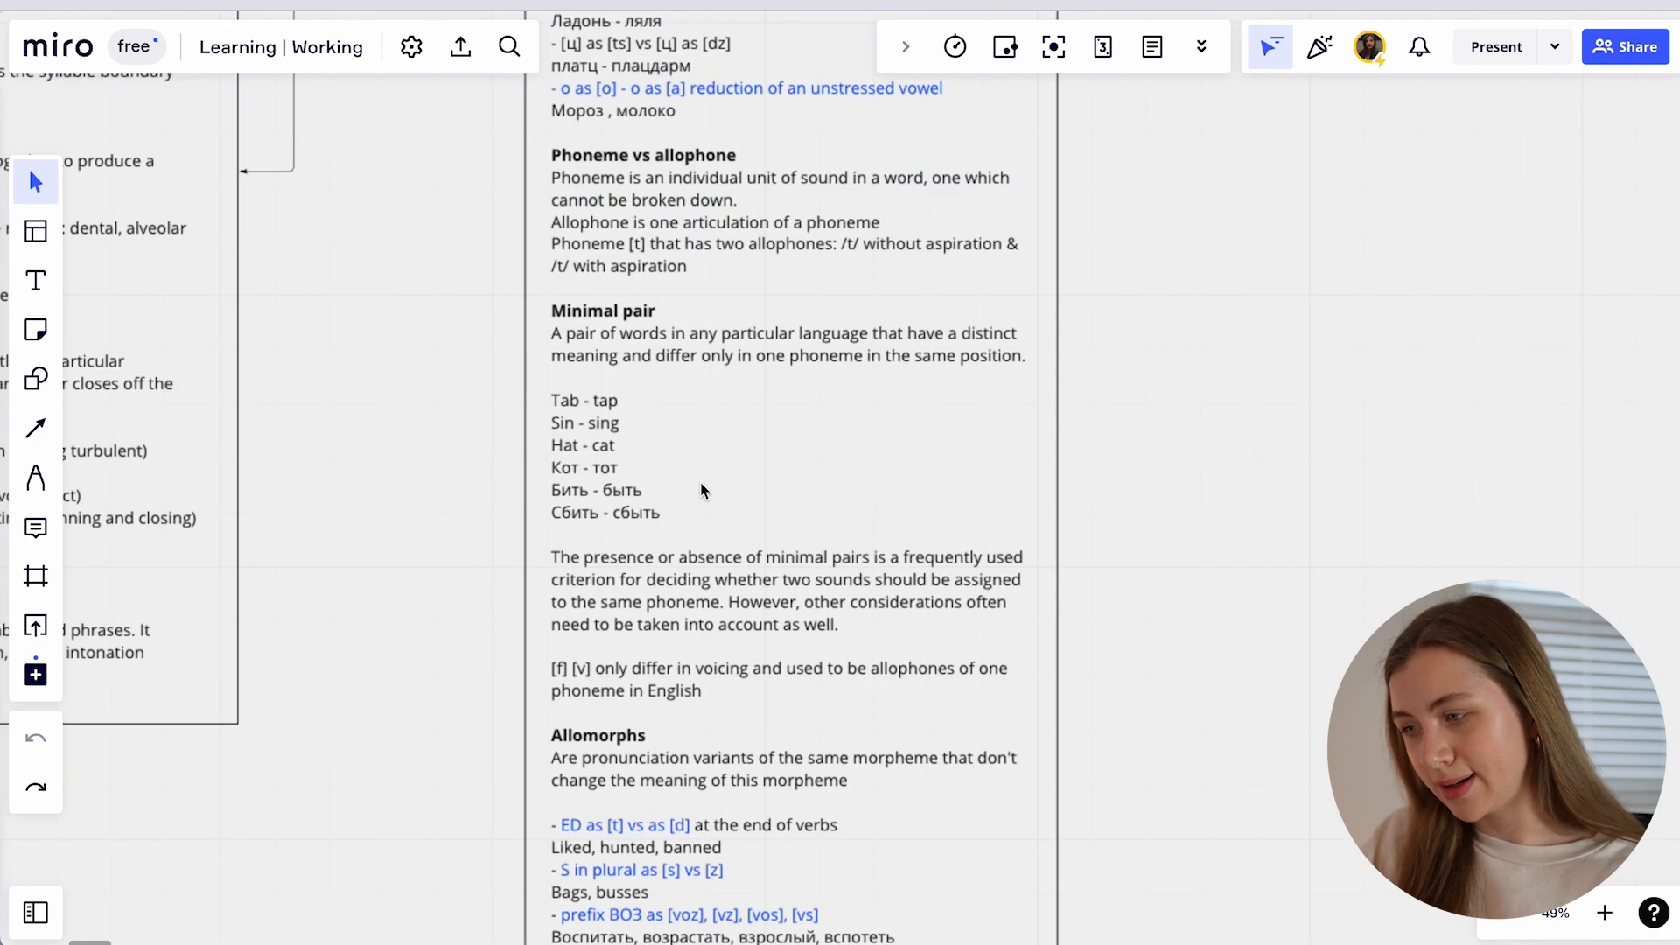
pyautogui.scroll(-3)
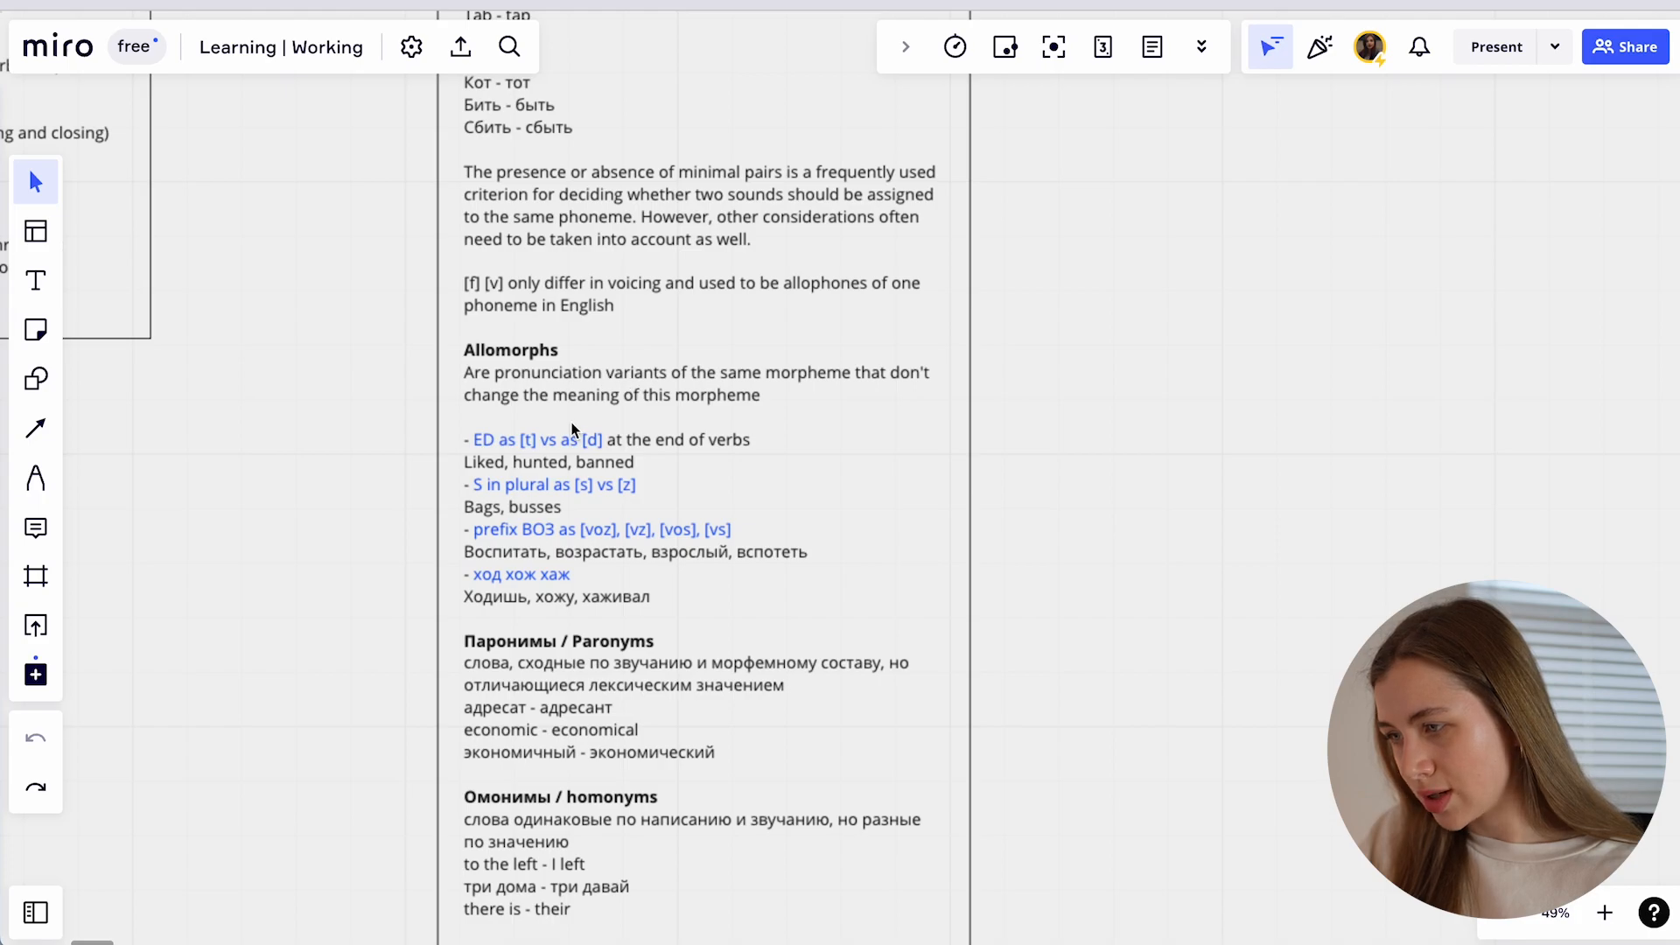
pyautogui.scroll(-3)
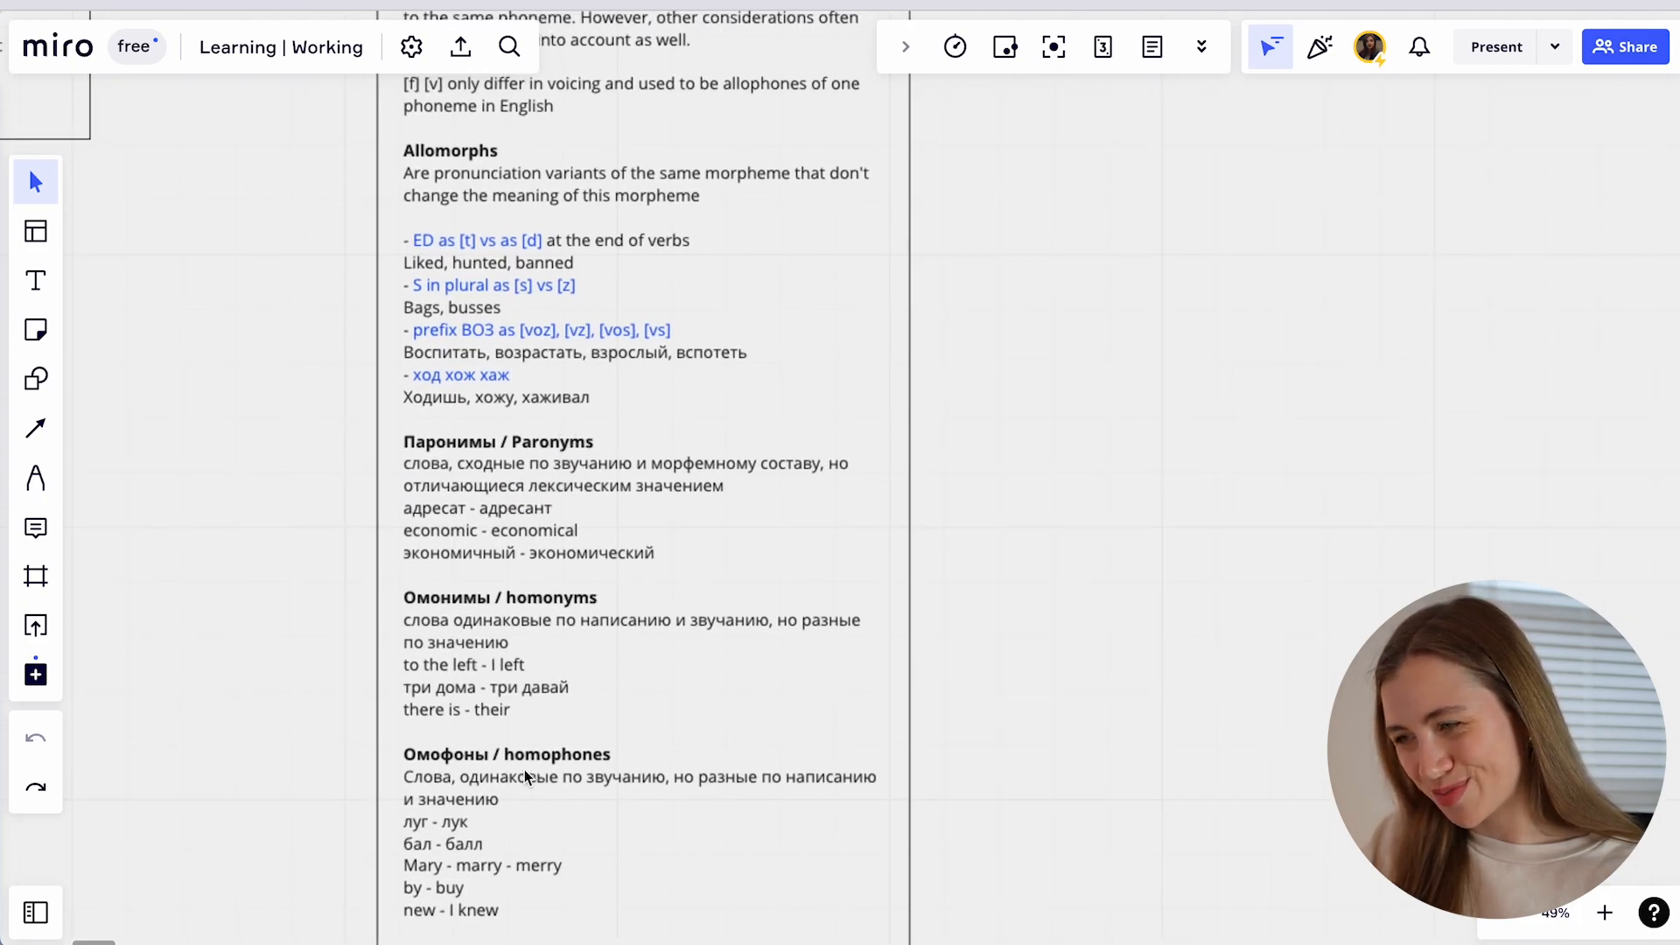
pyautogui.scroll(-3)
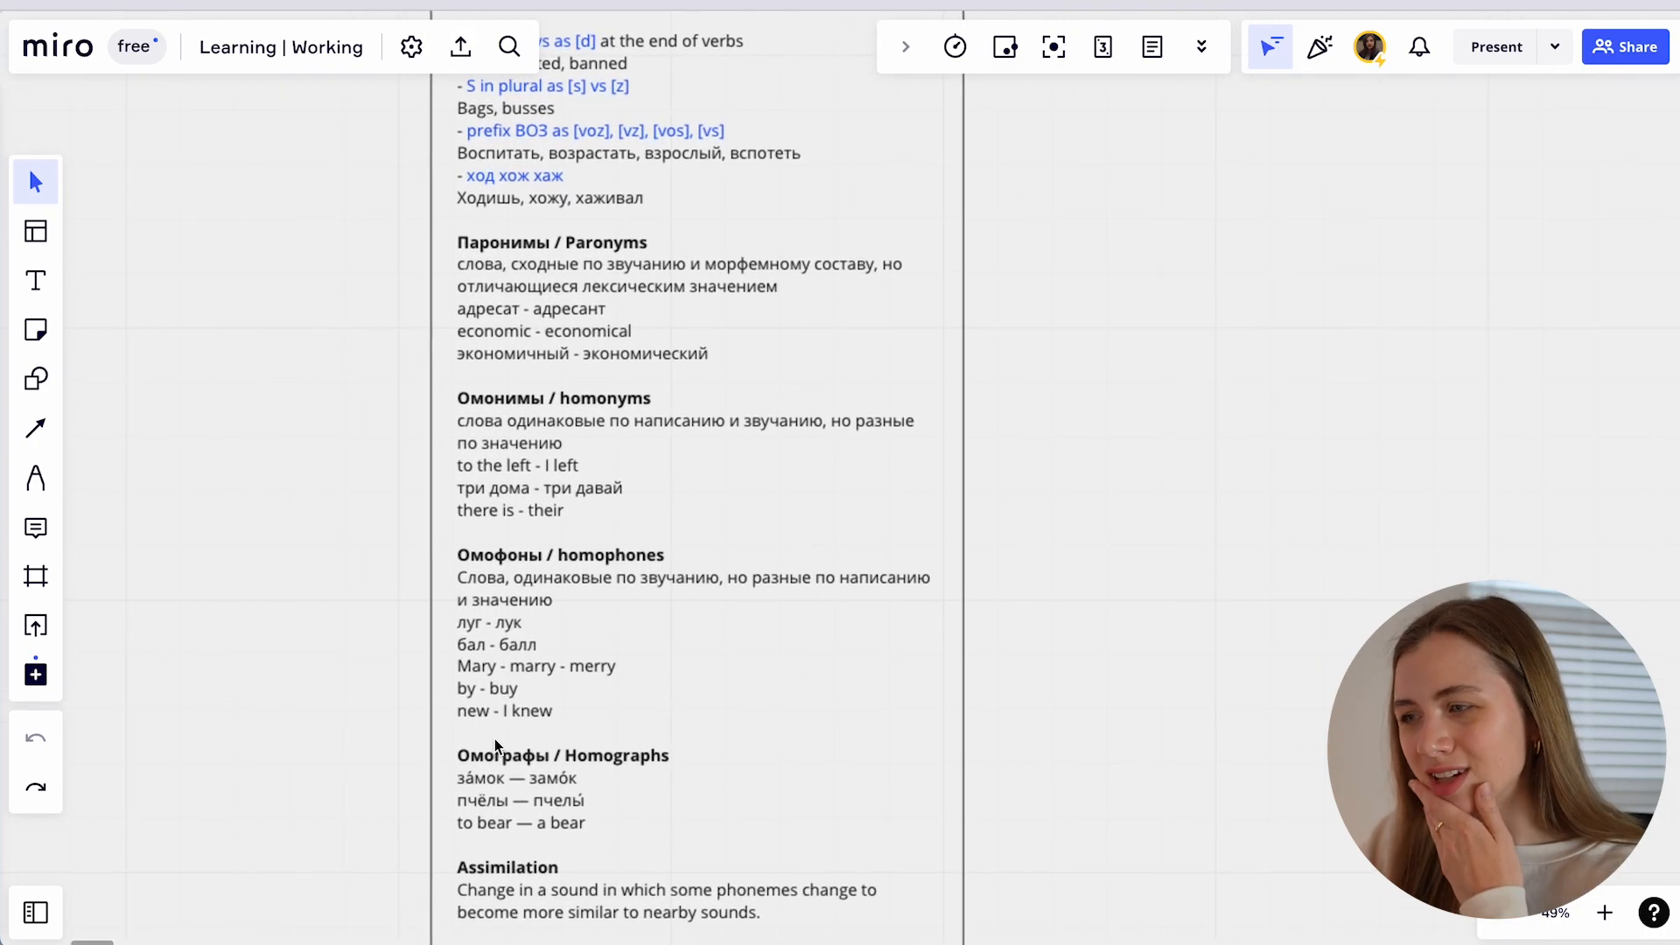
pyautogui.moveTo(638, 633)
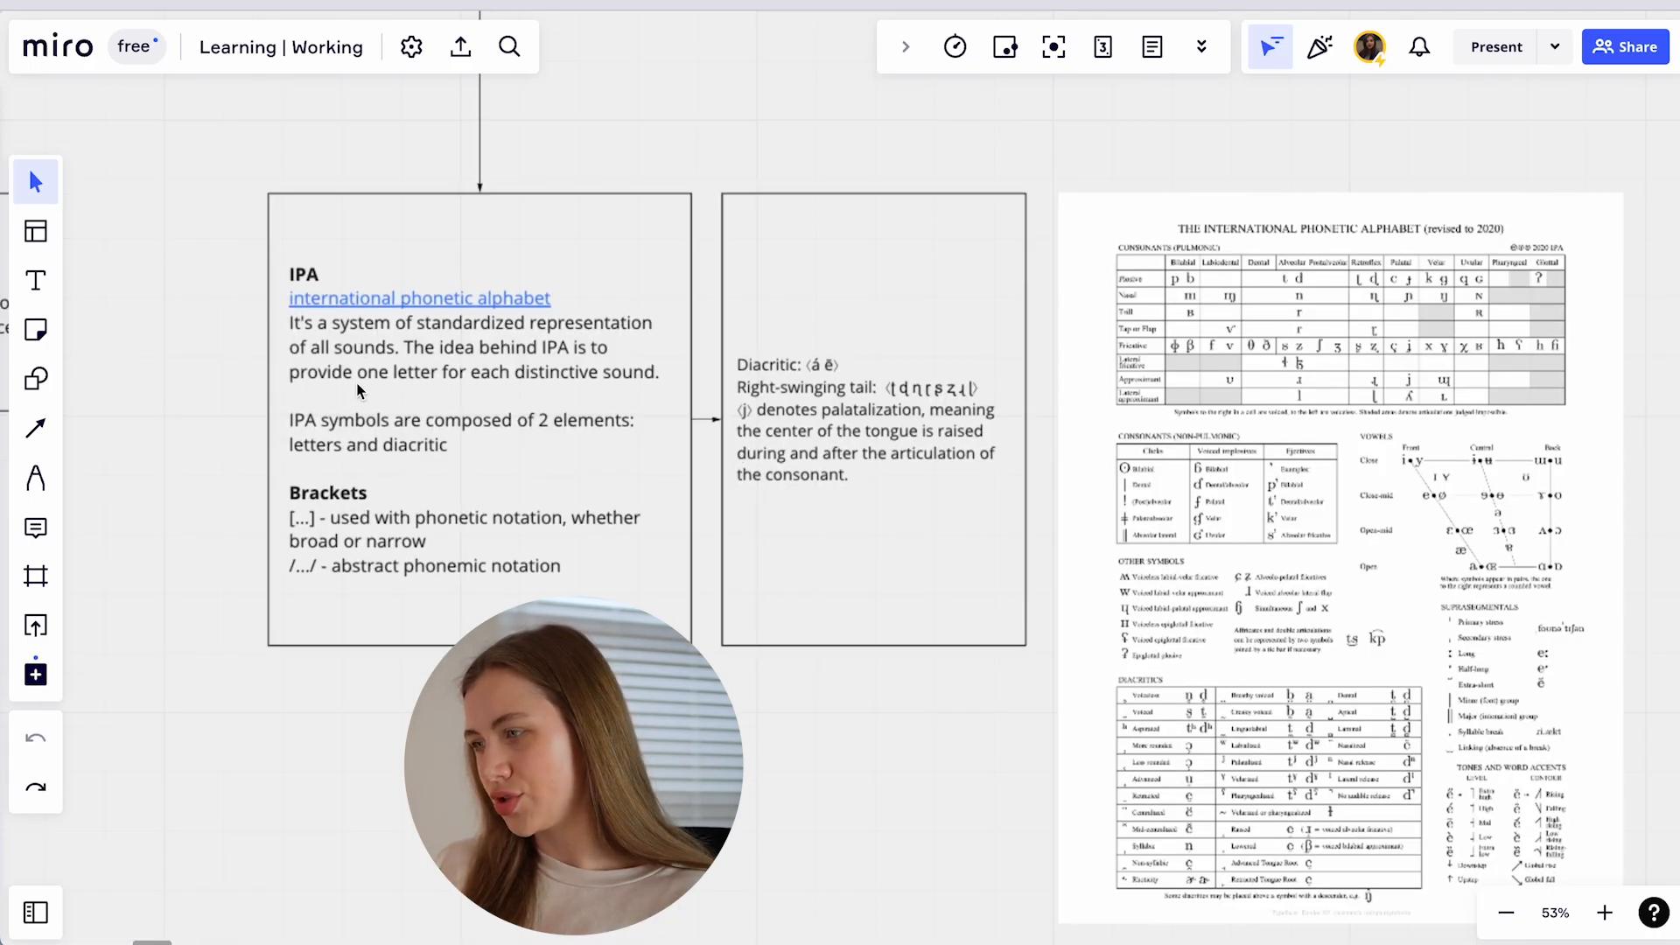
pyautogui.scroll(-3)
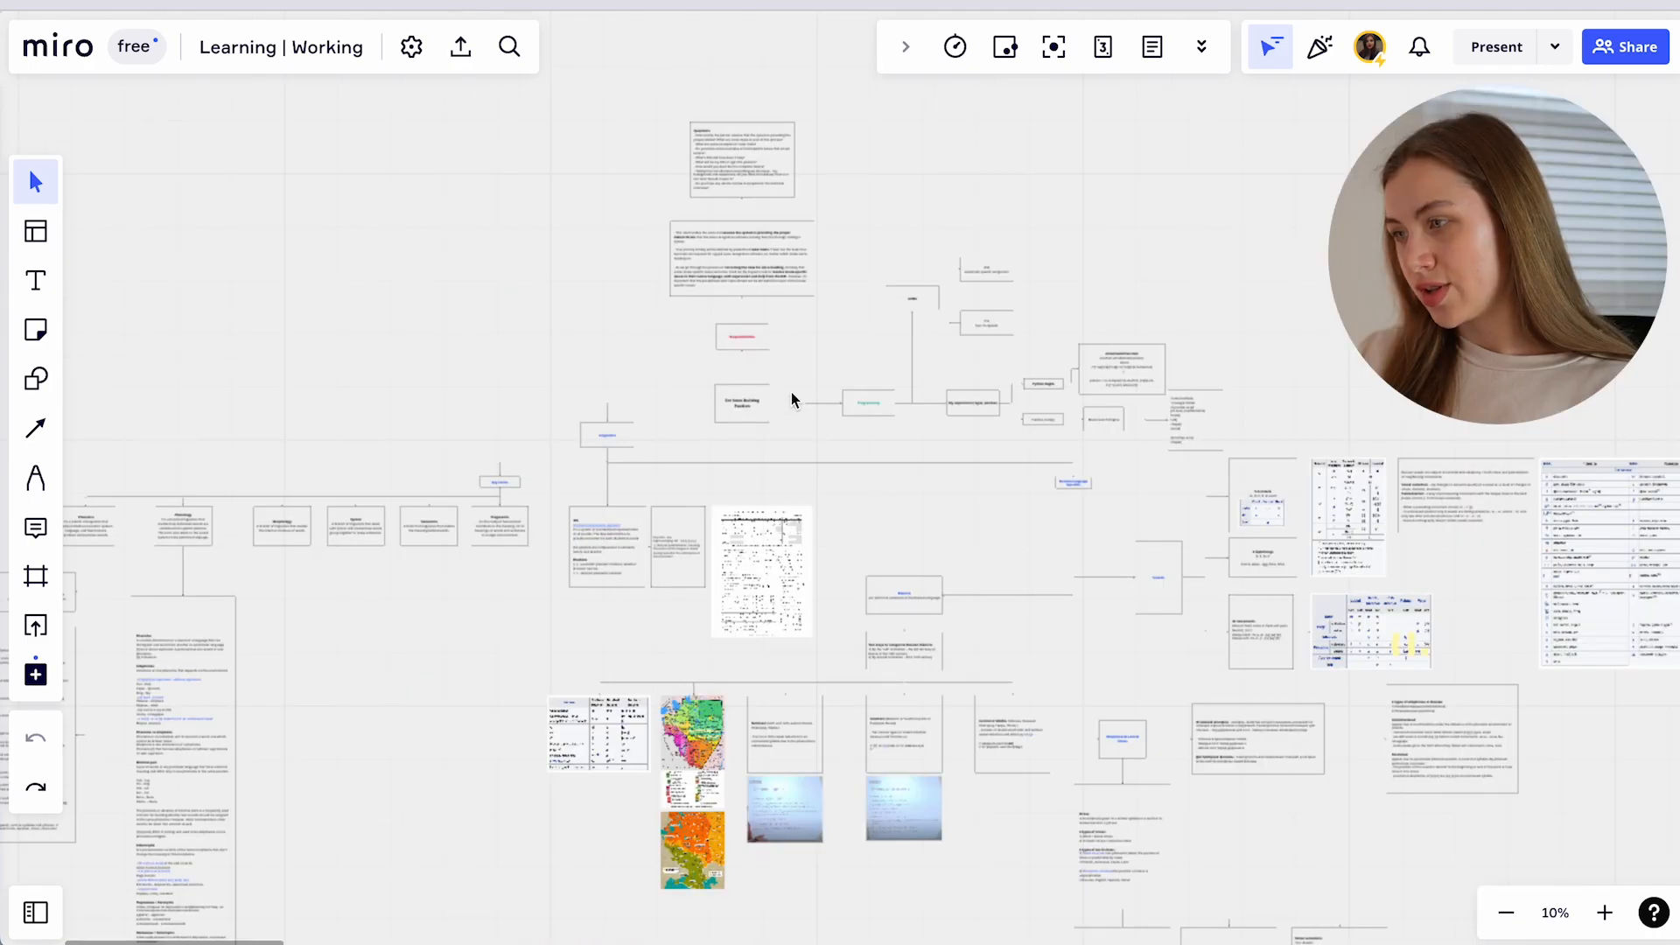
pyautogui.moveTo(671, 167)
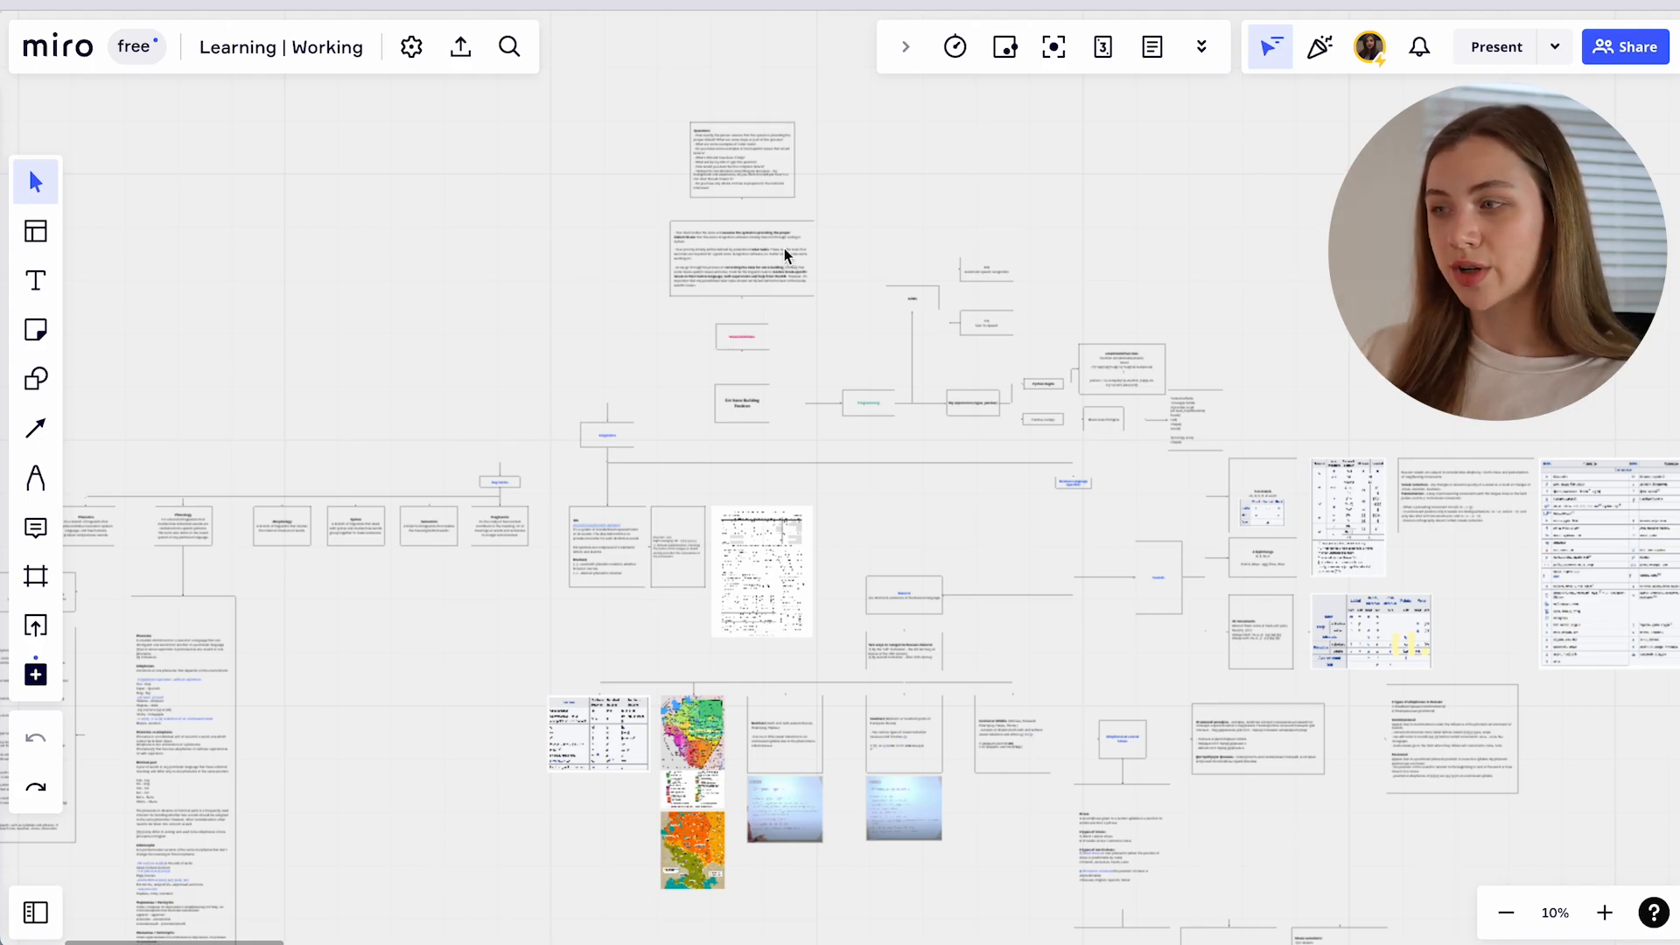
pyautogui.moveTo(797, 353)
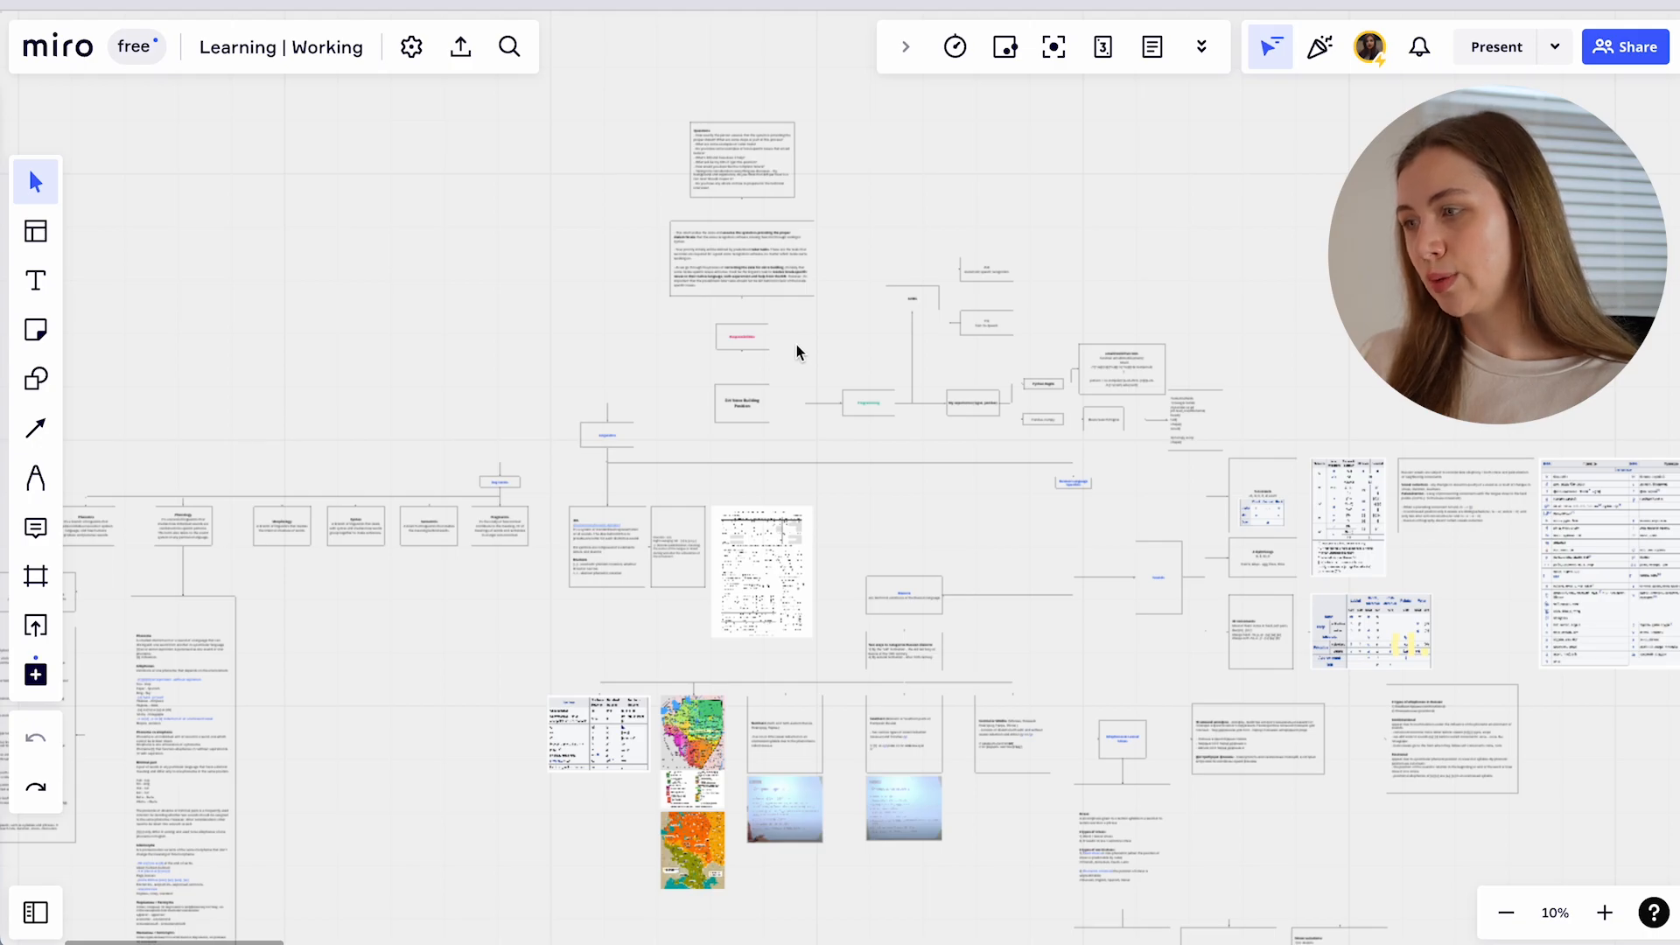
pyautogui.moveTo(957, 443)
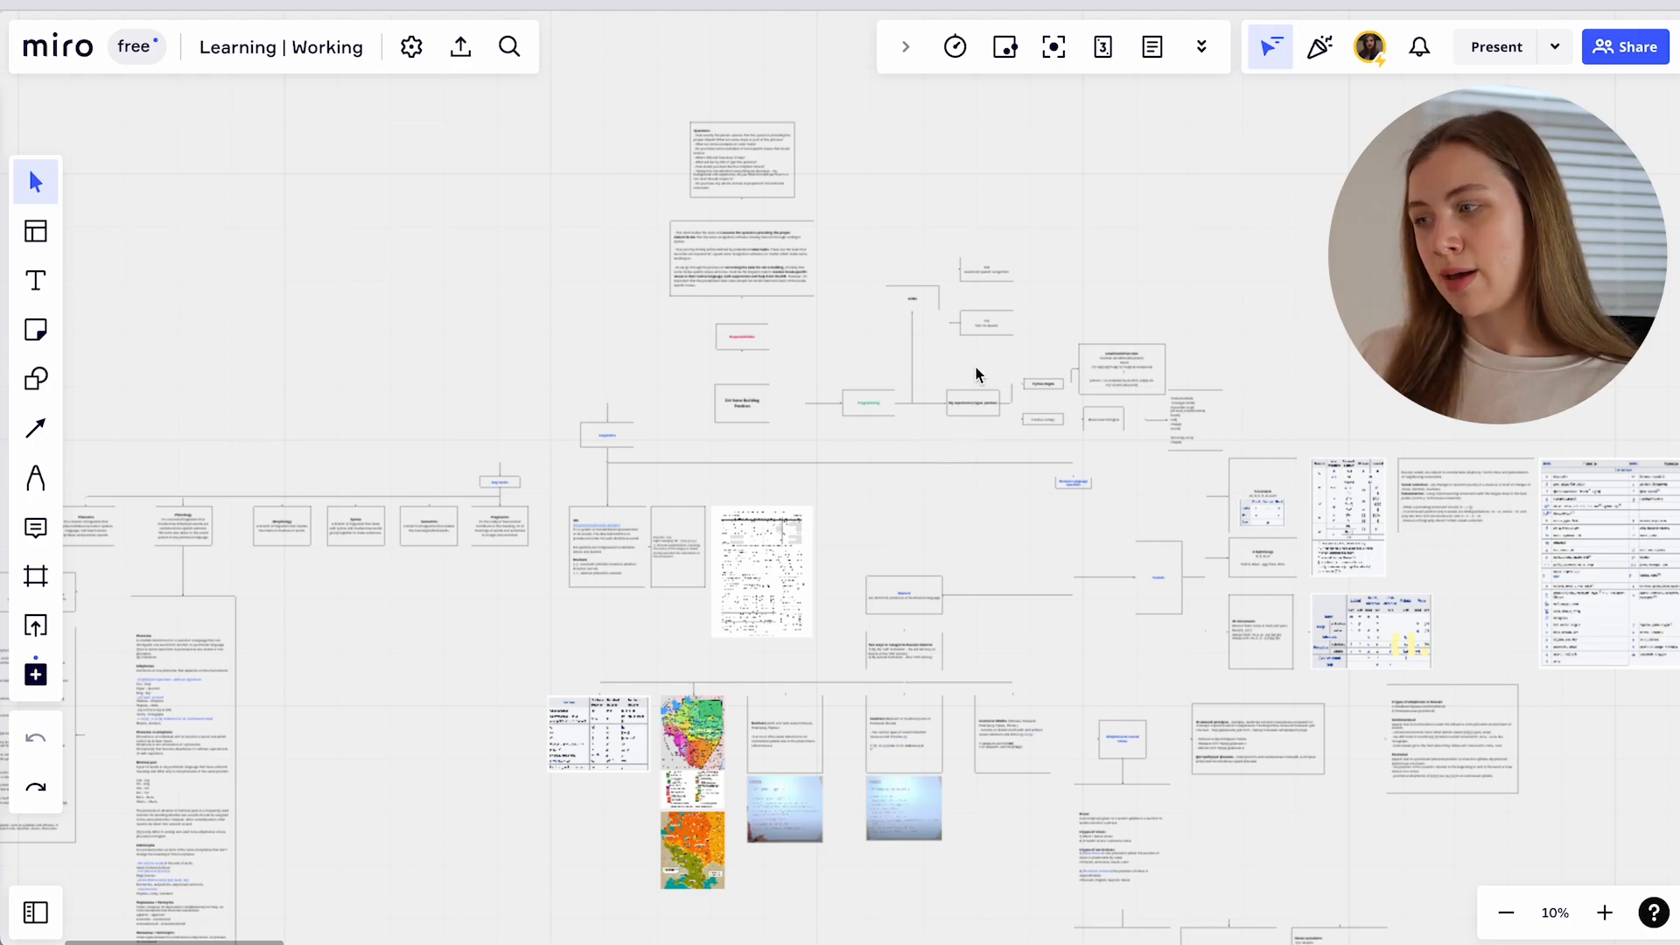
pyautogui.moveTo(1259, 402)
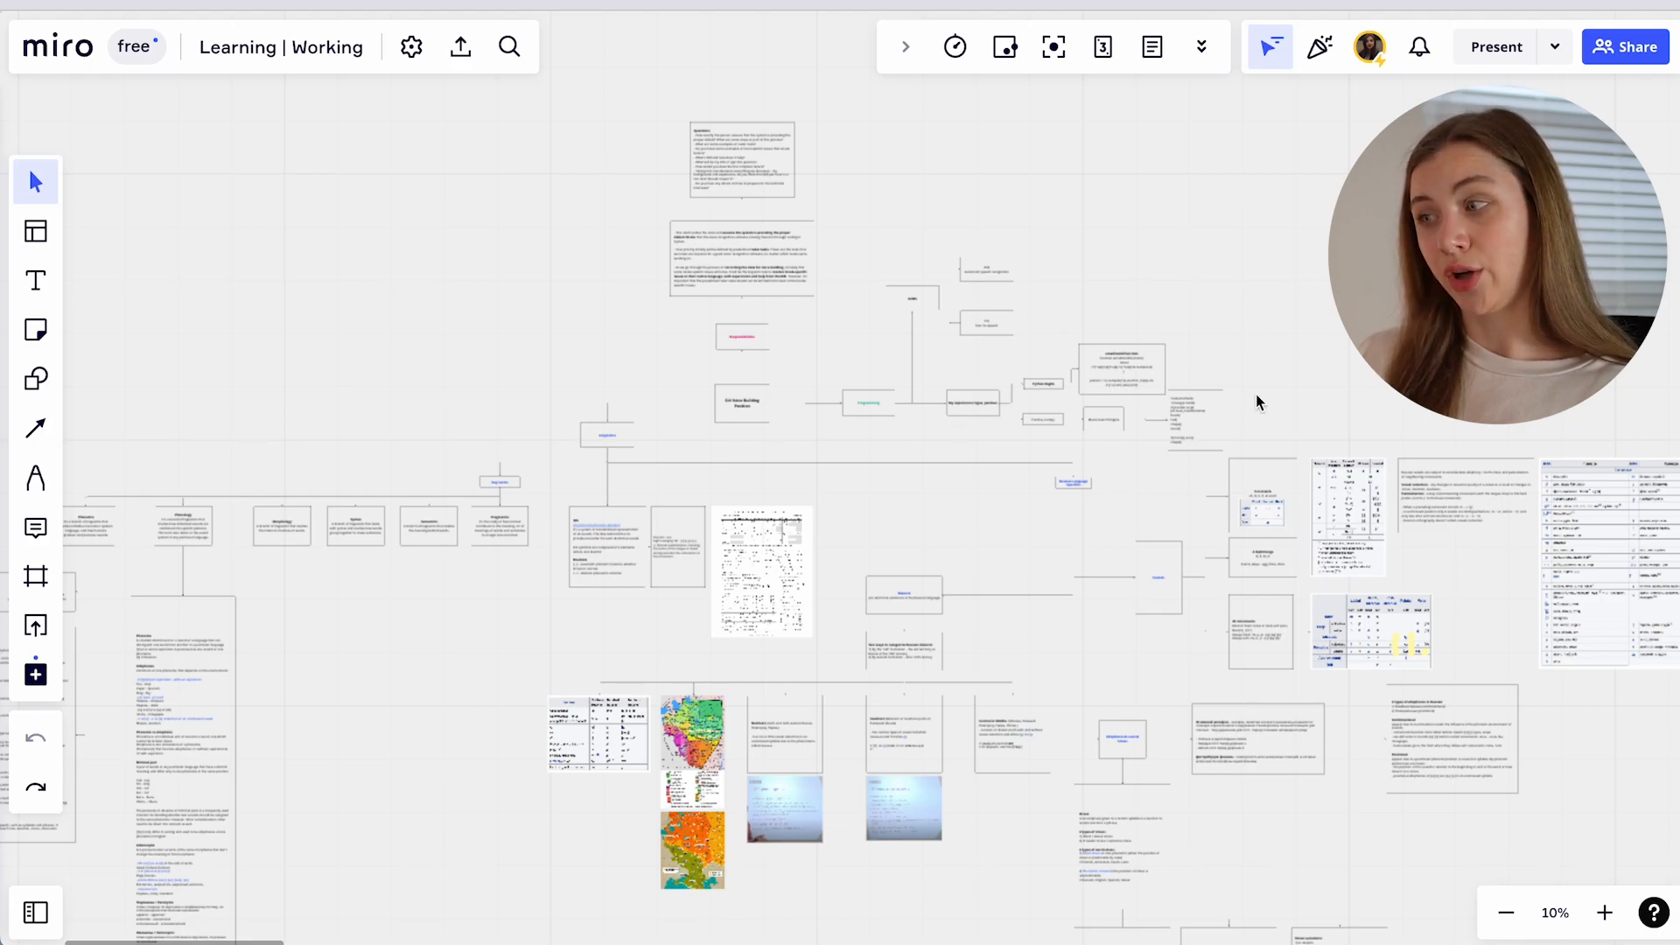
pyautogui.moveTo(1155, 476)
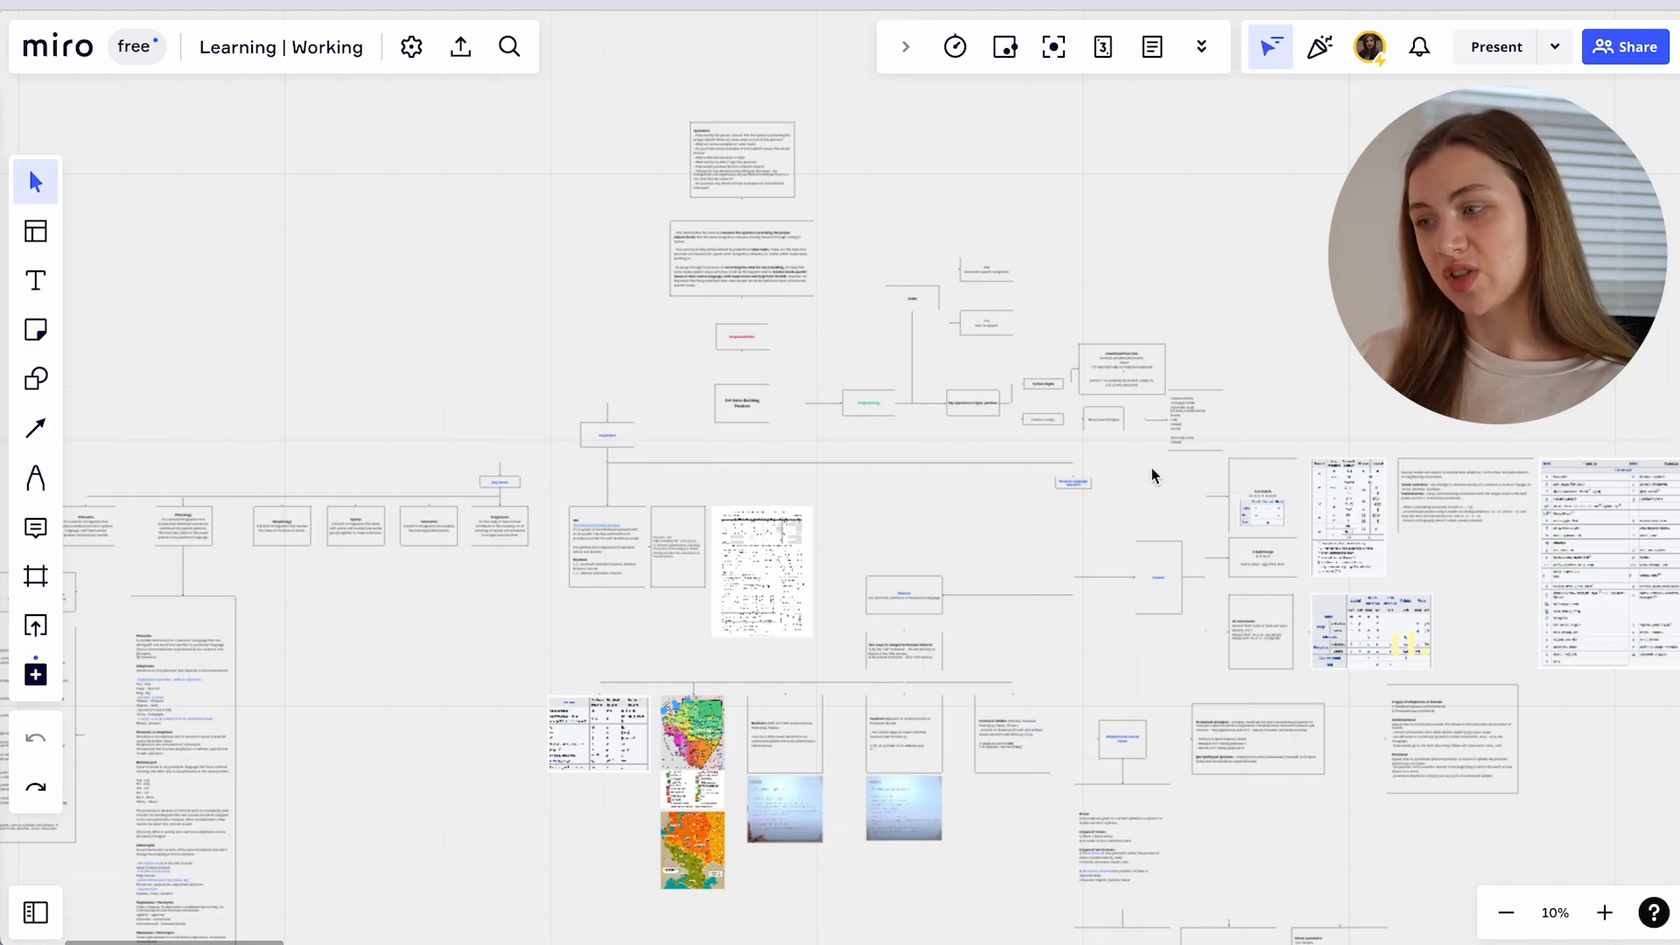
pyautogui.moveTo(850, 648)
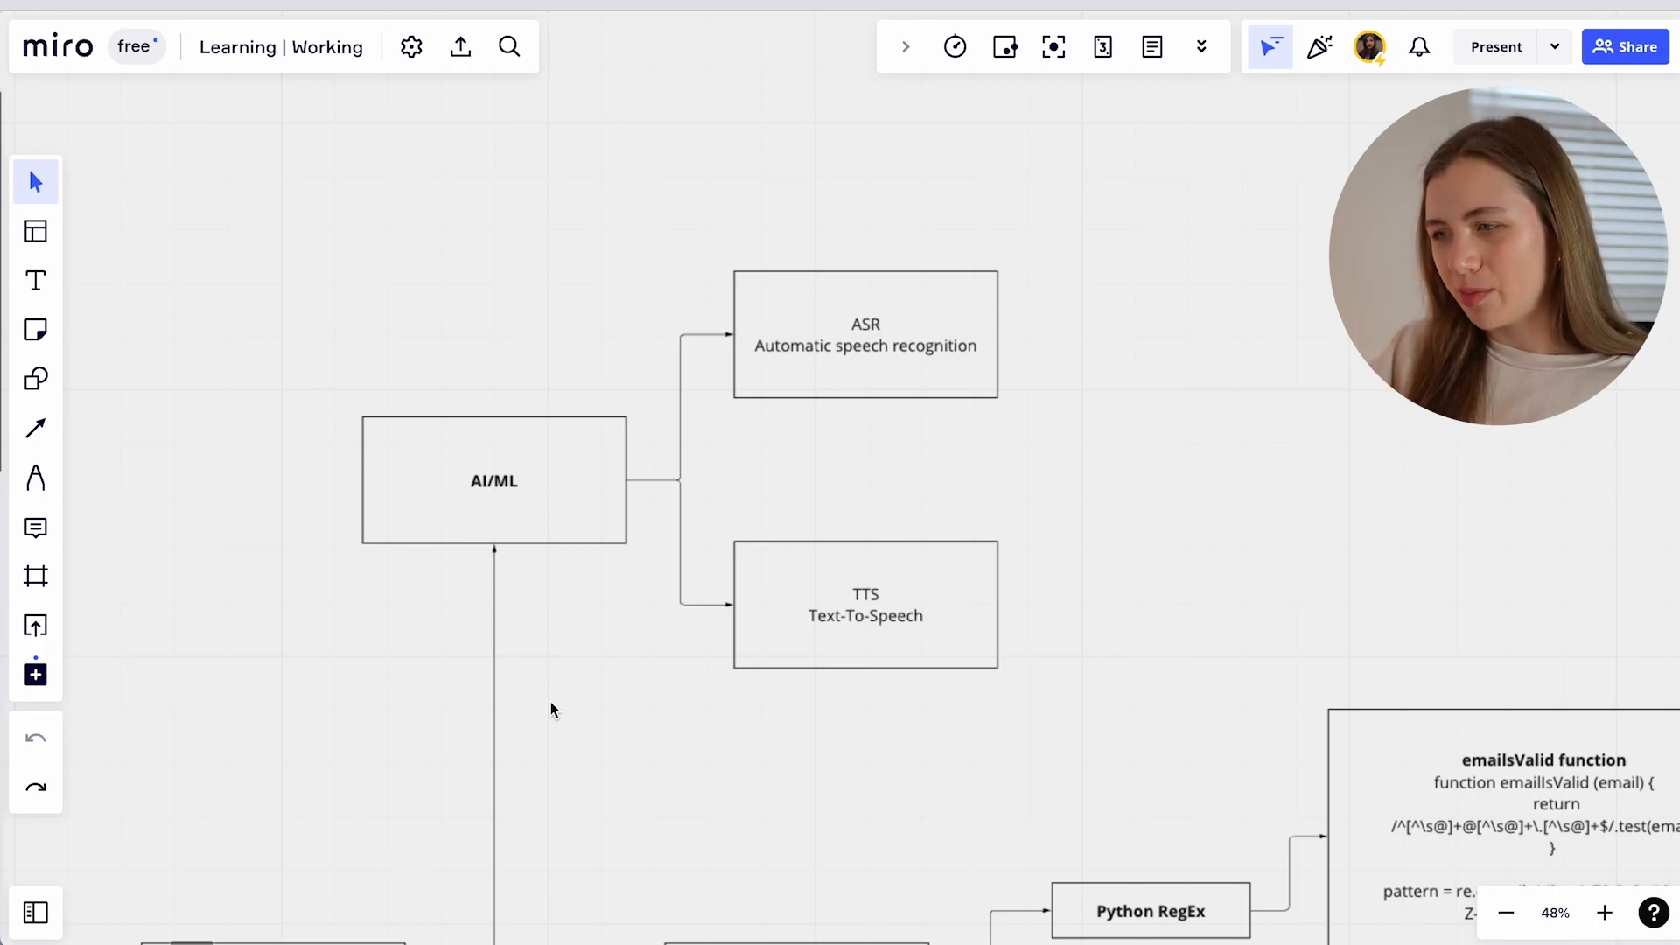
pyautogui.moveTo(835, 296)
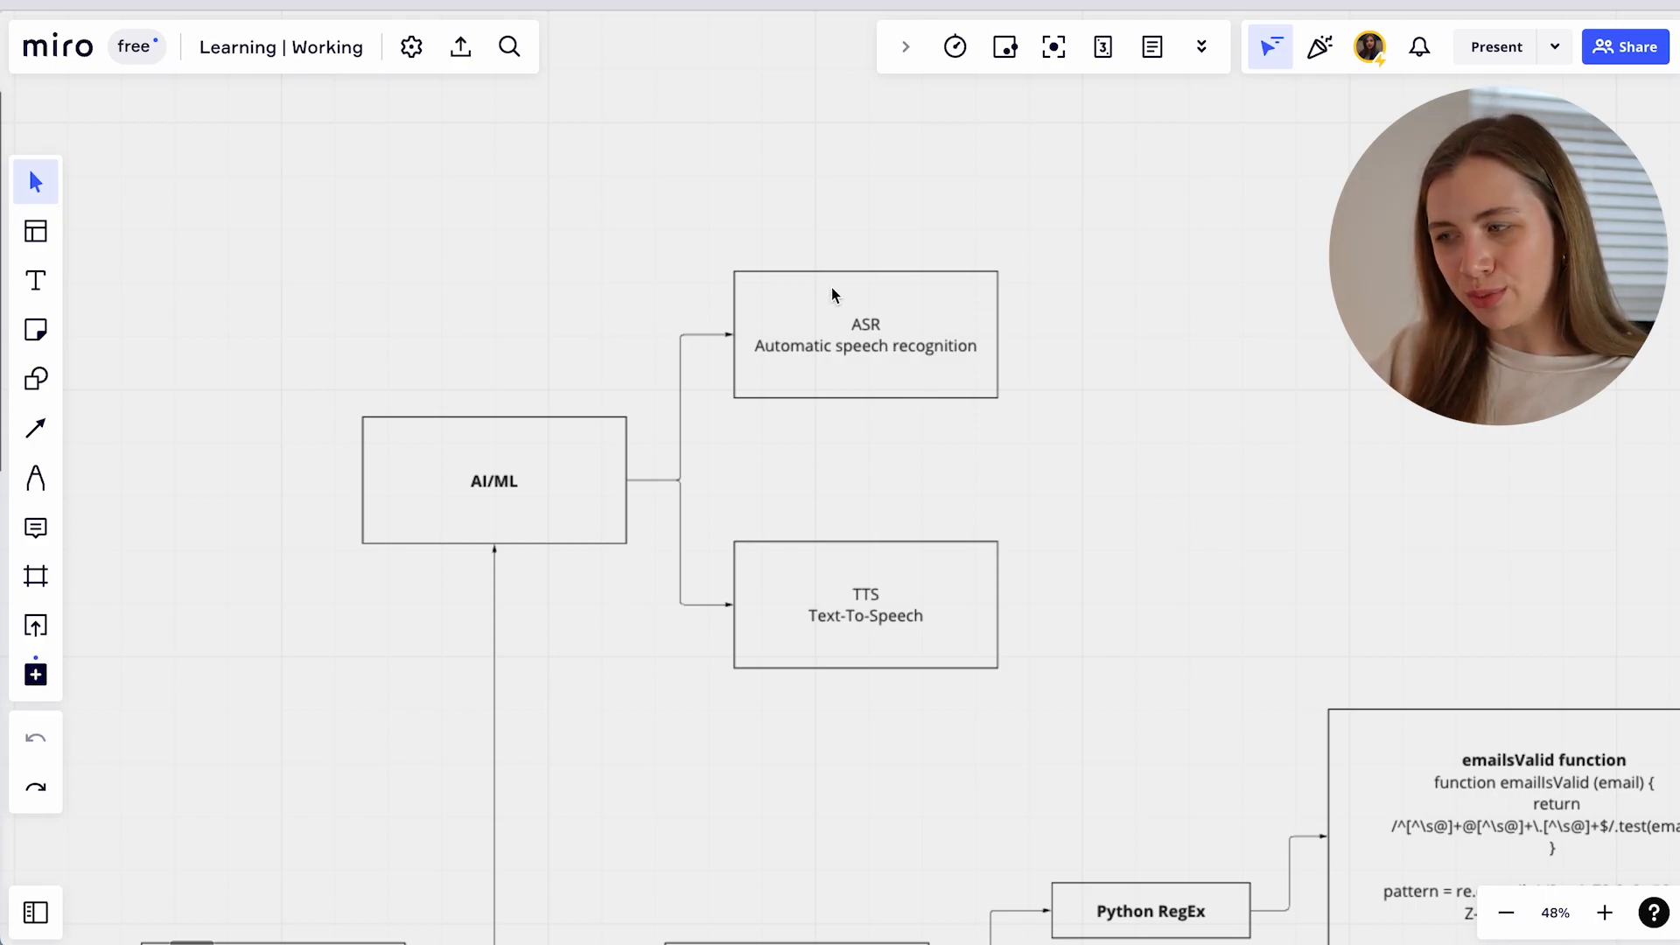
pyautogui.moveTo(488, 538)
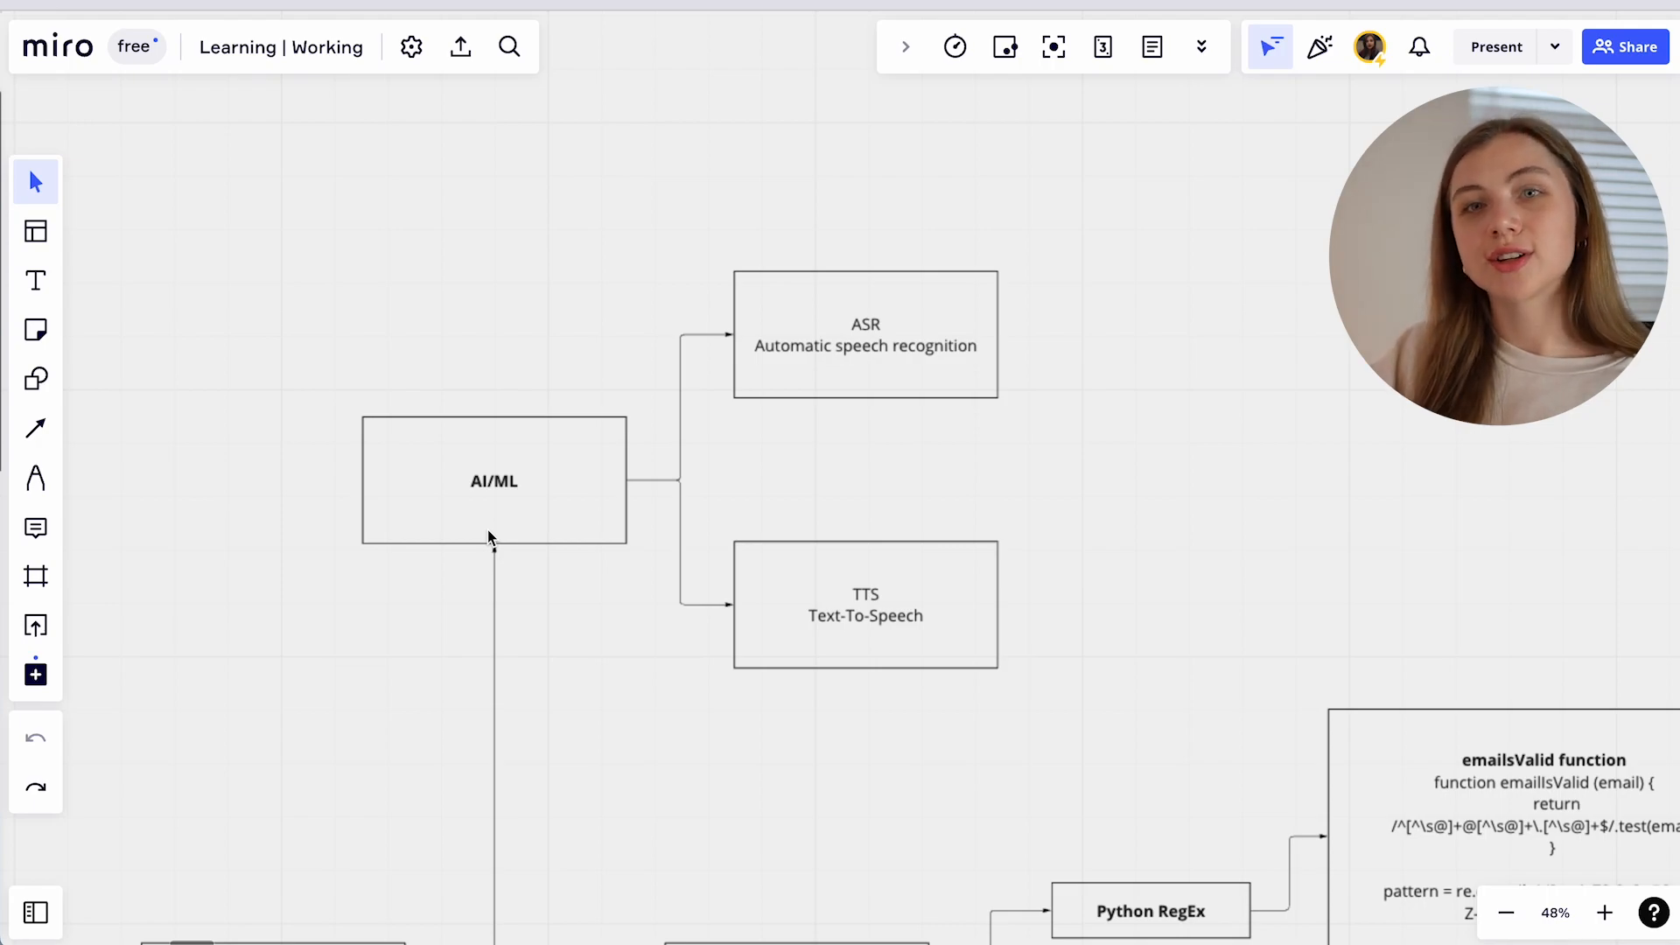
pyautogui.moveTo(498, 533)
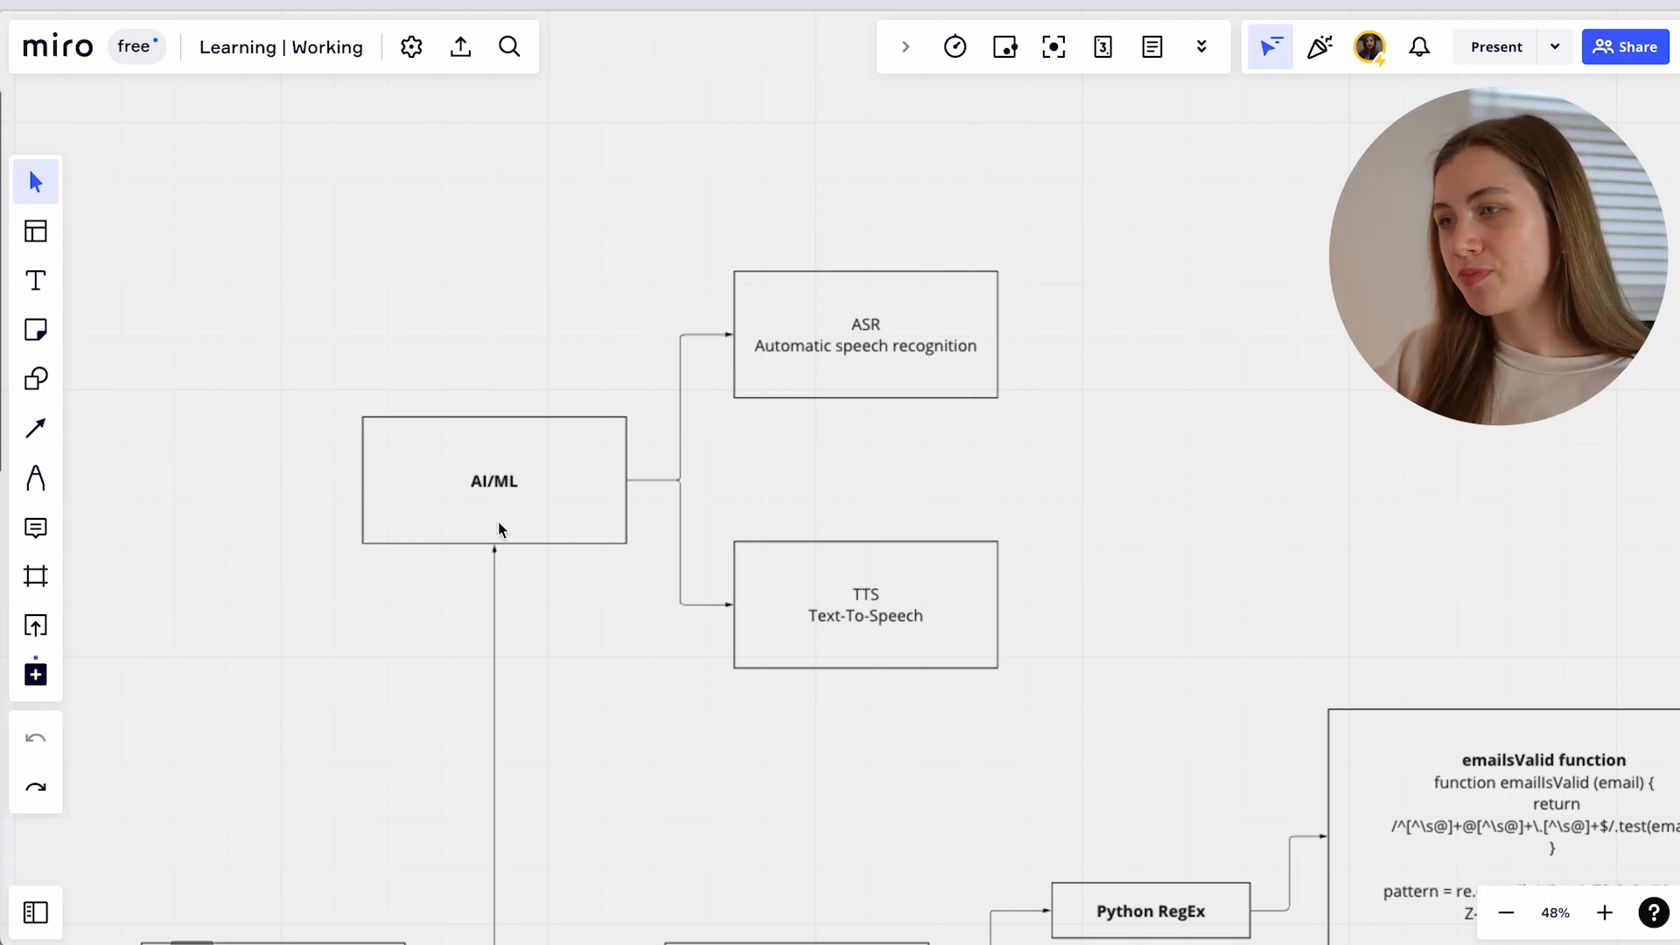
# Scroll from the AI/ML boxes to 'My experience (regex, pandas)' and zoom out to about 34%.
pyautogui.scroll(-3)
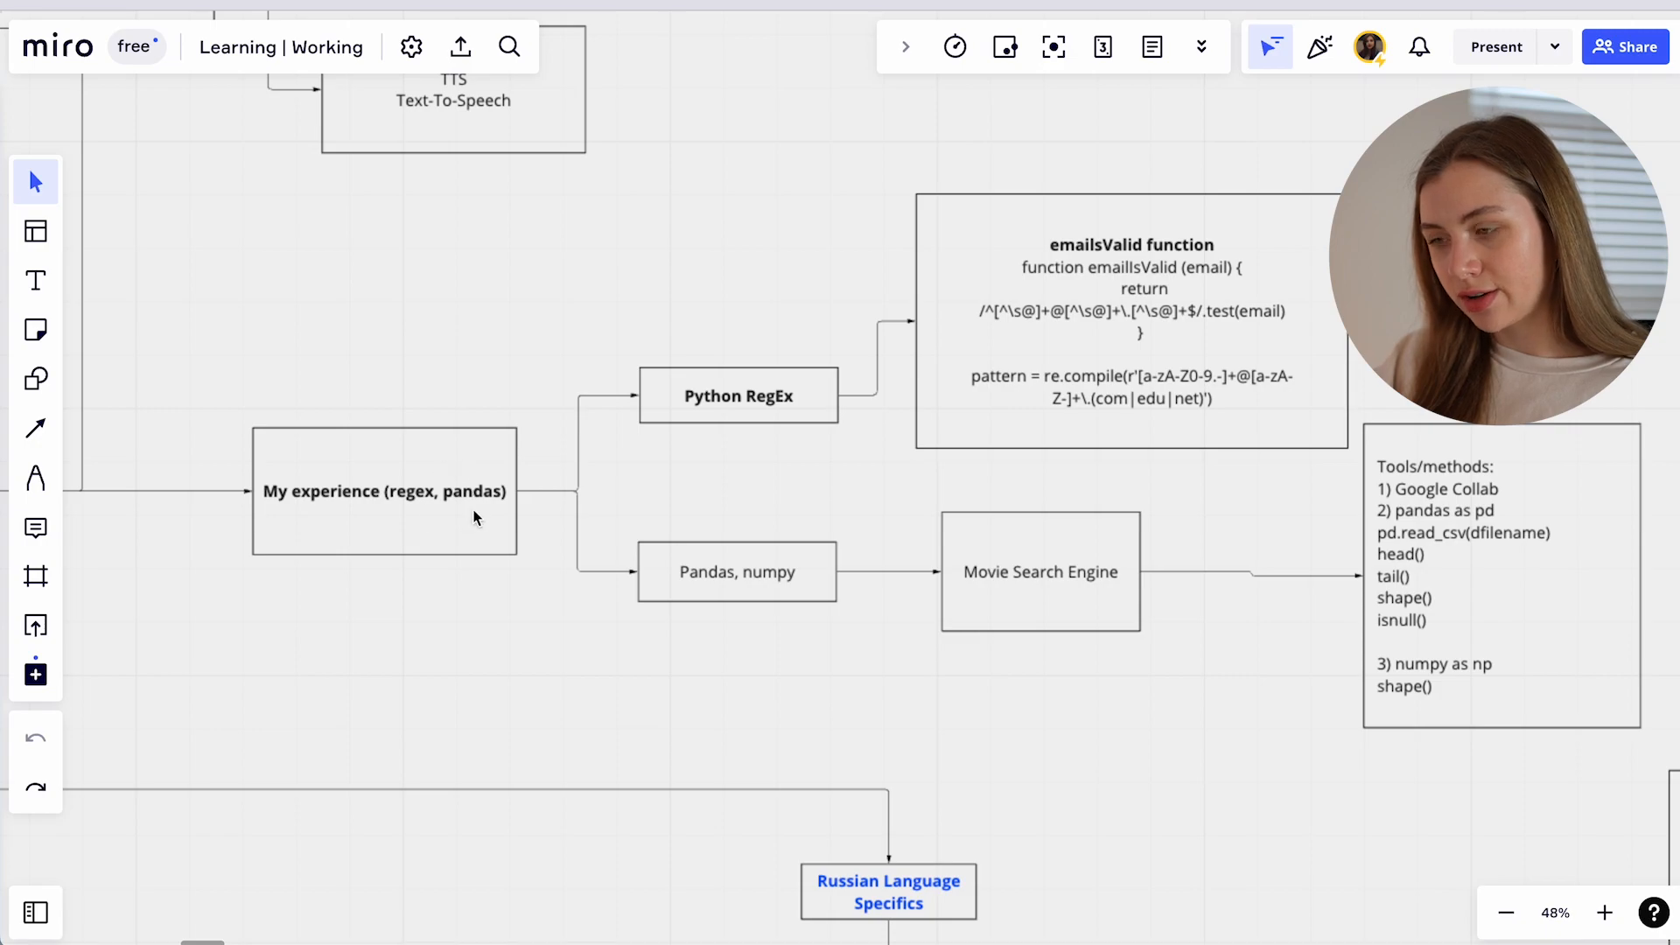
pyautogui.moveTo(468, 509)
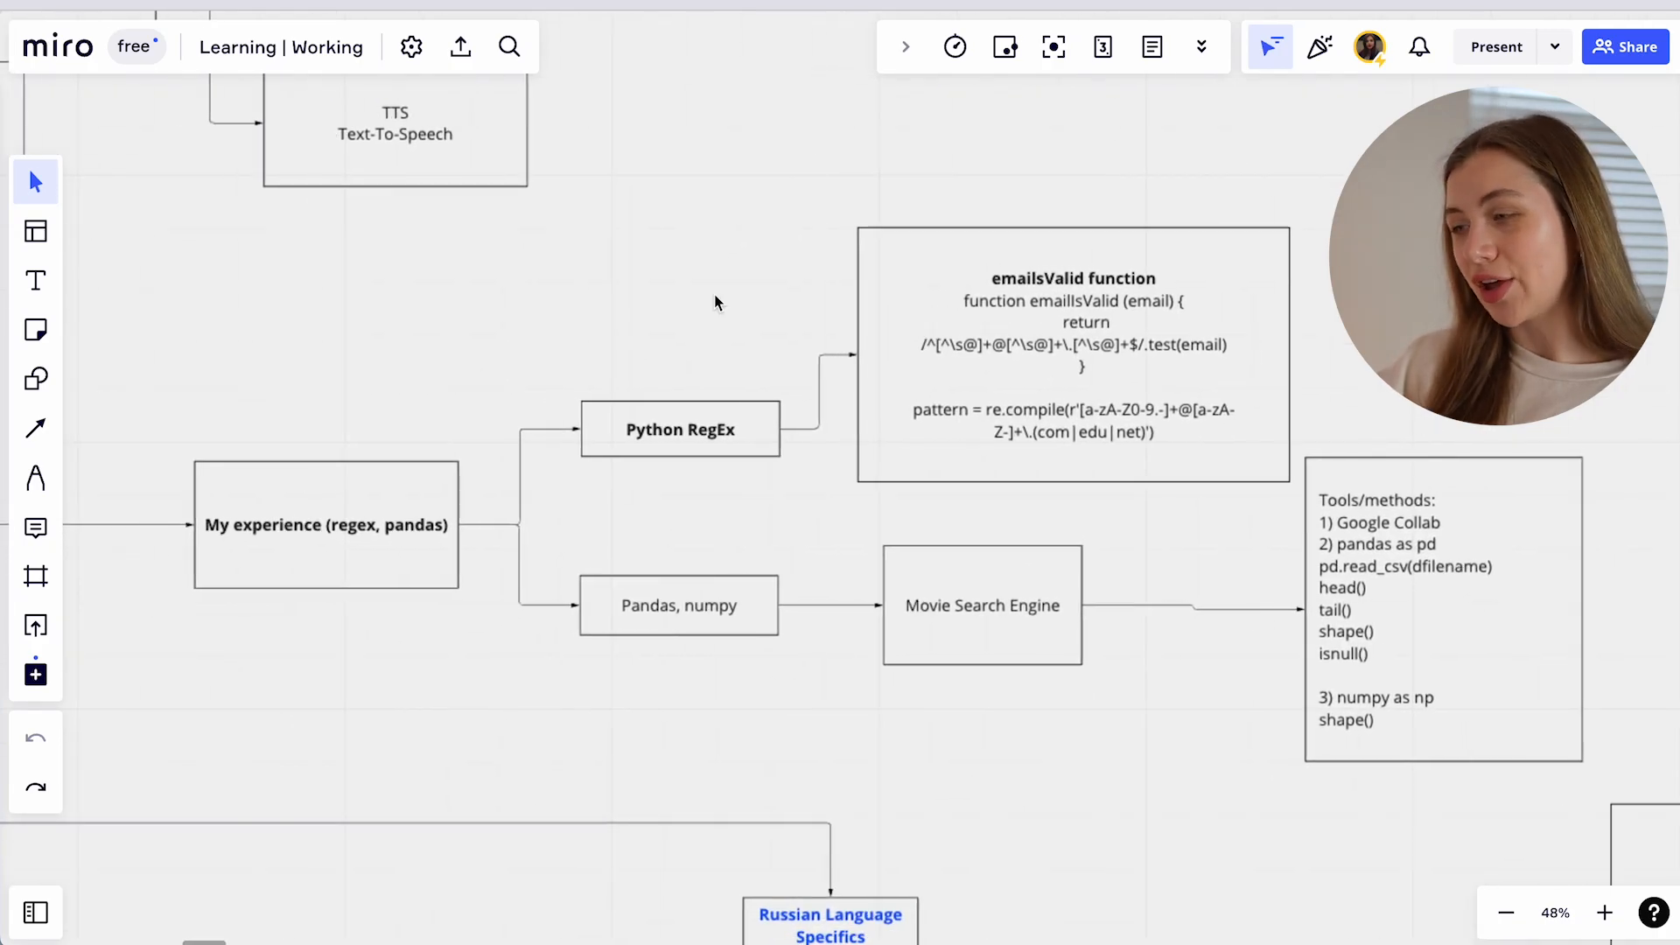
pyautogui.moveTo(953, 373)
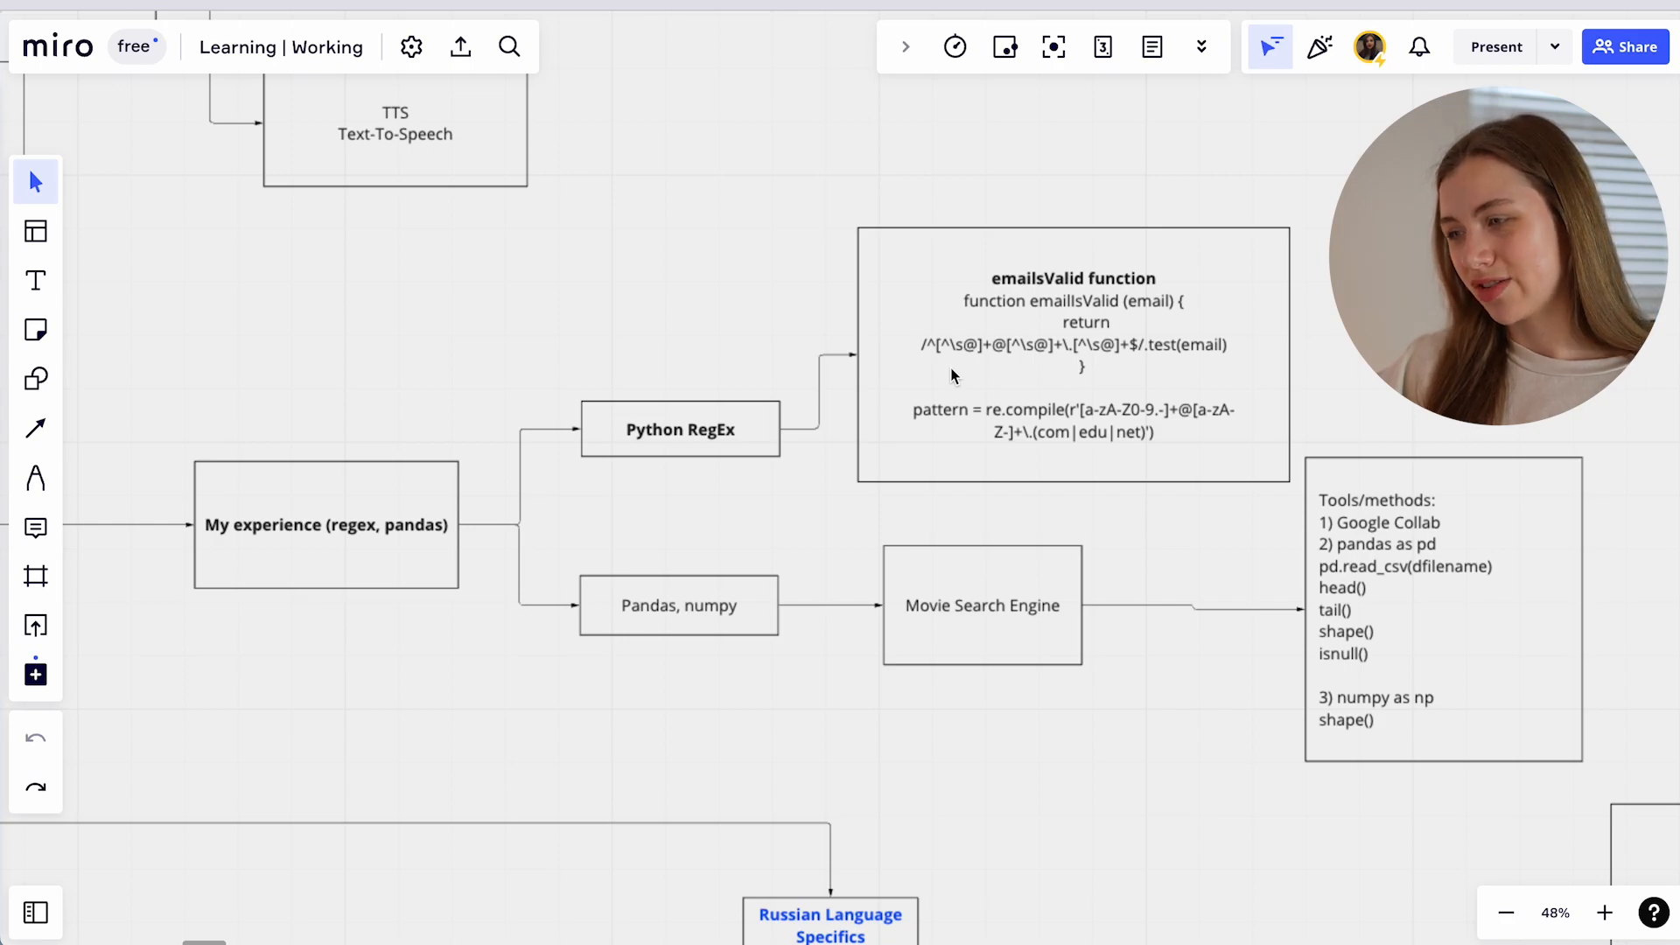
pyautogui.moveTo(654, 522)
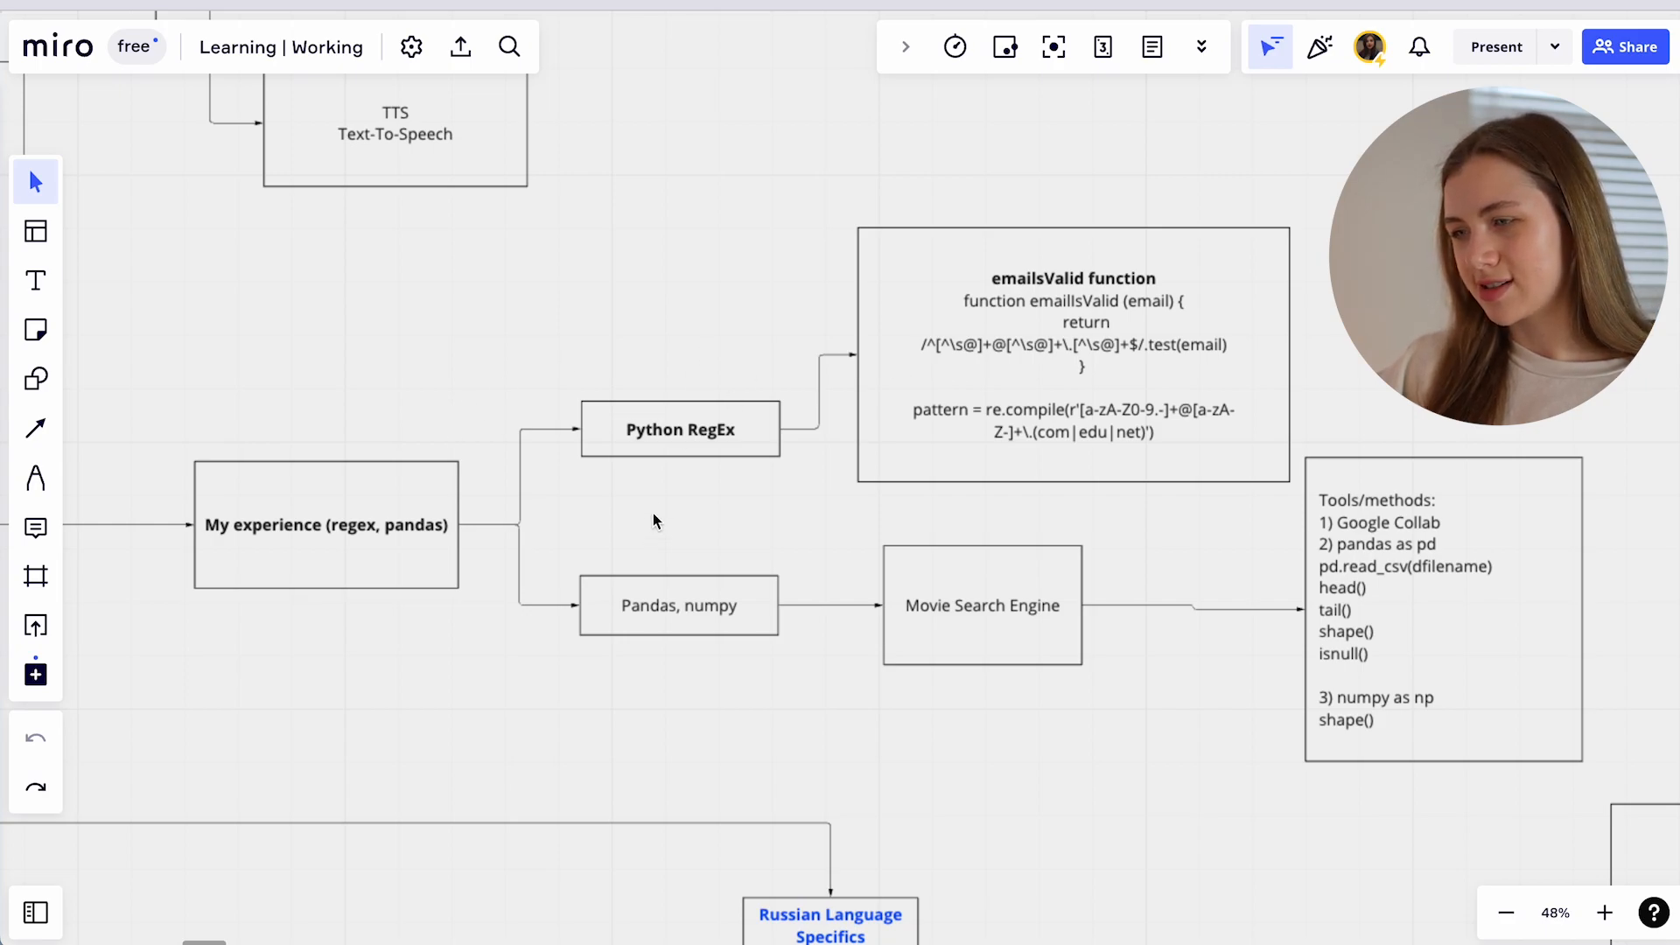
pyautogui.moveTo(330, 550)
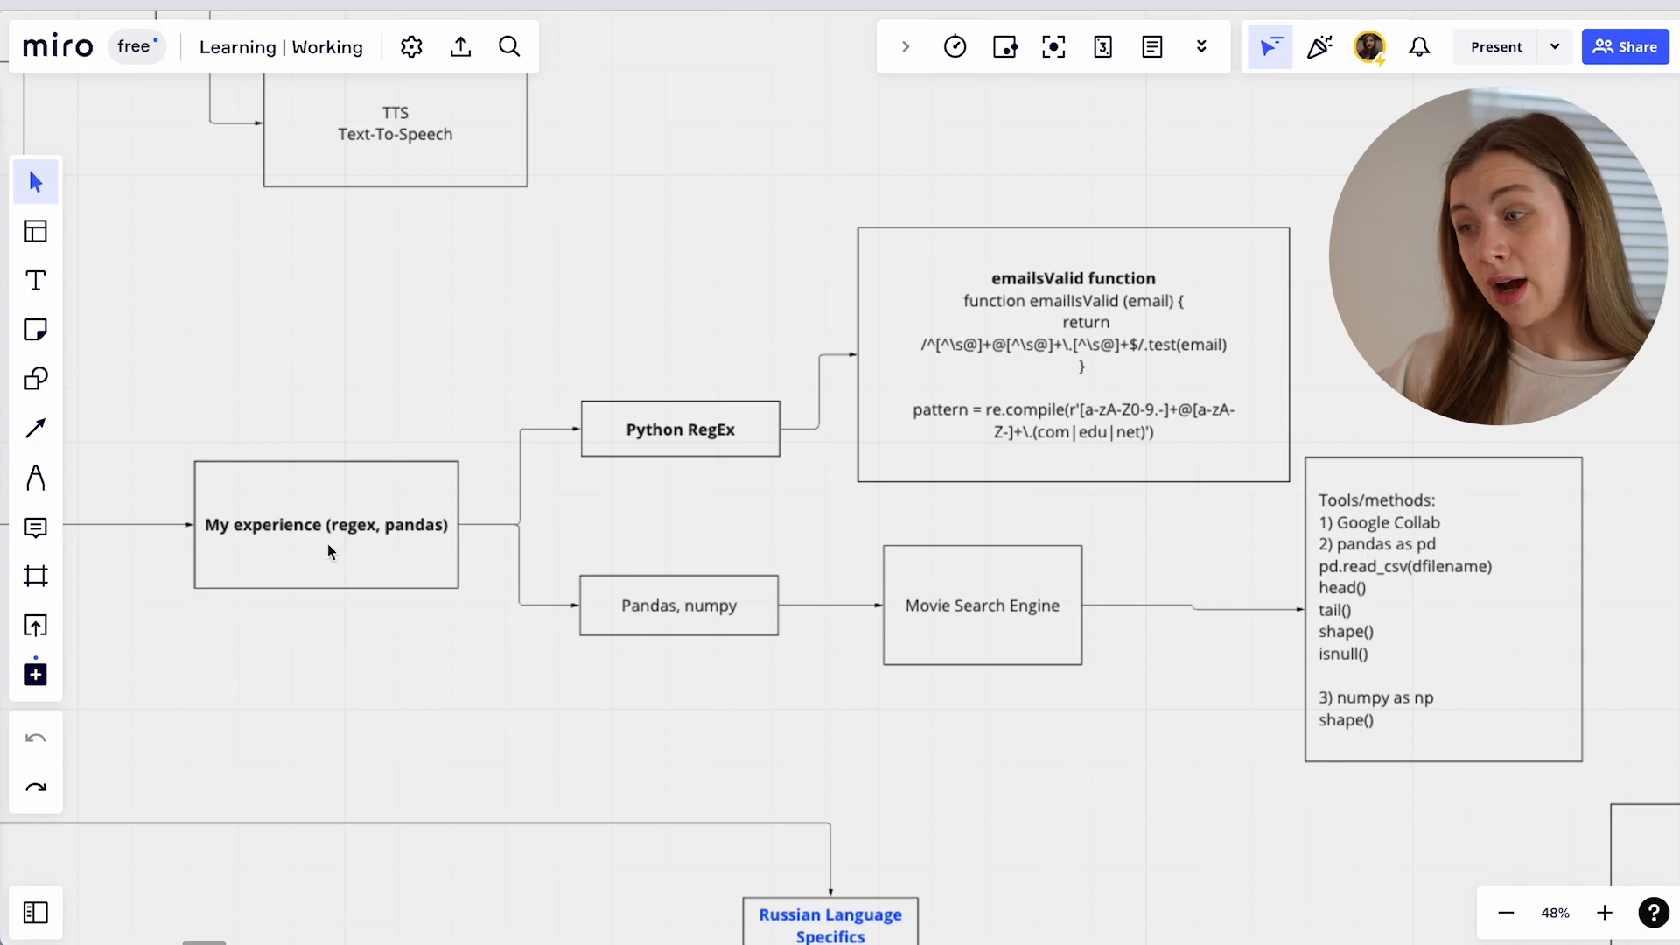
pyautogui.moveTo(530, 428)
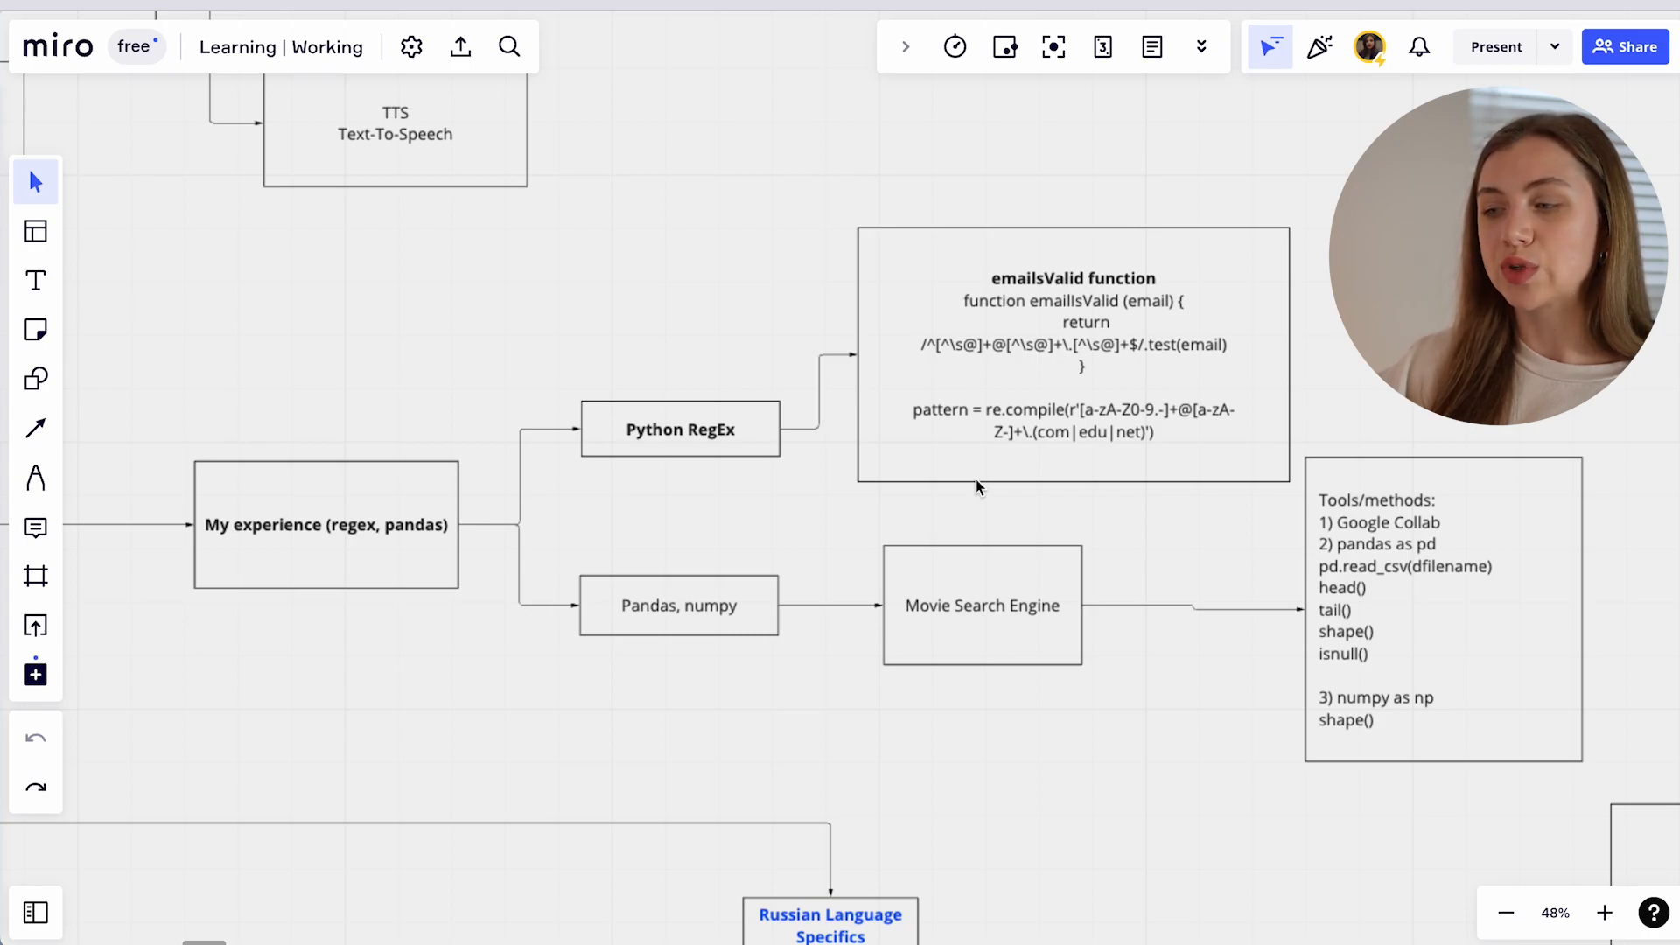
pyautogui.moveTo(848, 684)
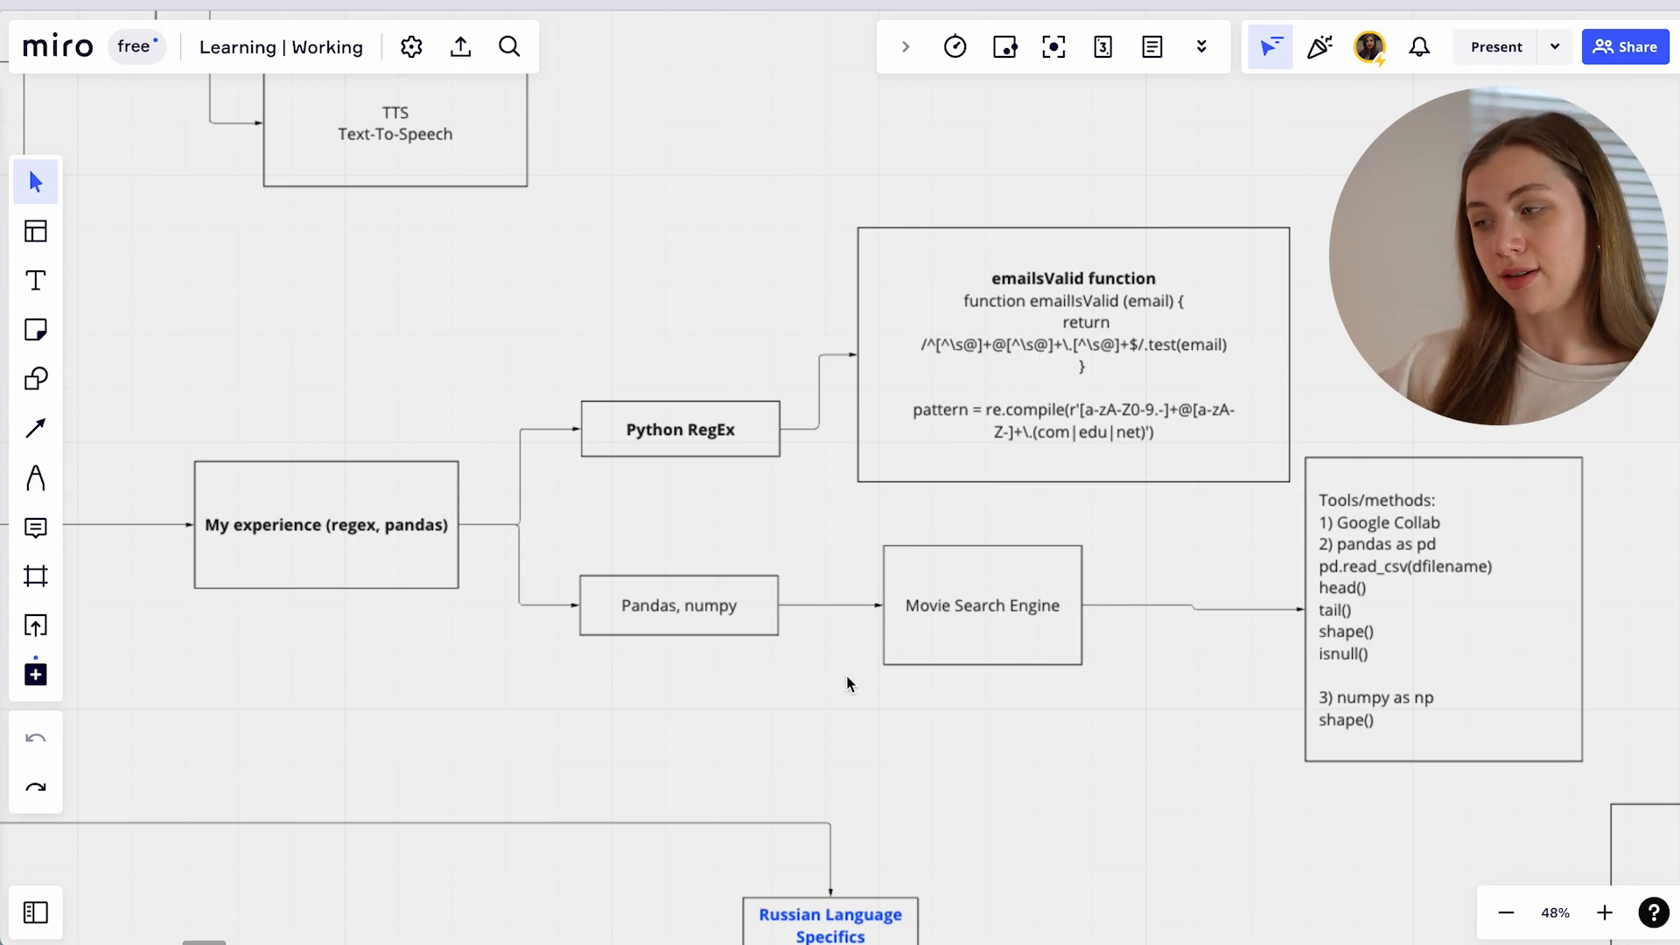
pyautogui.moveTo(963, 614)
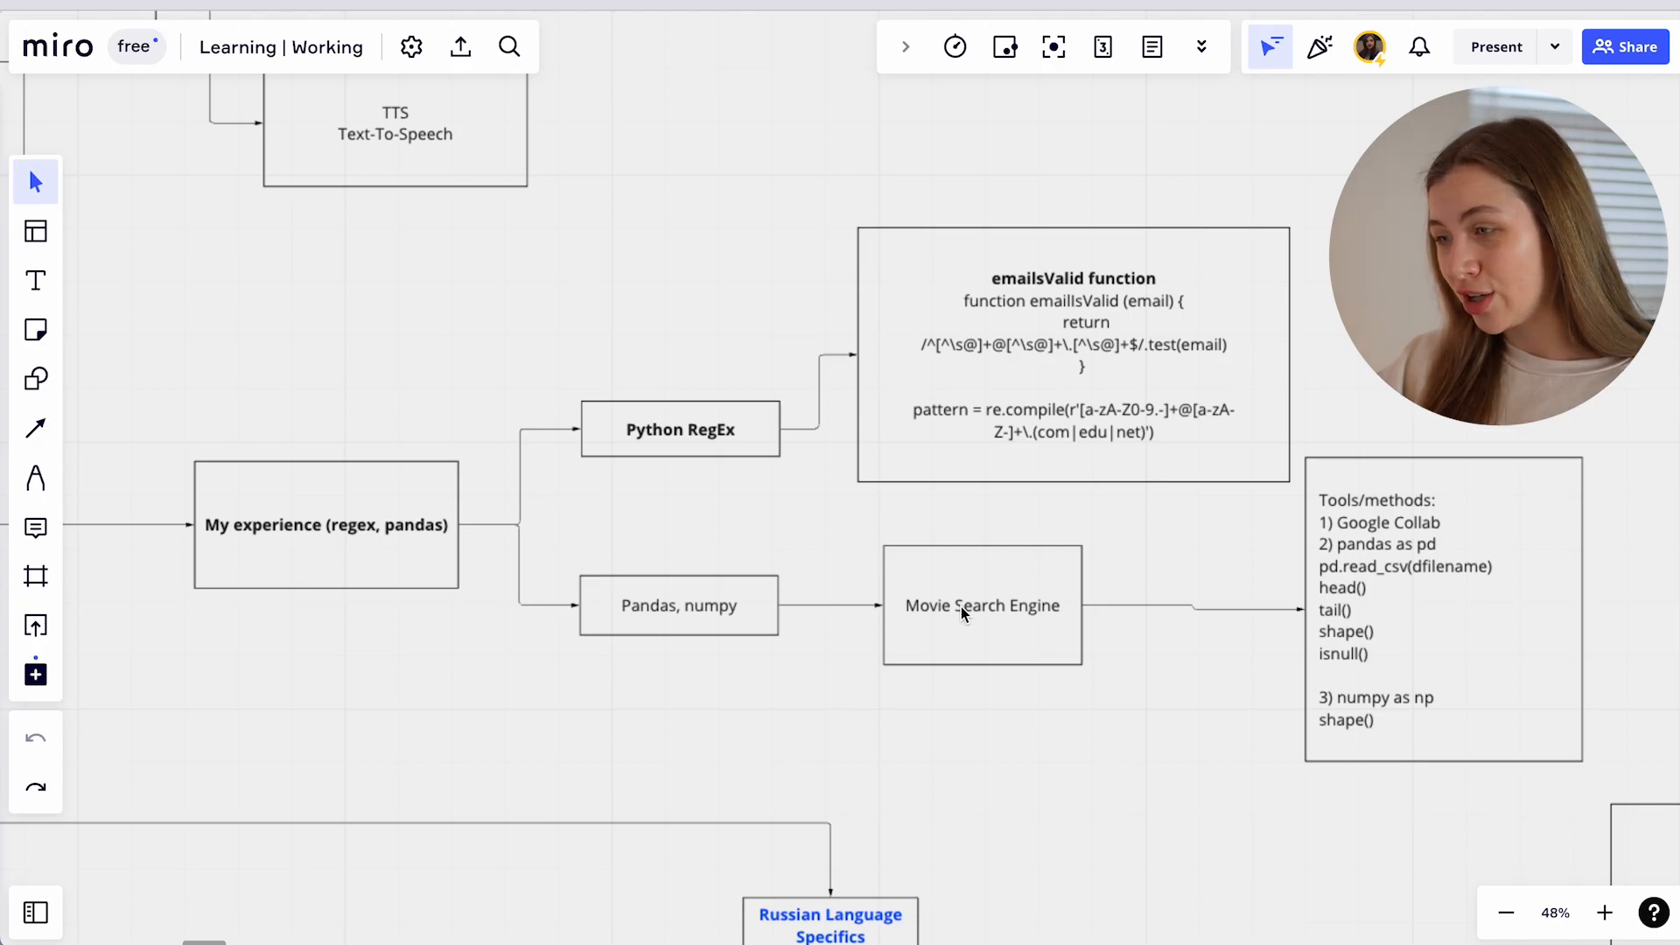
pyautogui.scroll(-3)
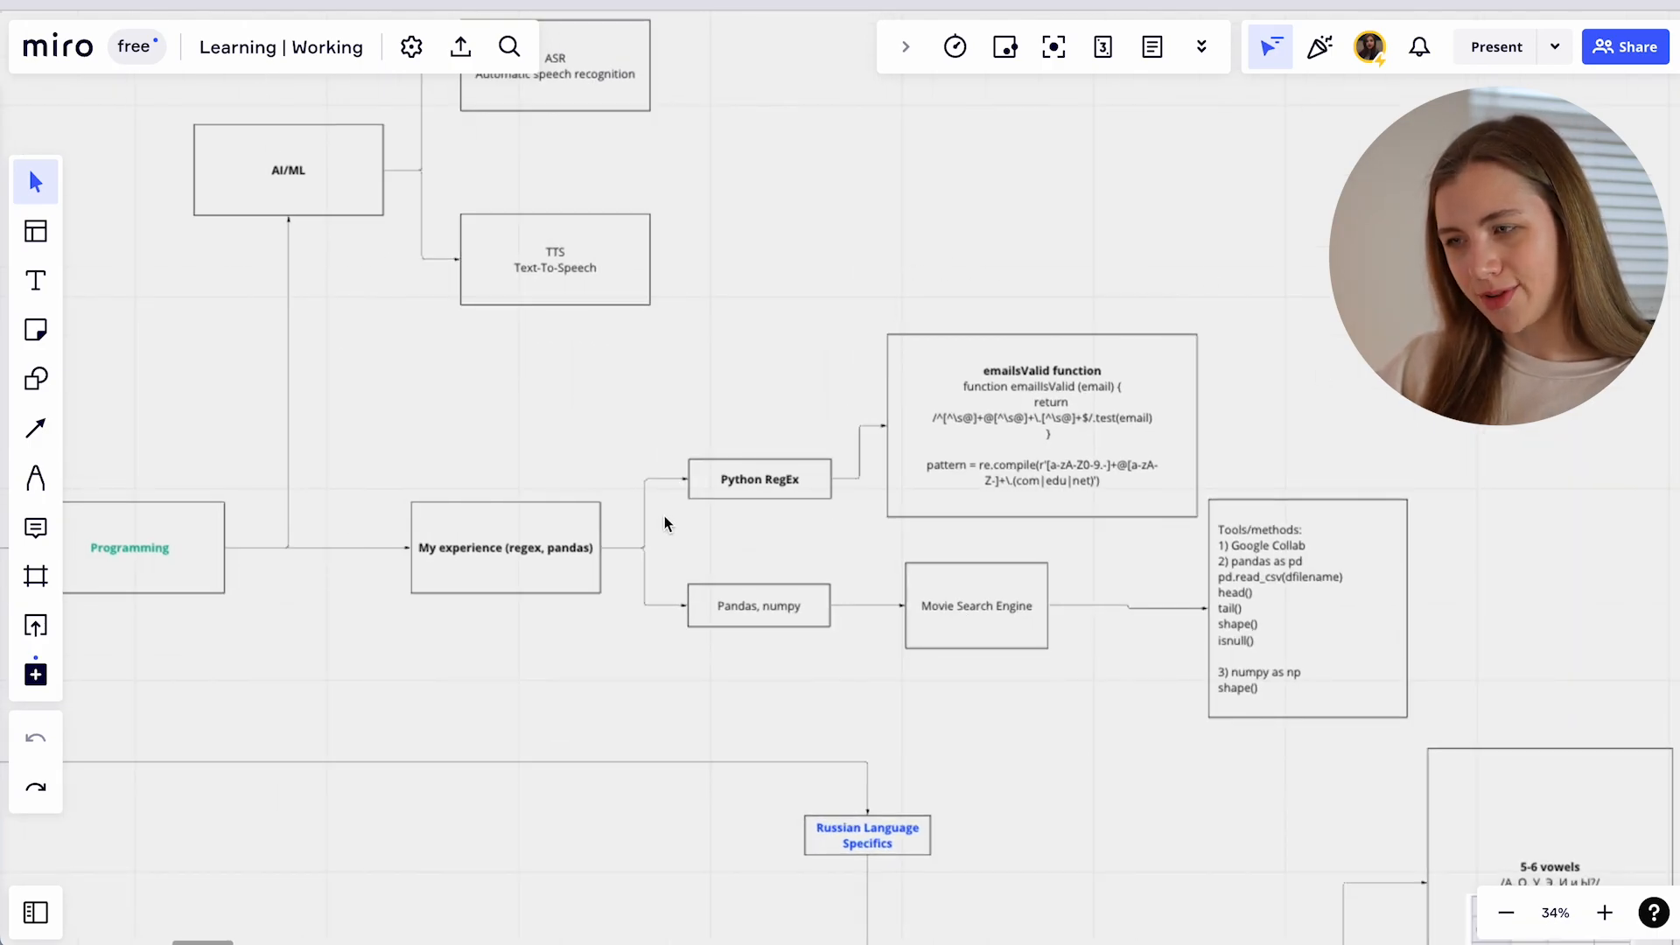
# Zoom out to the board overview, then zoom in on the Dialects and Sounds boxes.
pyautogui.scroll(-3)
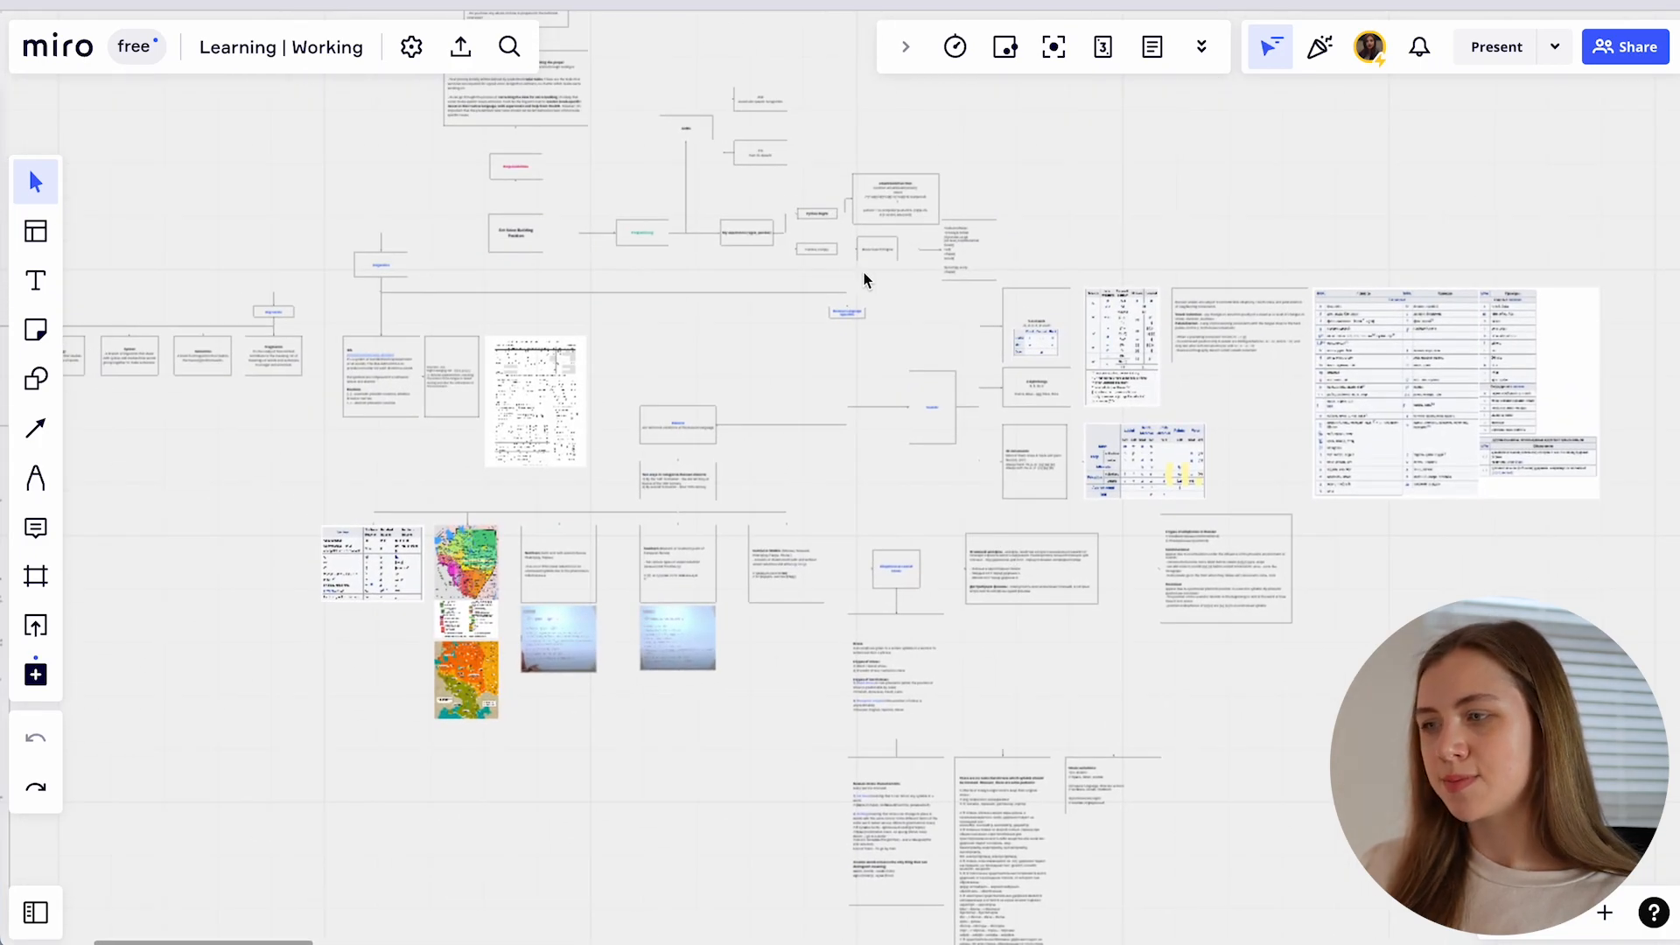
pyautogui.moveTo(889, 334)
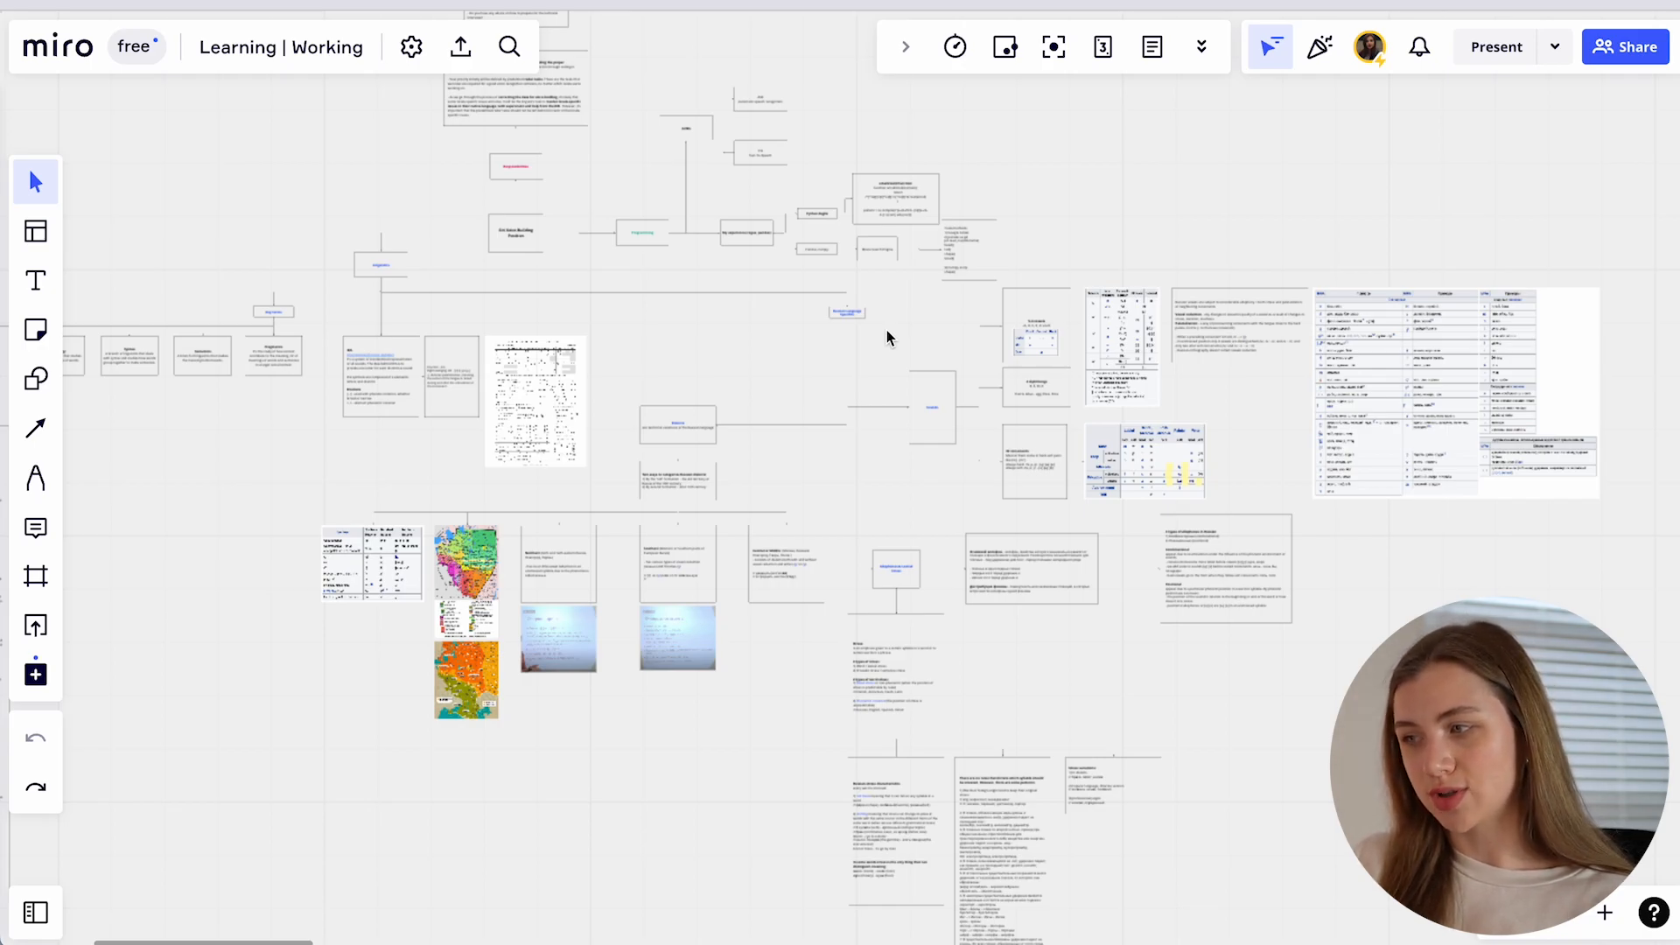
pyautogui.scroll(3)
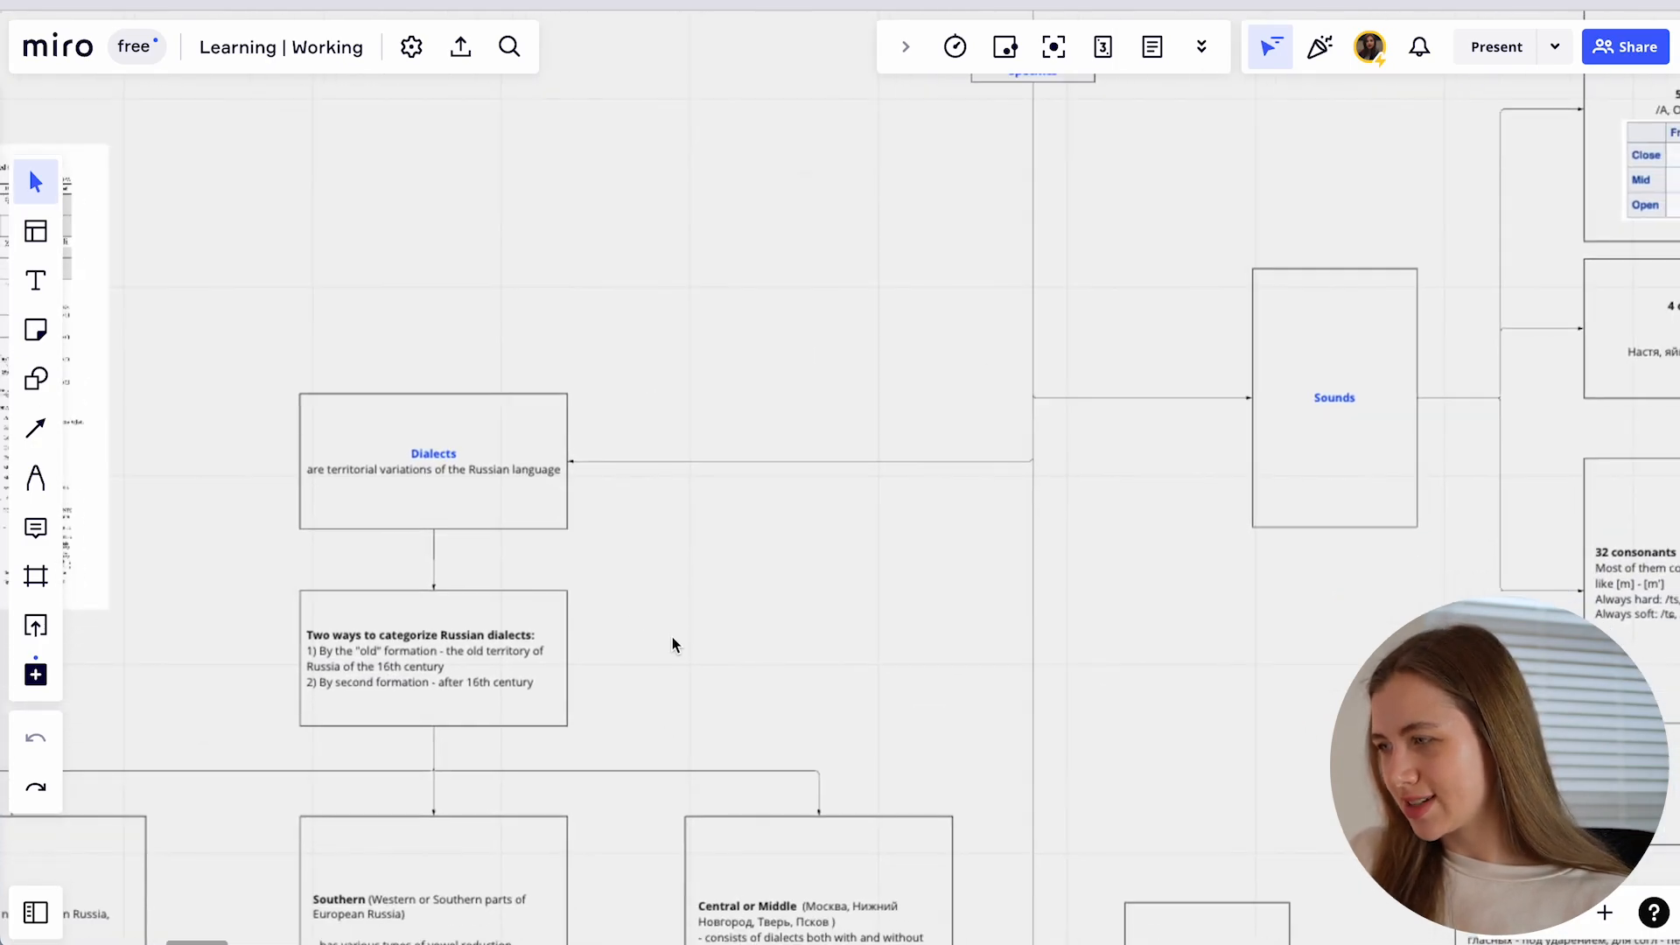
# Scroll down the Northern, Southern and Central dialect boxes toward 'Allophones & Lexical Stress'.
pyautogui.scroll(-3)
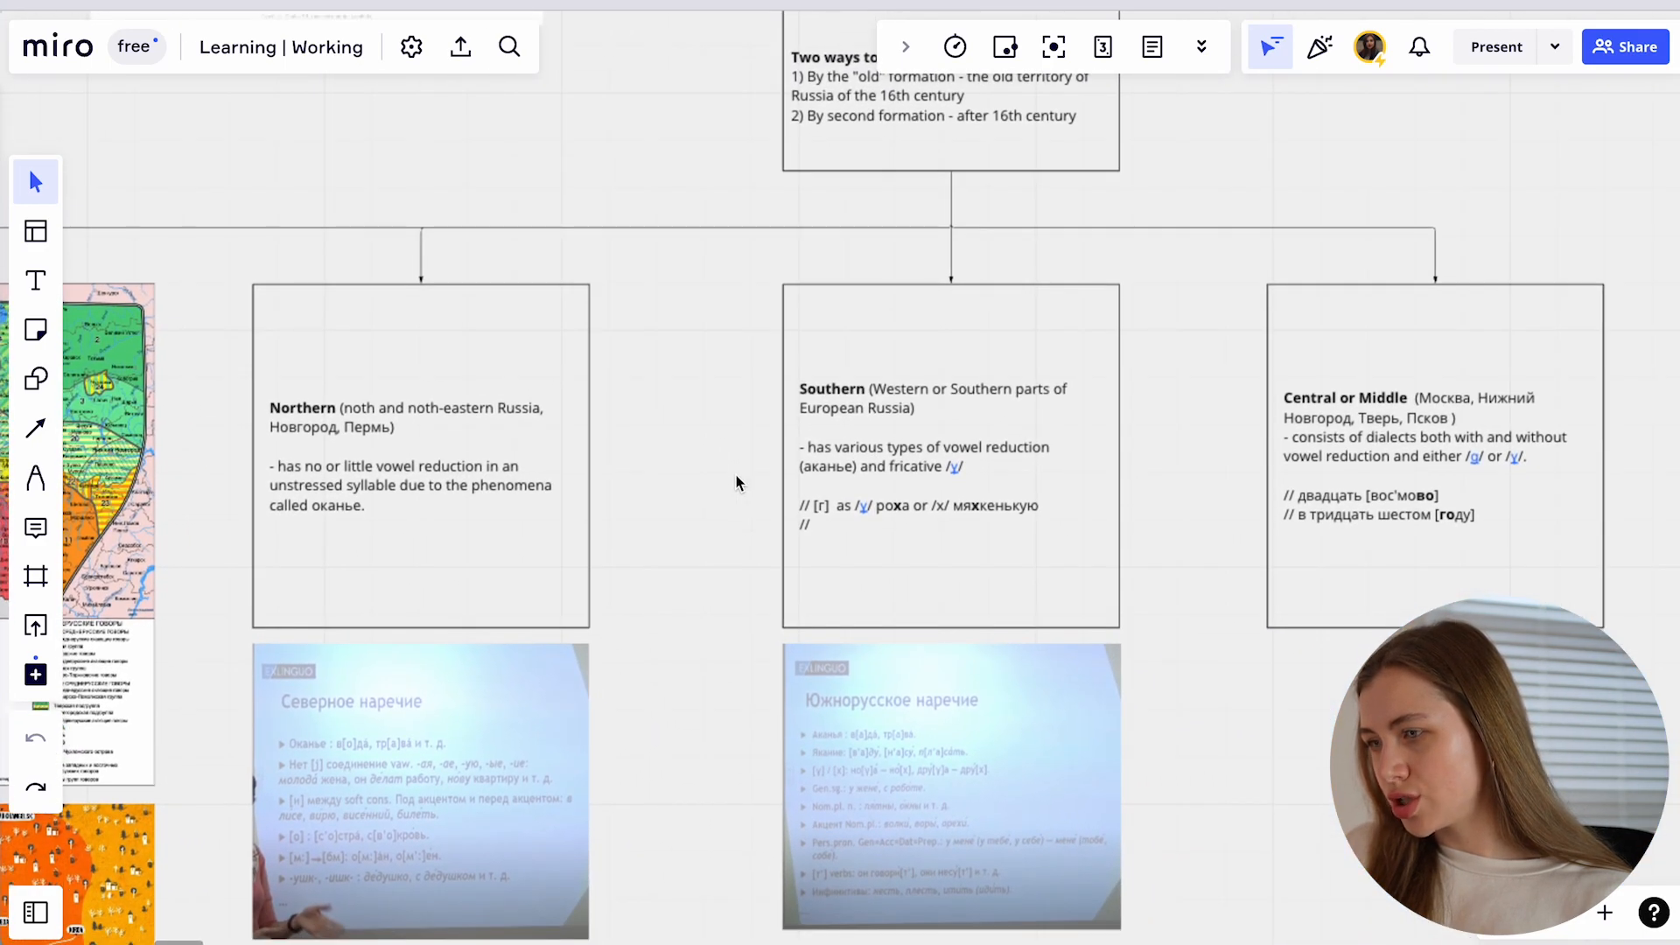
pyautogui.moveTo(632, 472)
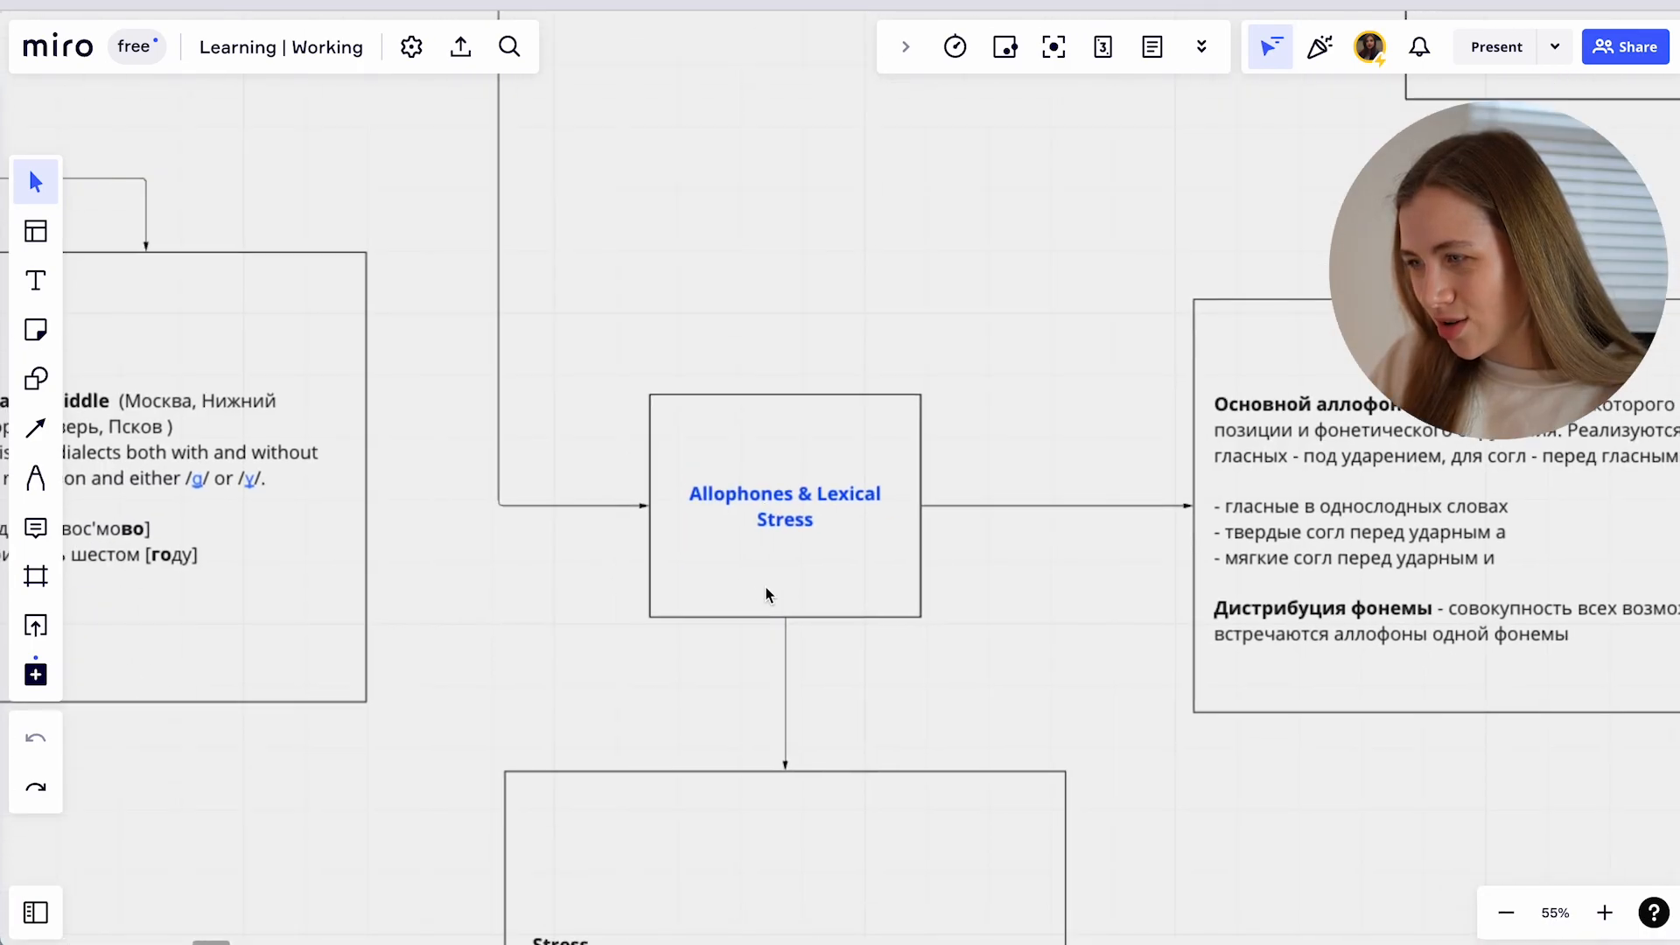
pyautogui.scroll(-3)
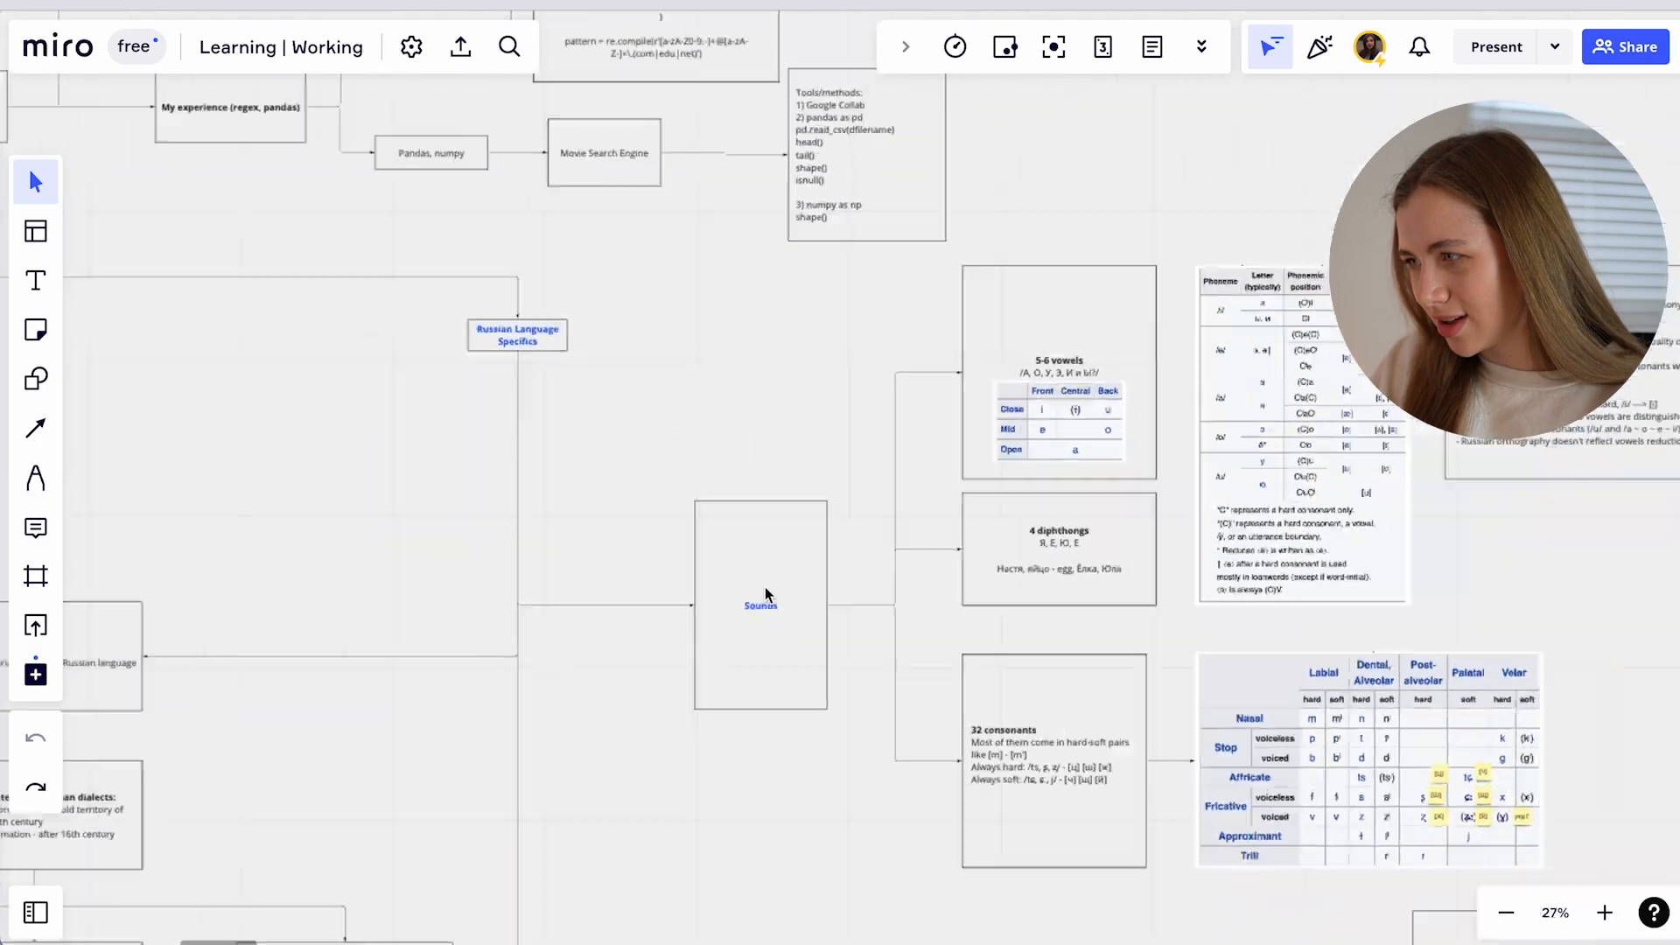
pyautogui.scroll(-3)
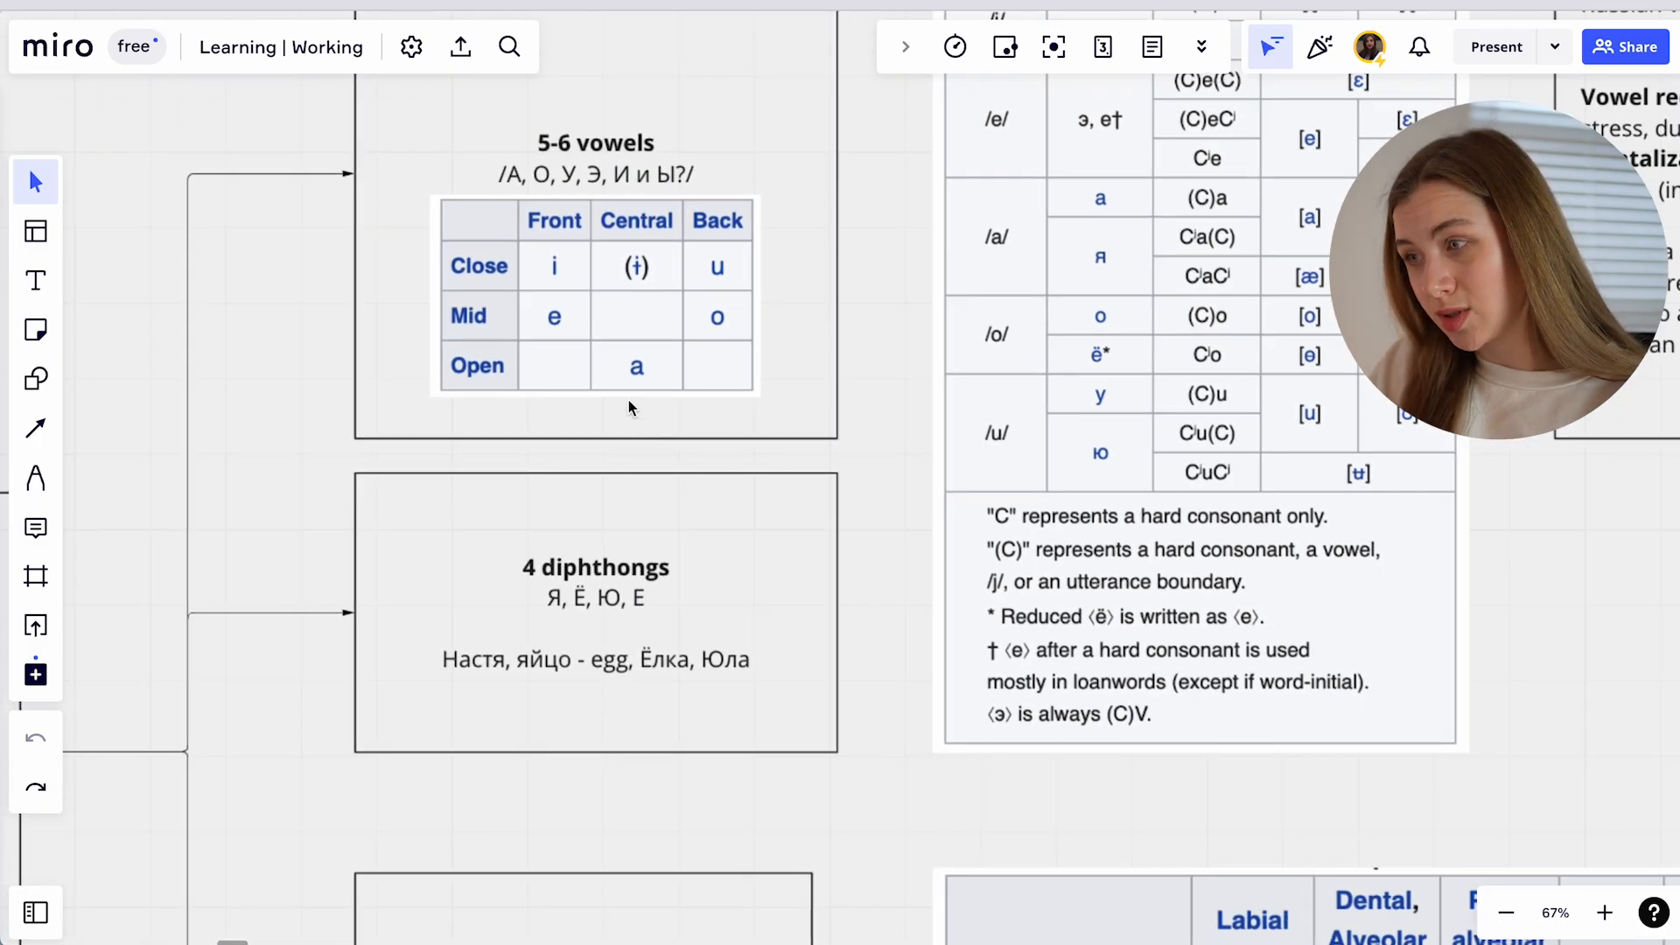
pyautogui.moveTo(740, 241)
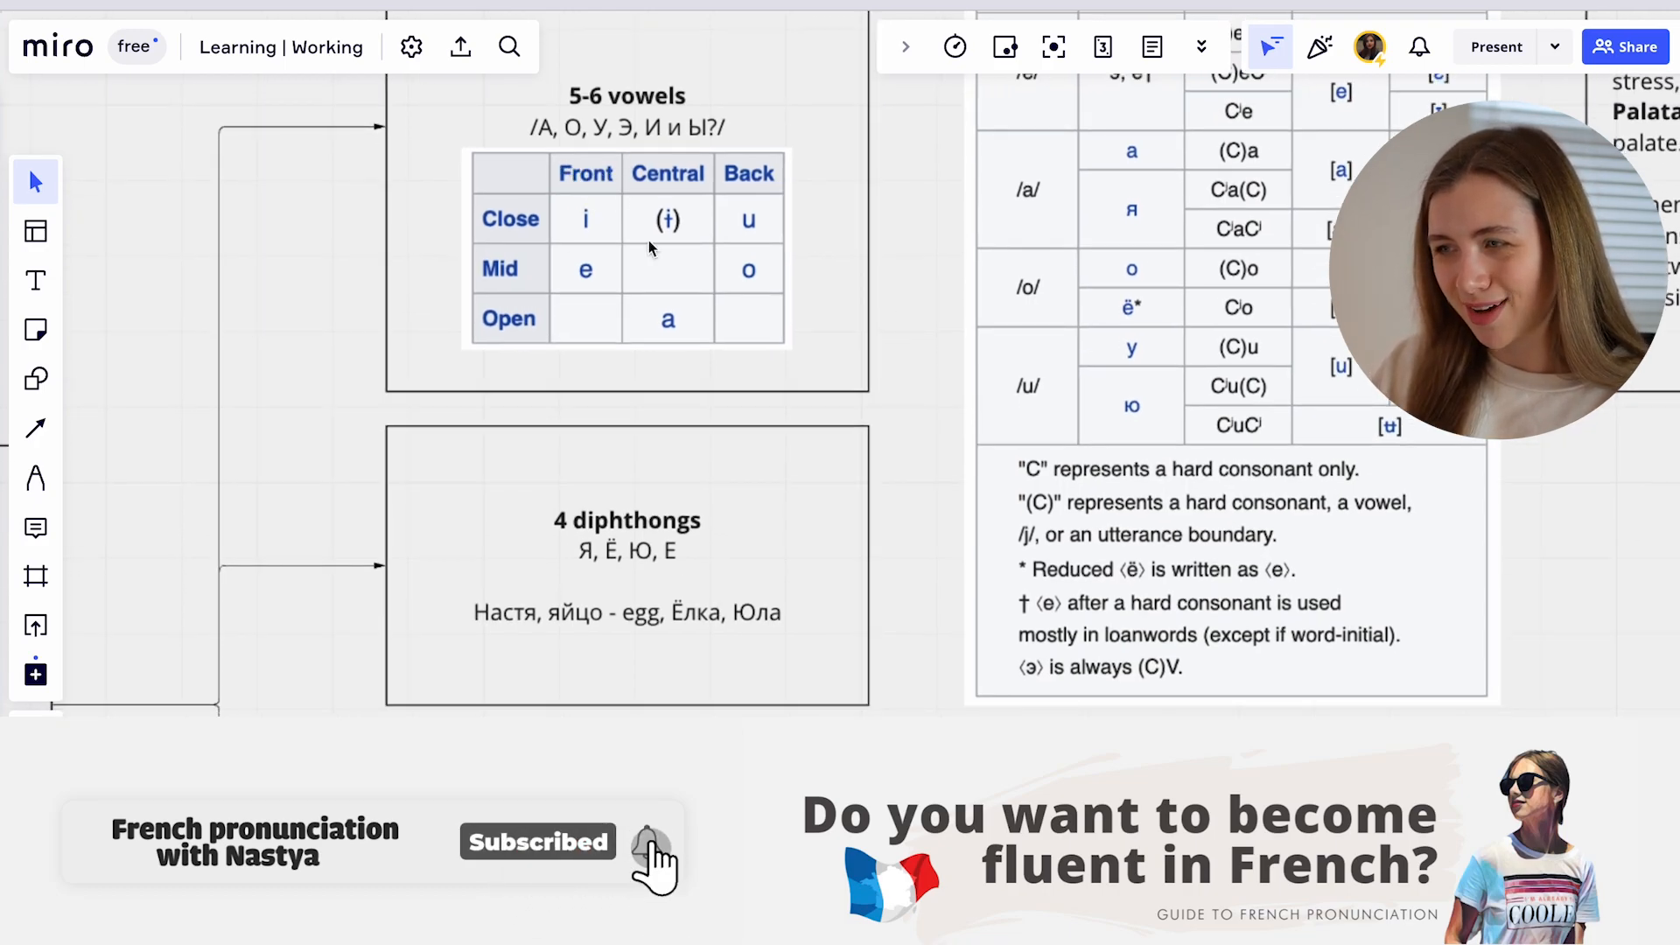
pyautogui.scroll(-3)
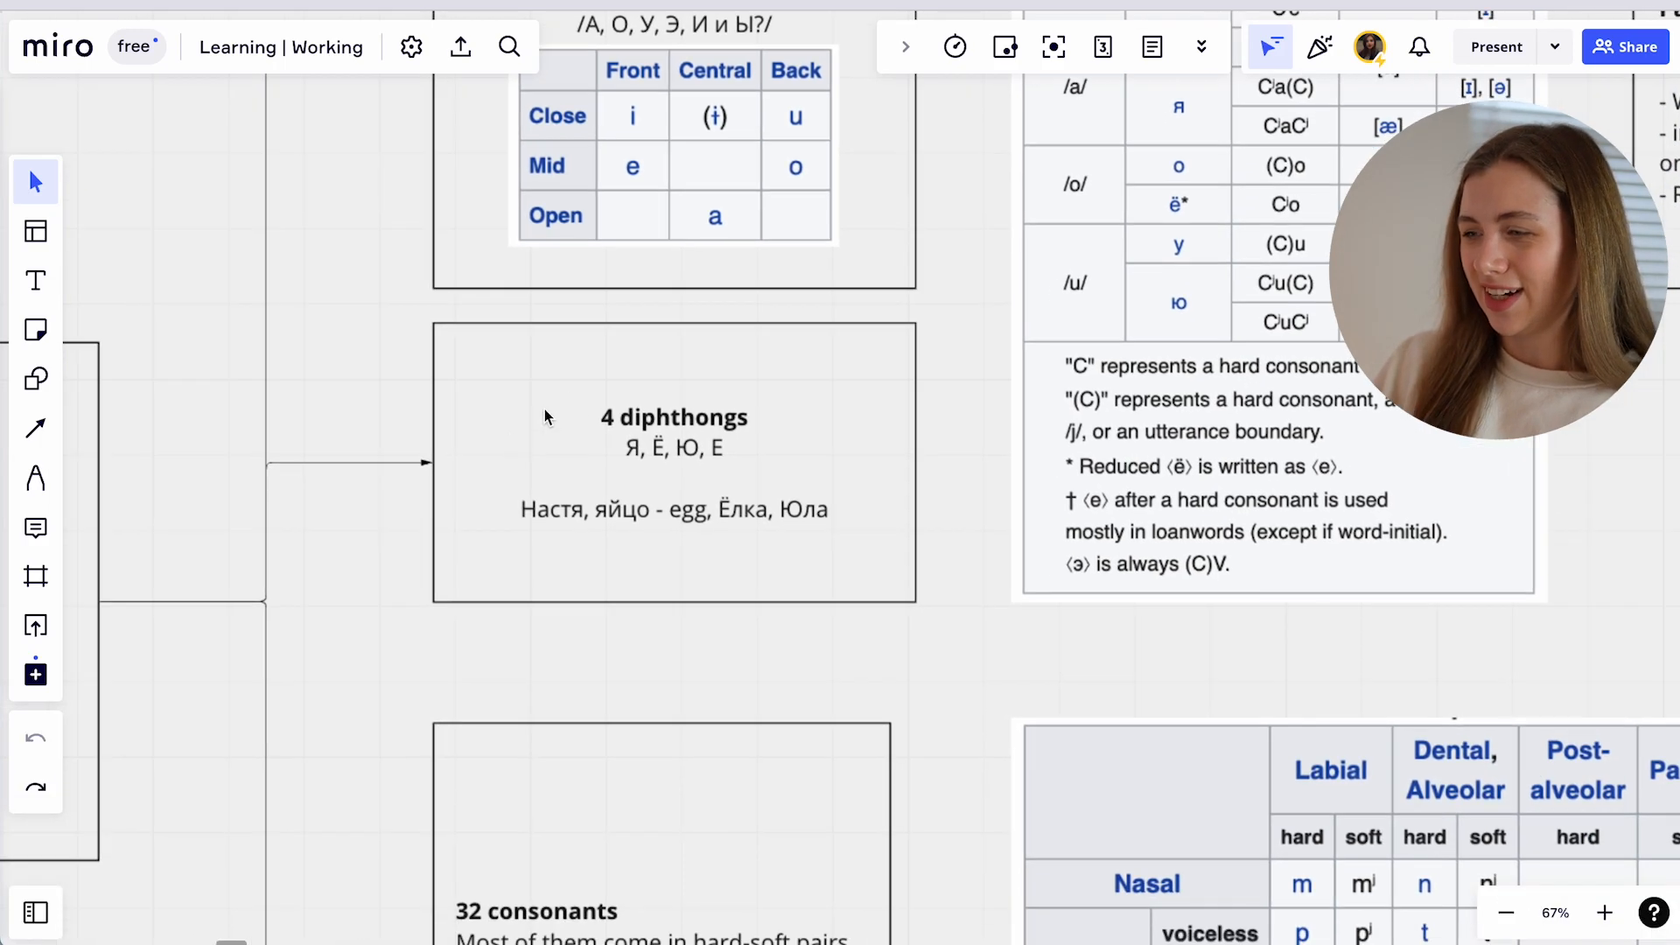
pyautogui.moveTo(665, 468)
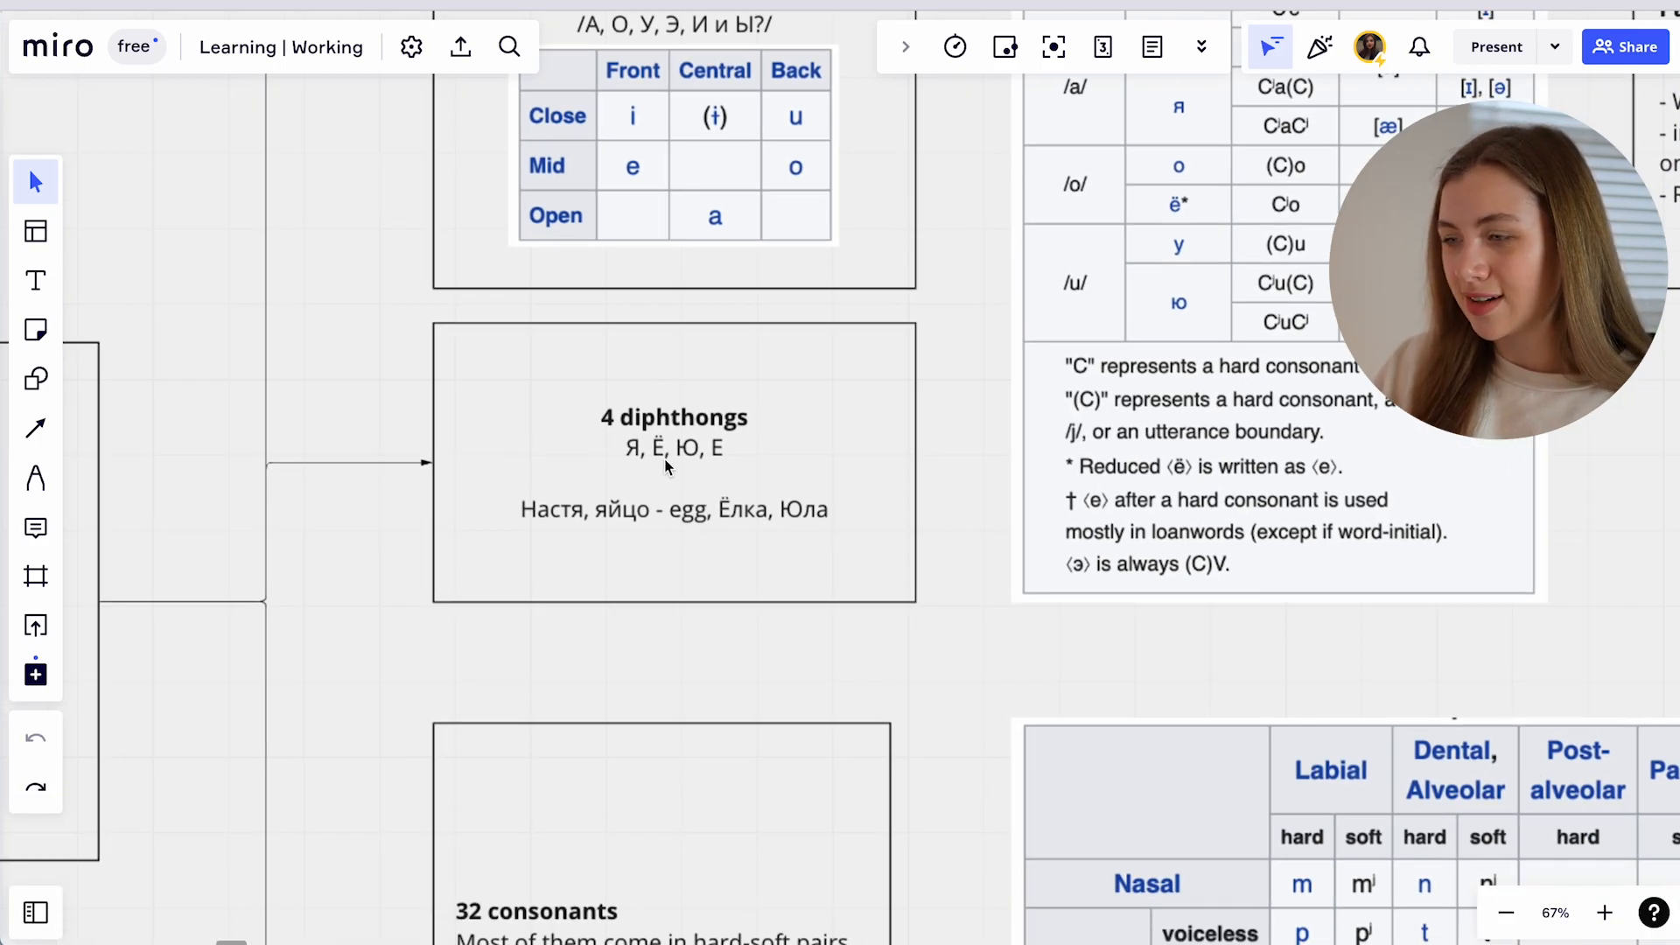
pyautogui.scroll(-3)
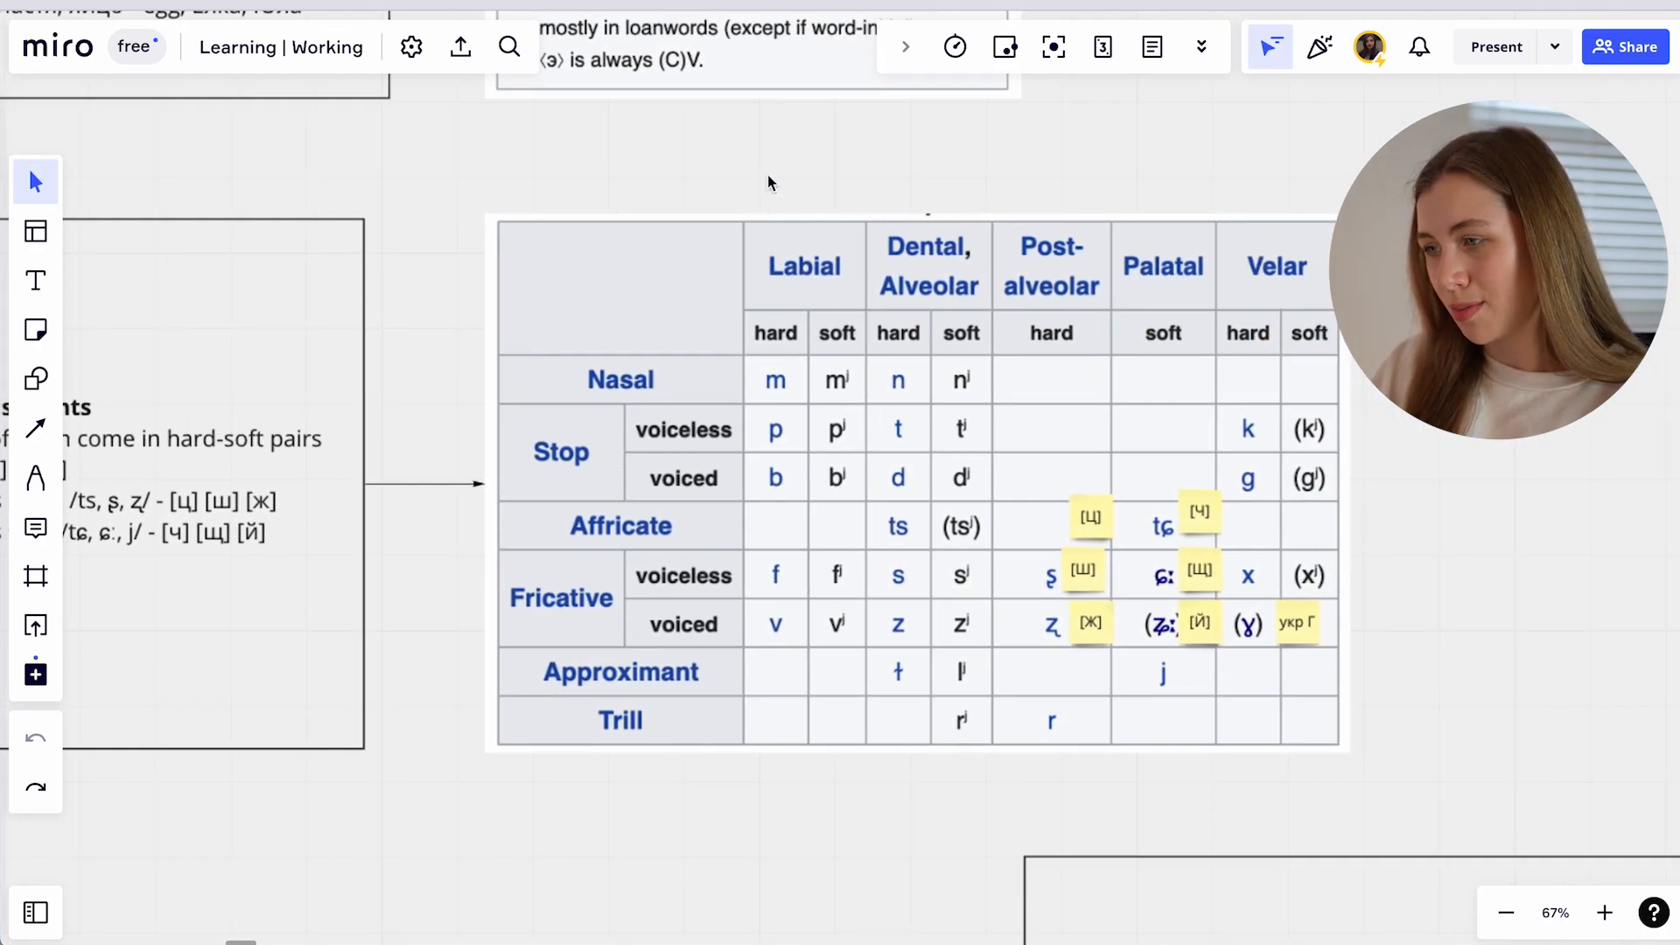
pyautogui.moveTo(674, 591)
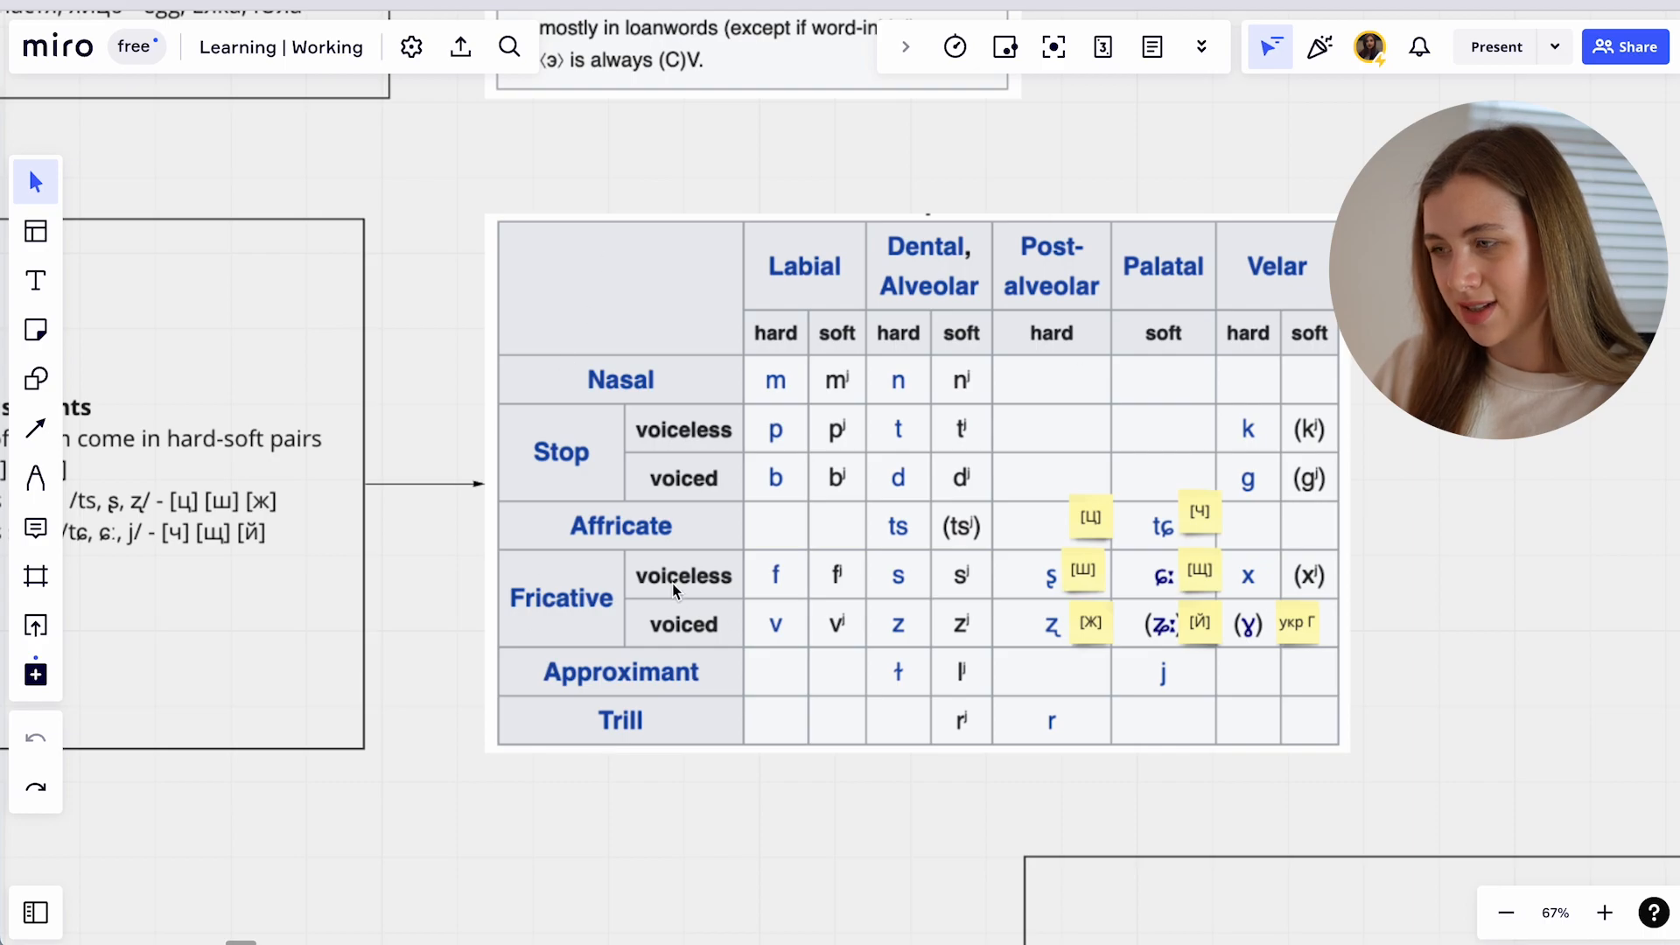
pyautogui.scroll(-3)
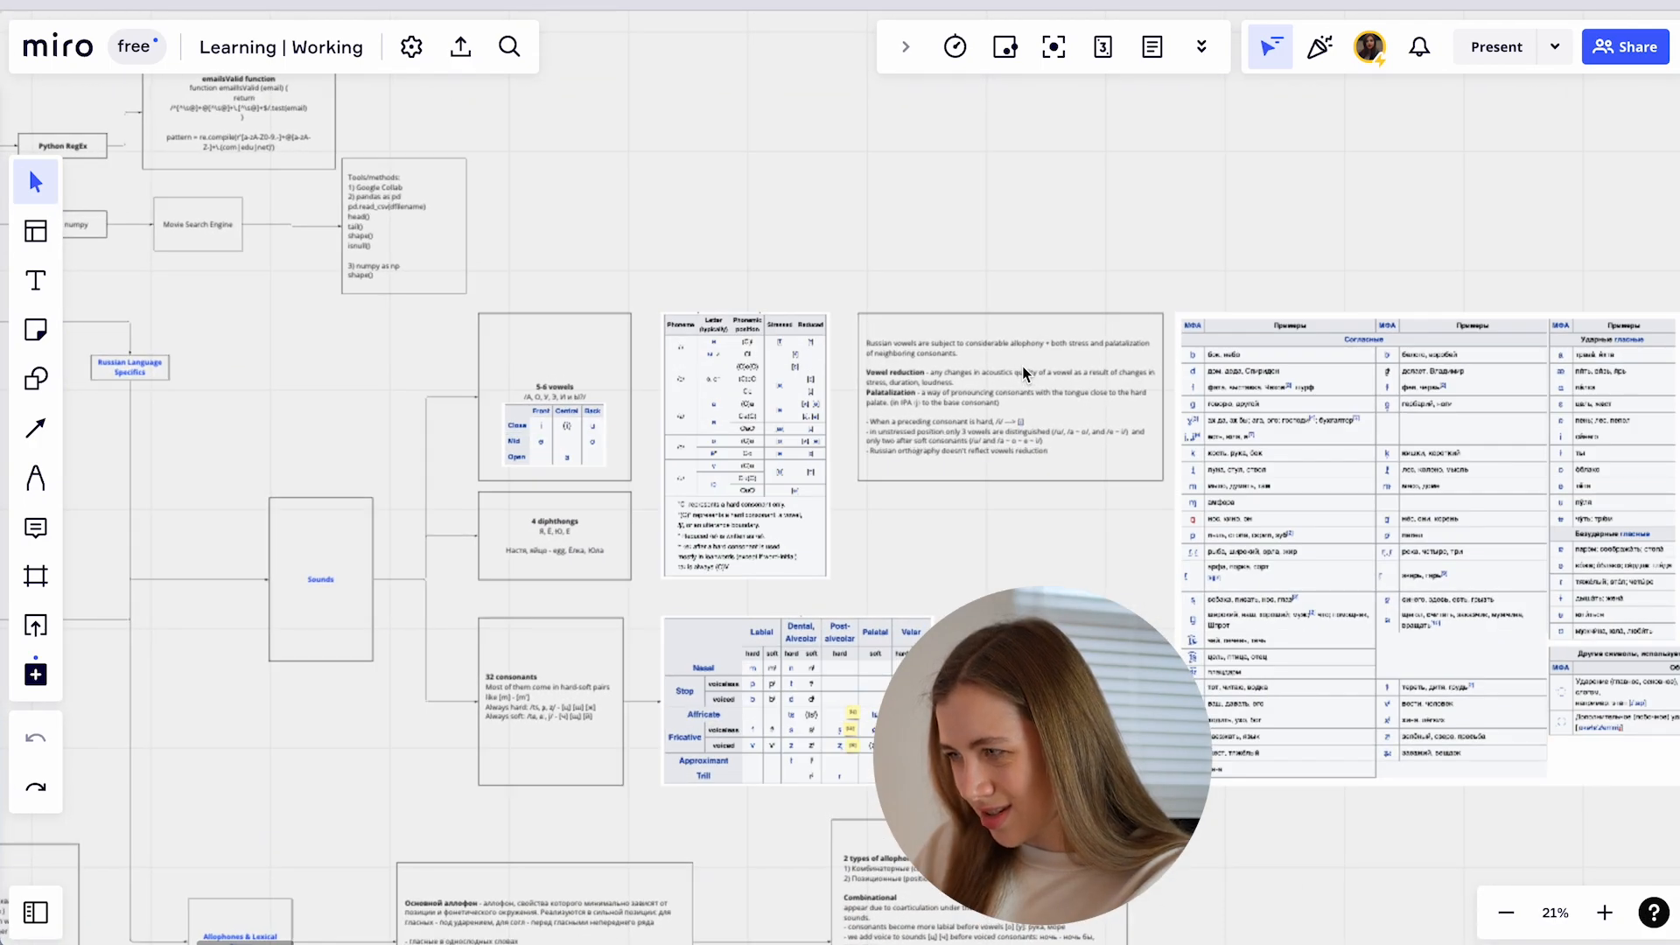
pyautogui.moveTo(916, 455)
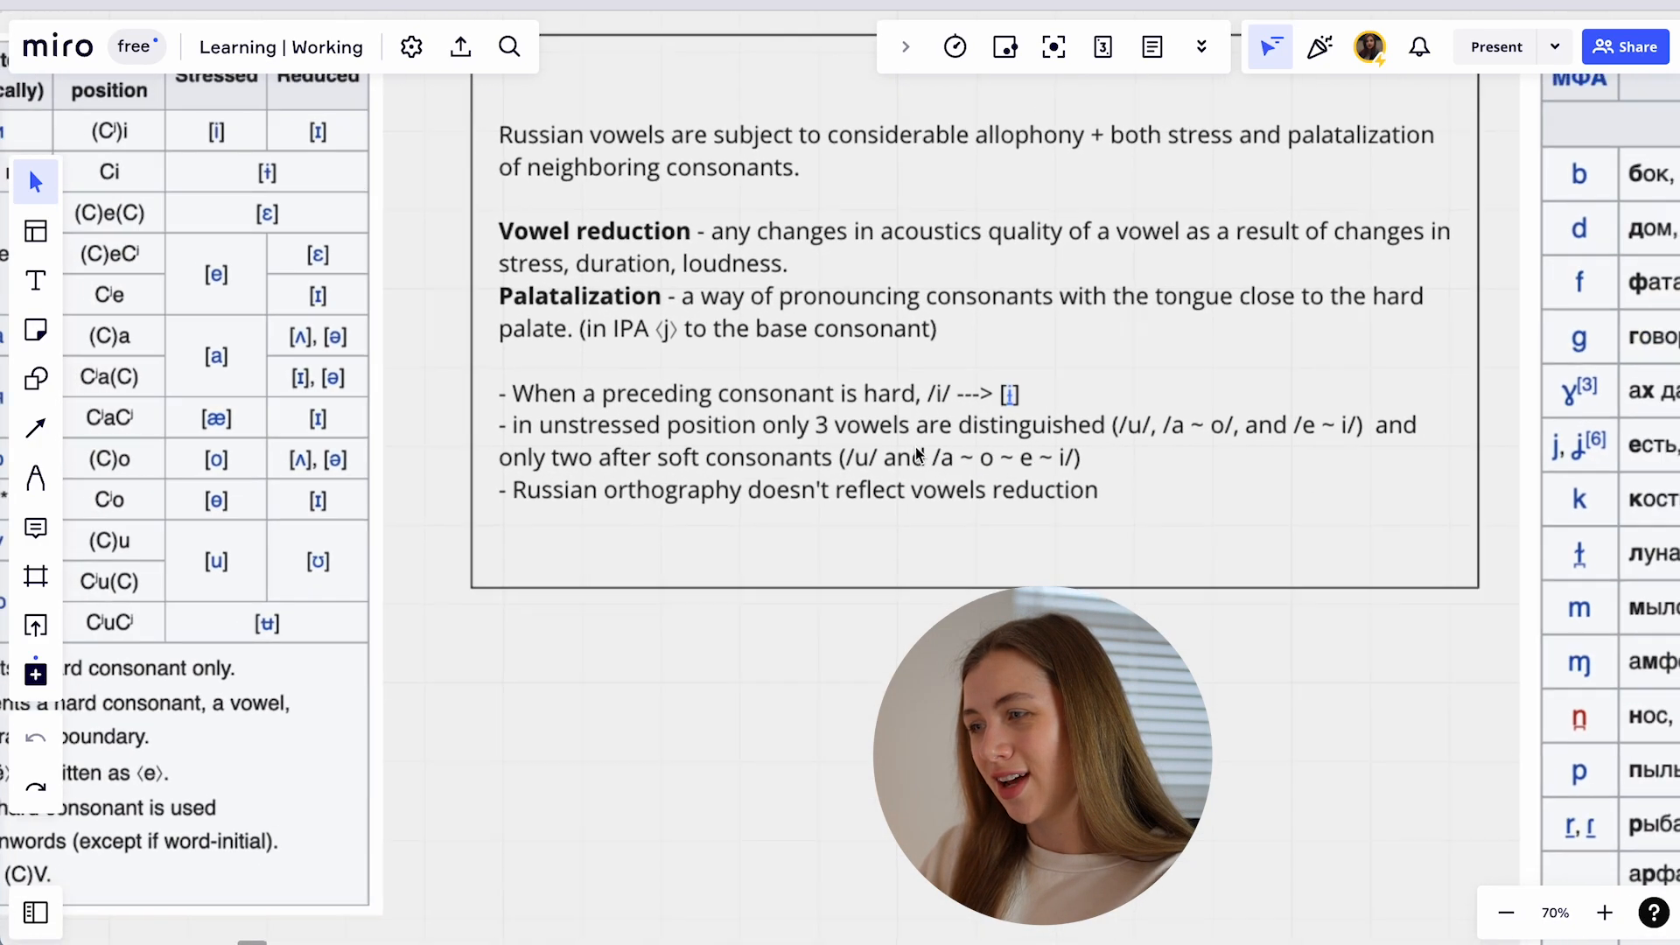
# Zoom in on the Russian vowel reduction and palatalization text box and center it.
pyautogui.click(1503, 912)
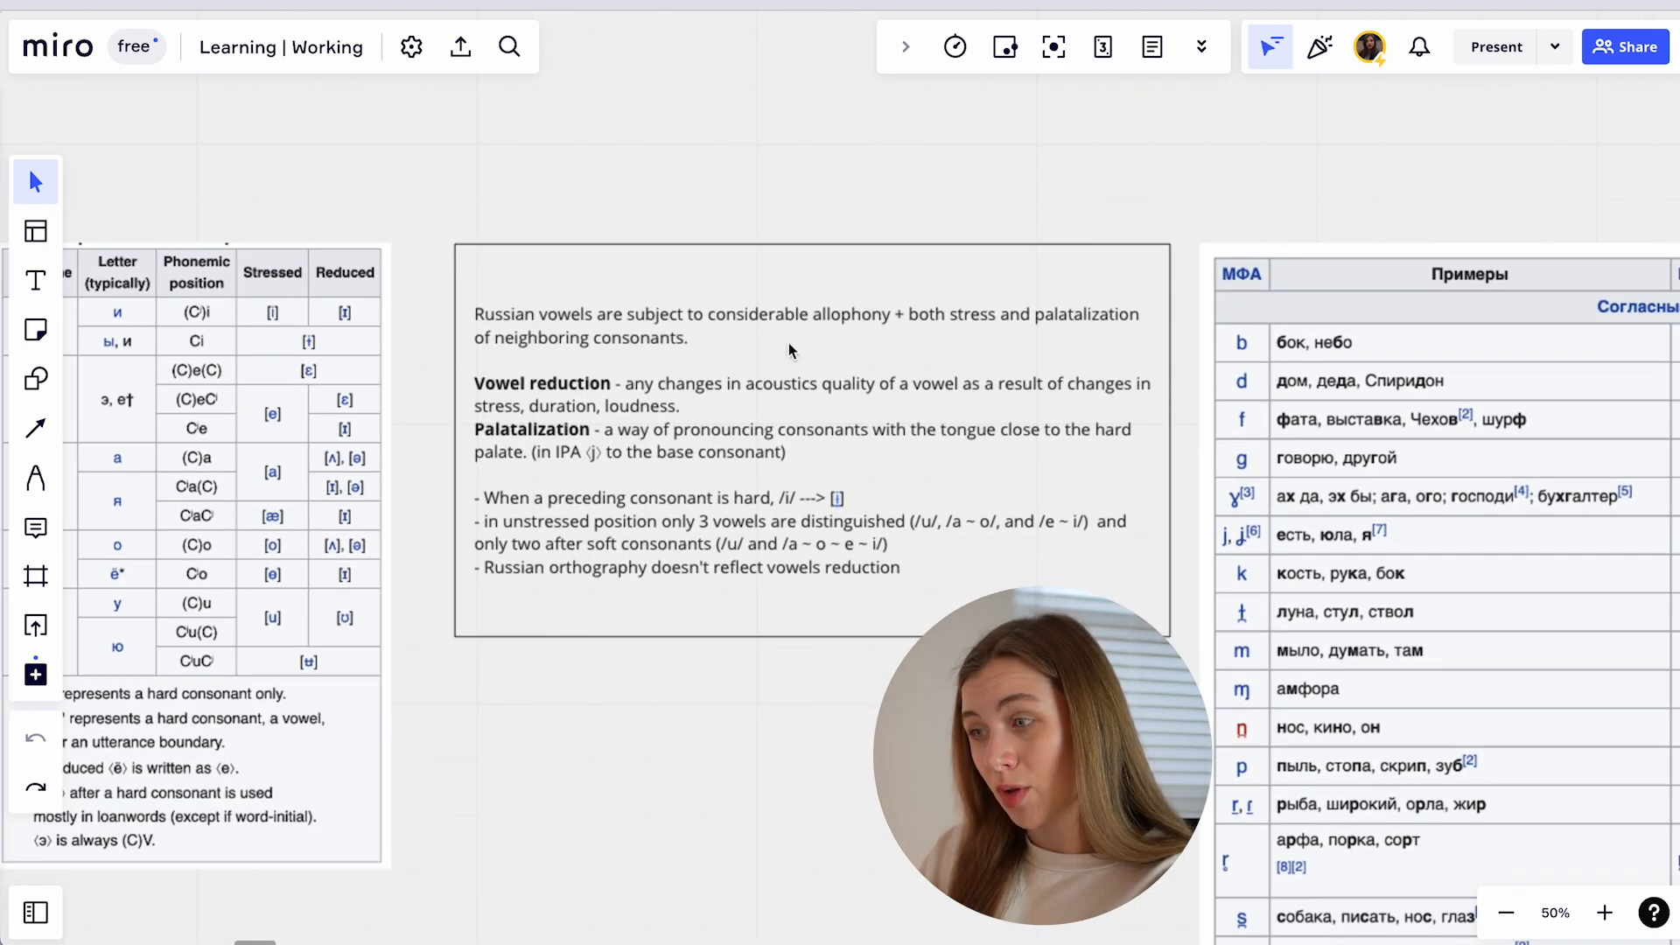
pyautogui.moveTo(607, 372)
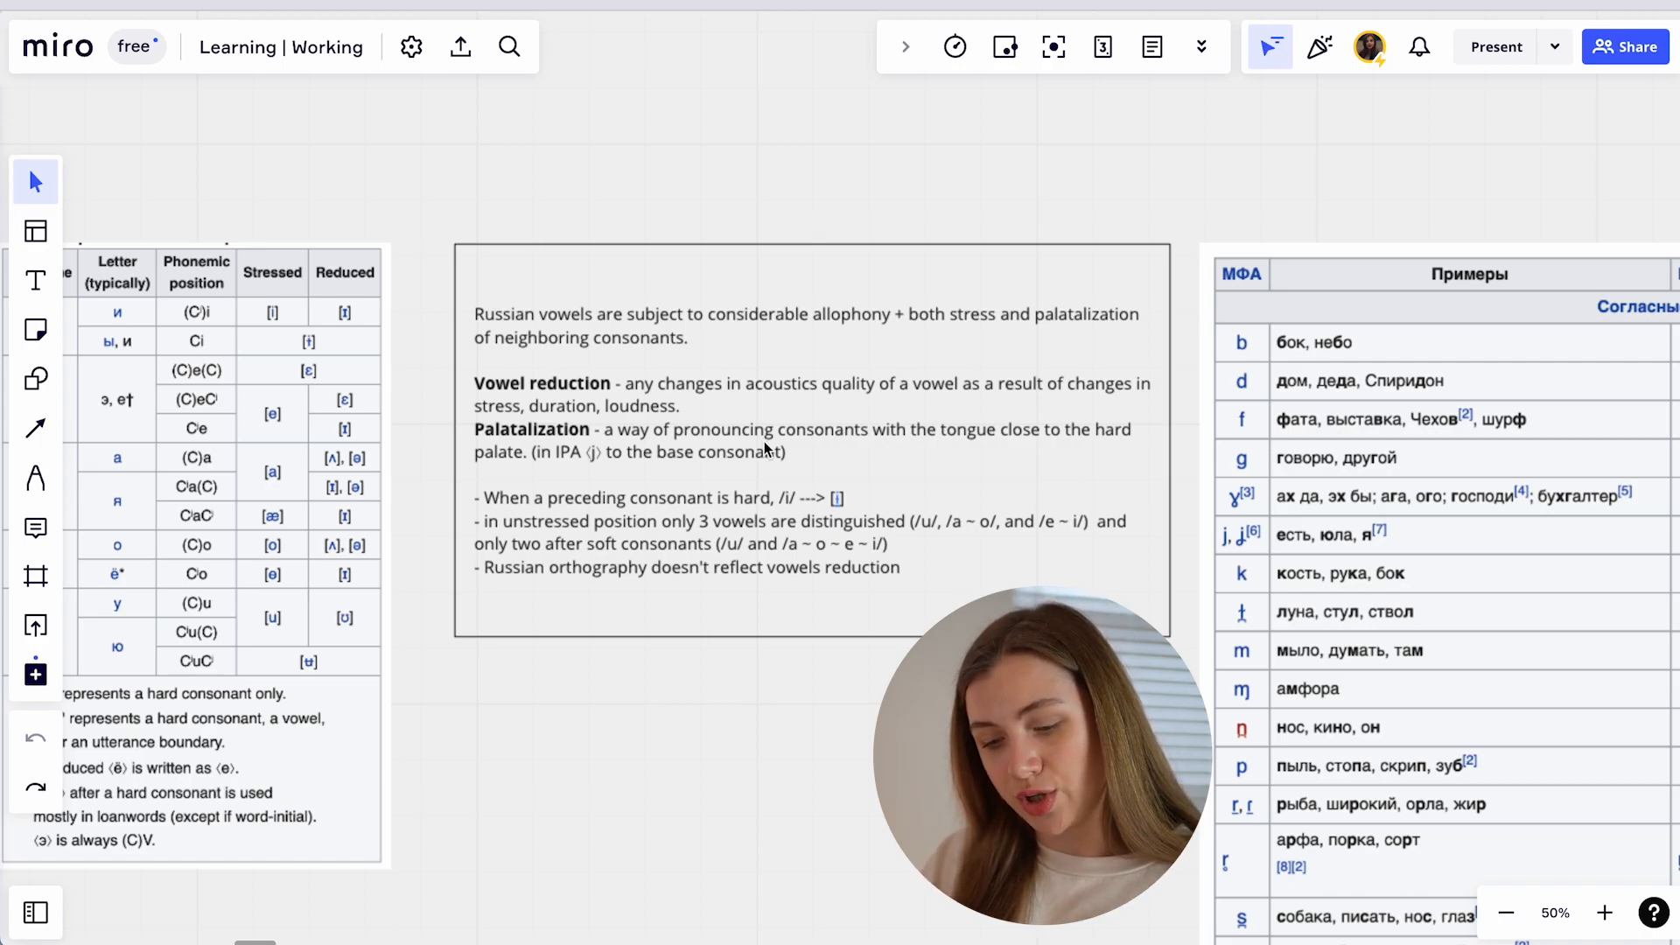
pyautogui.moveTo(973, 445)
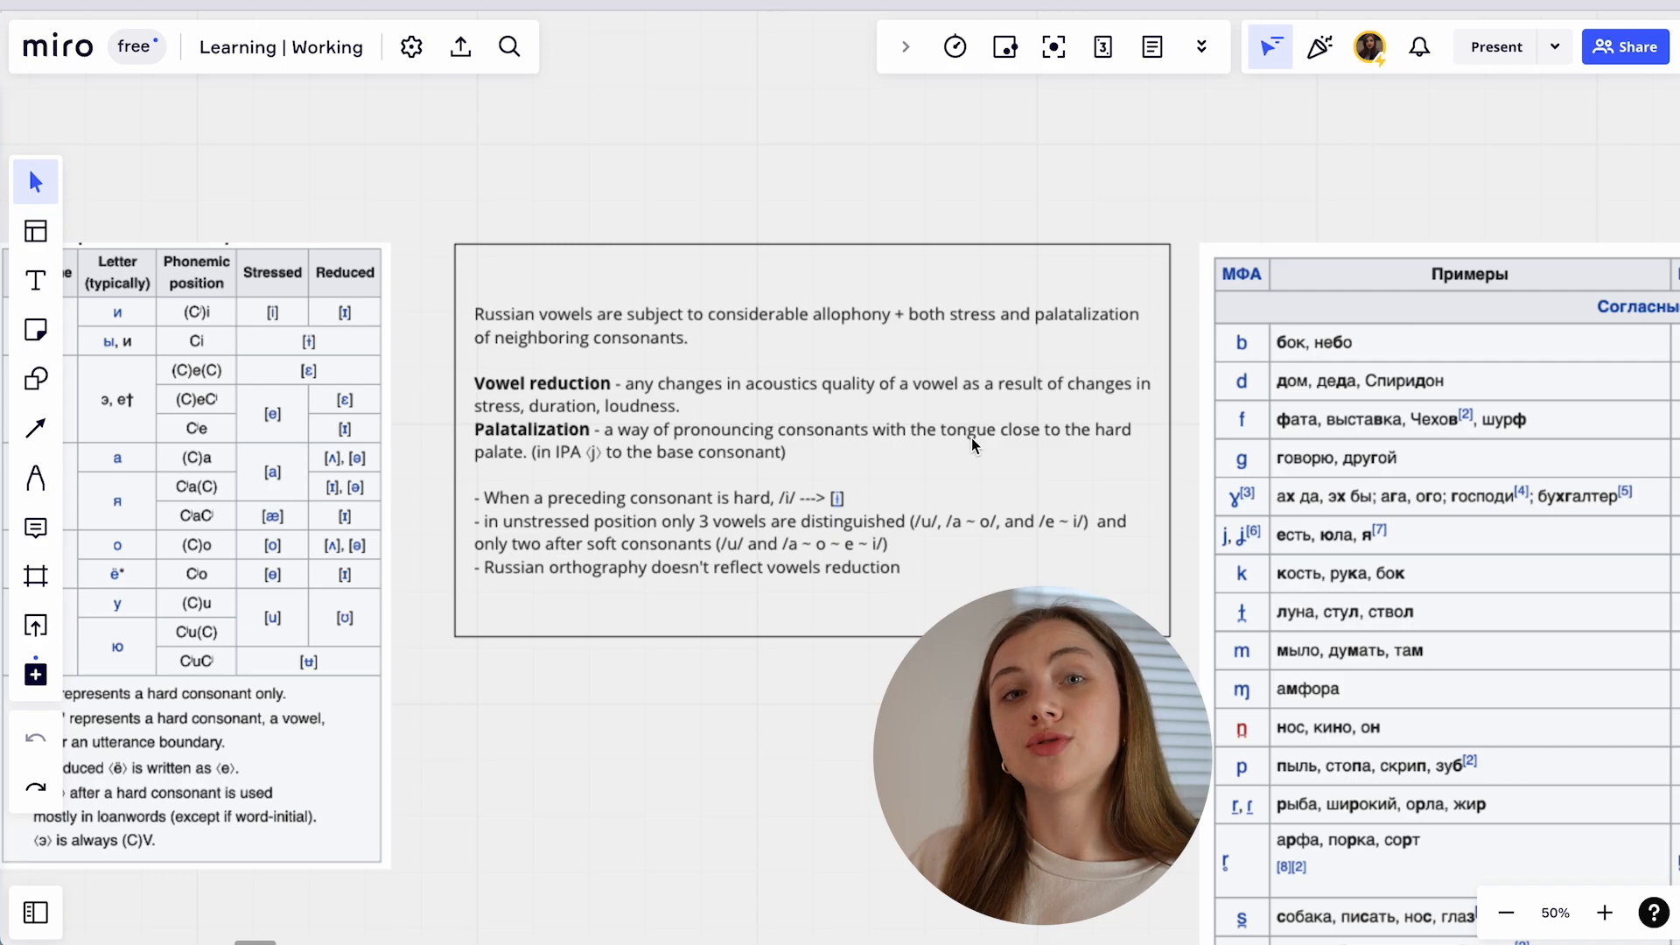
pyautogui.moveTo(777, 341)
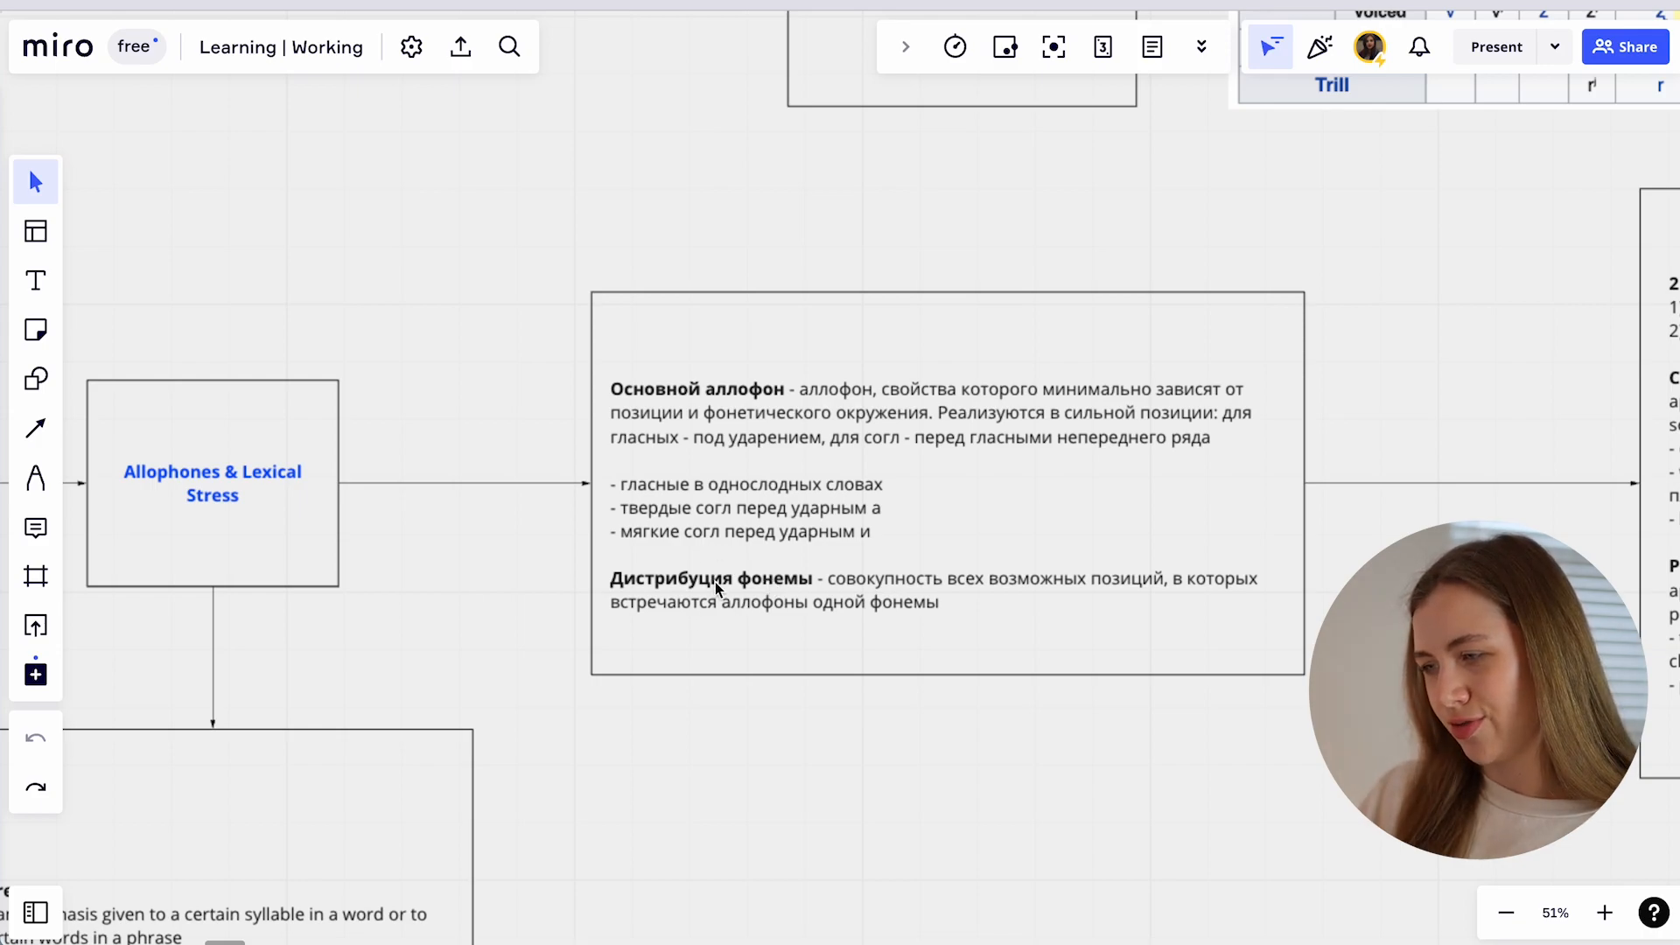
pyautogui.moveTo(548, 576)
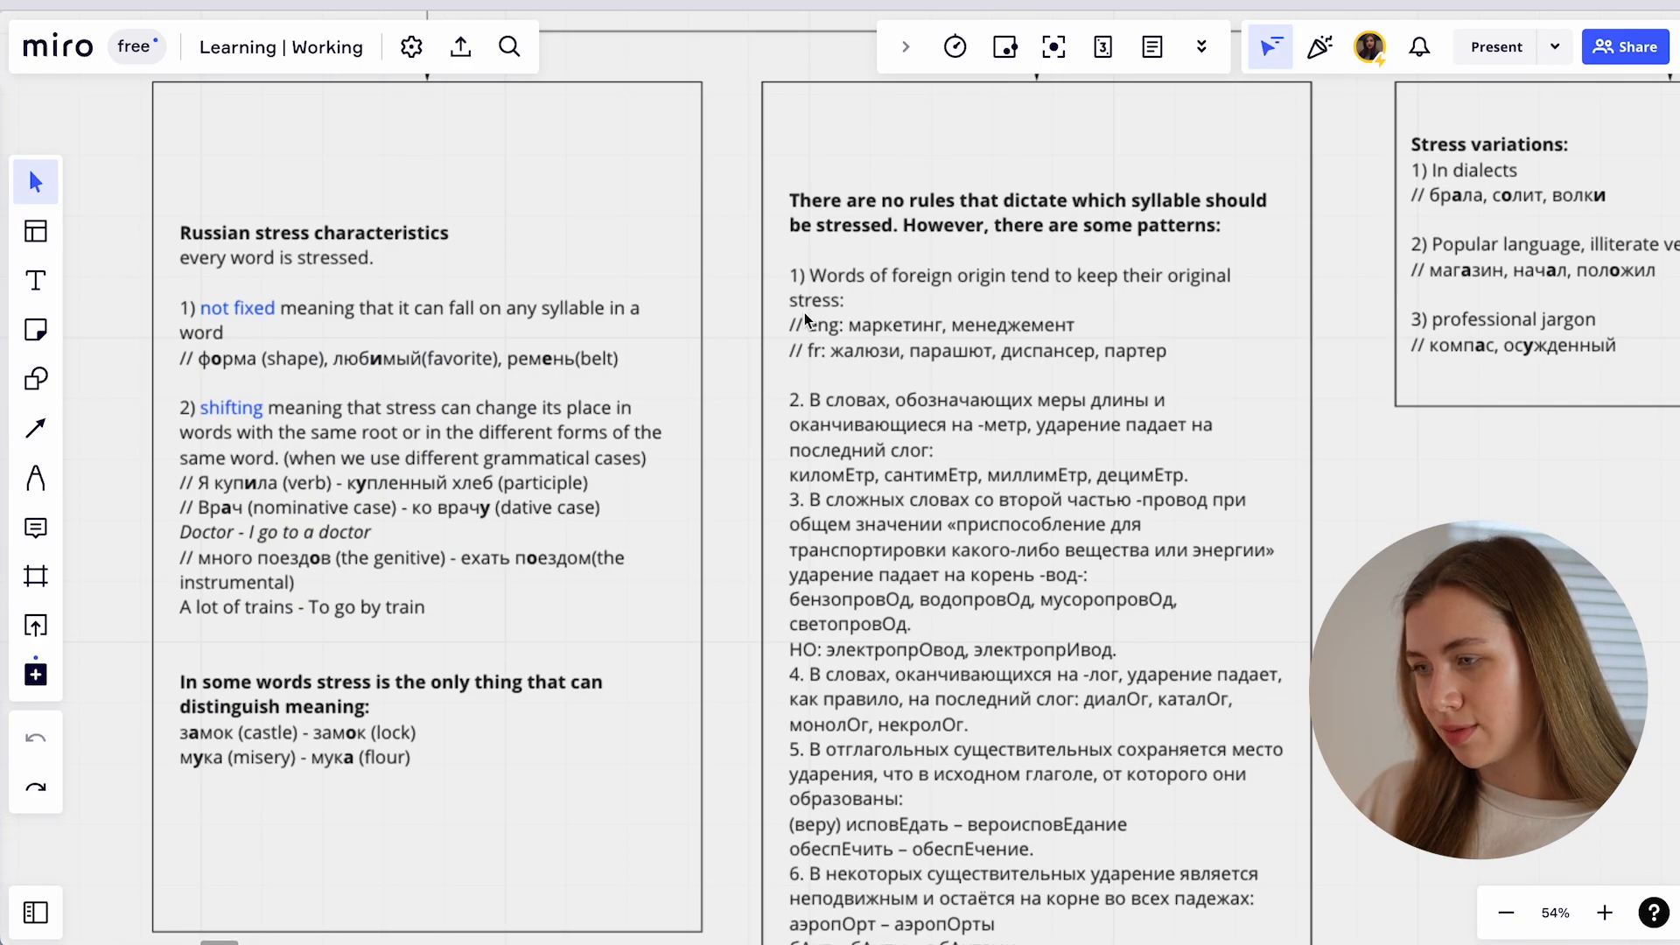
pyautogui.moveTo(780, 462)
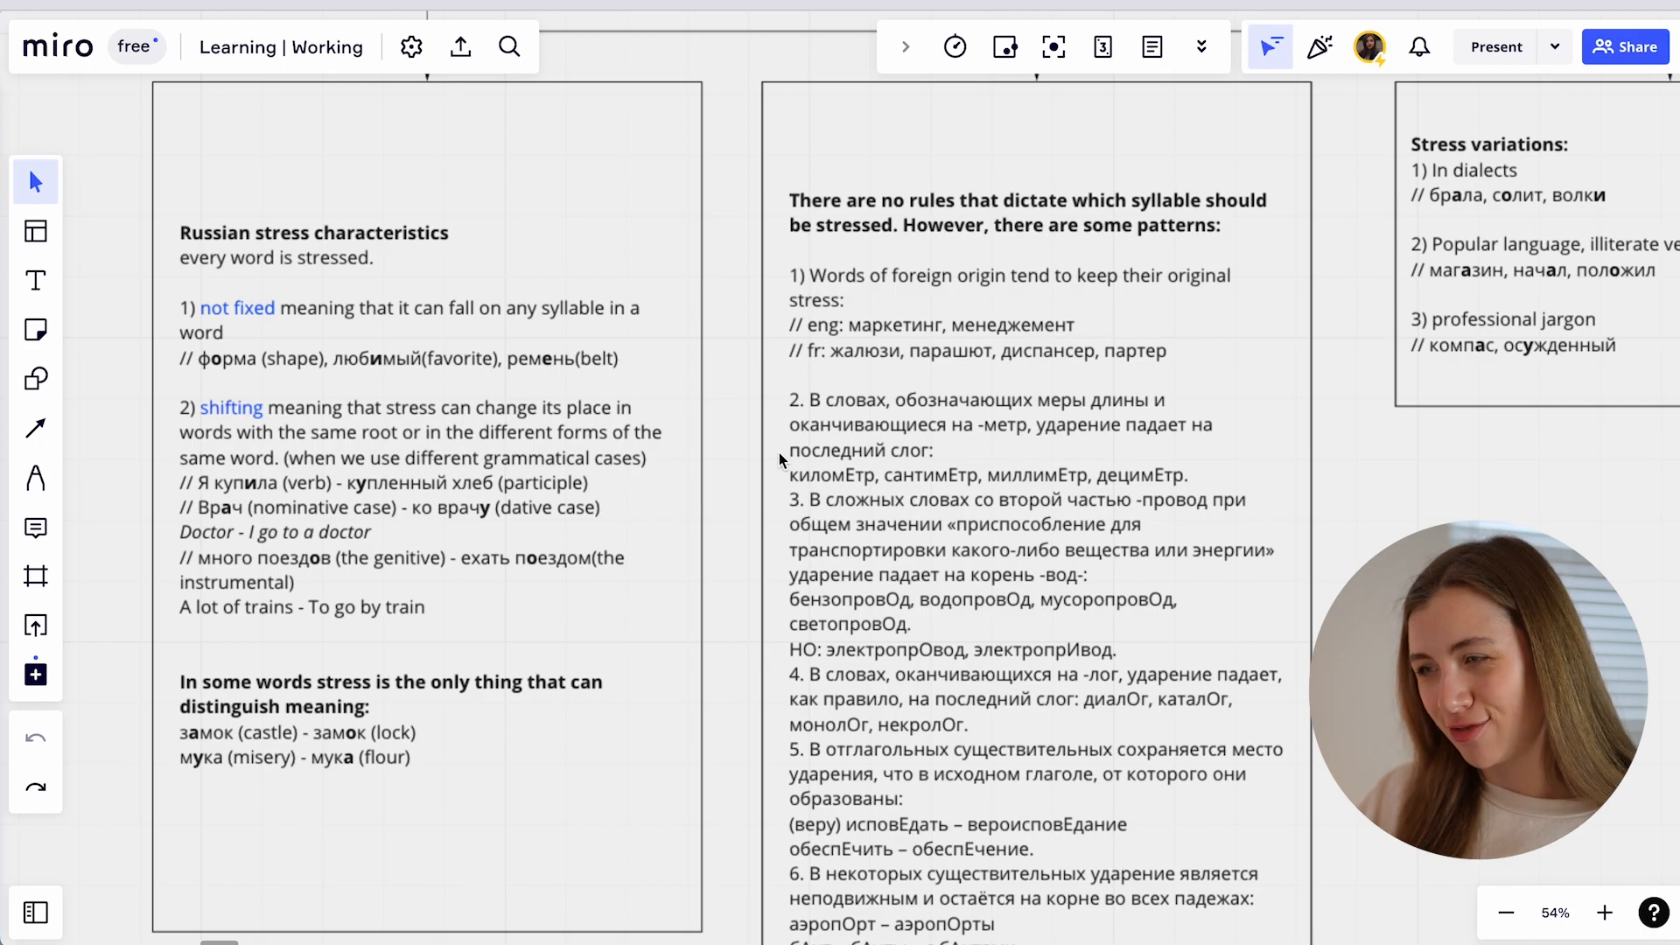
pyautogui.moveTo(753, 521)
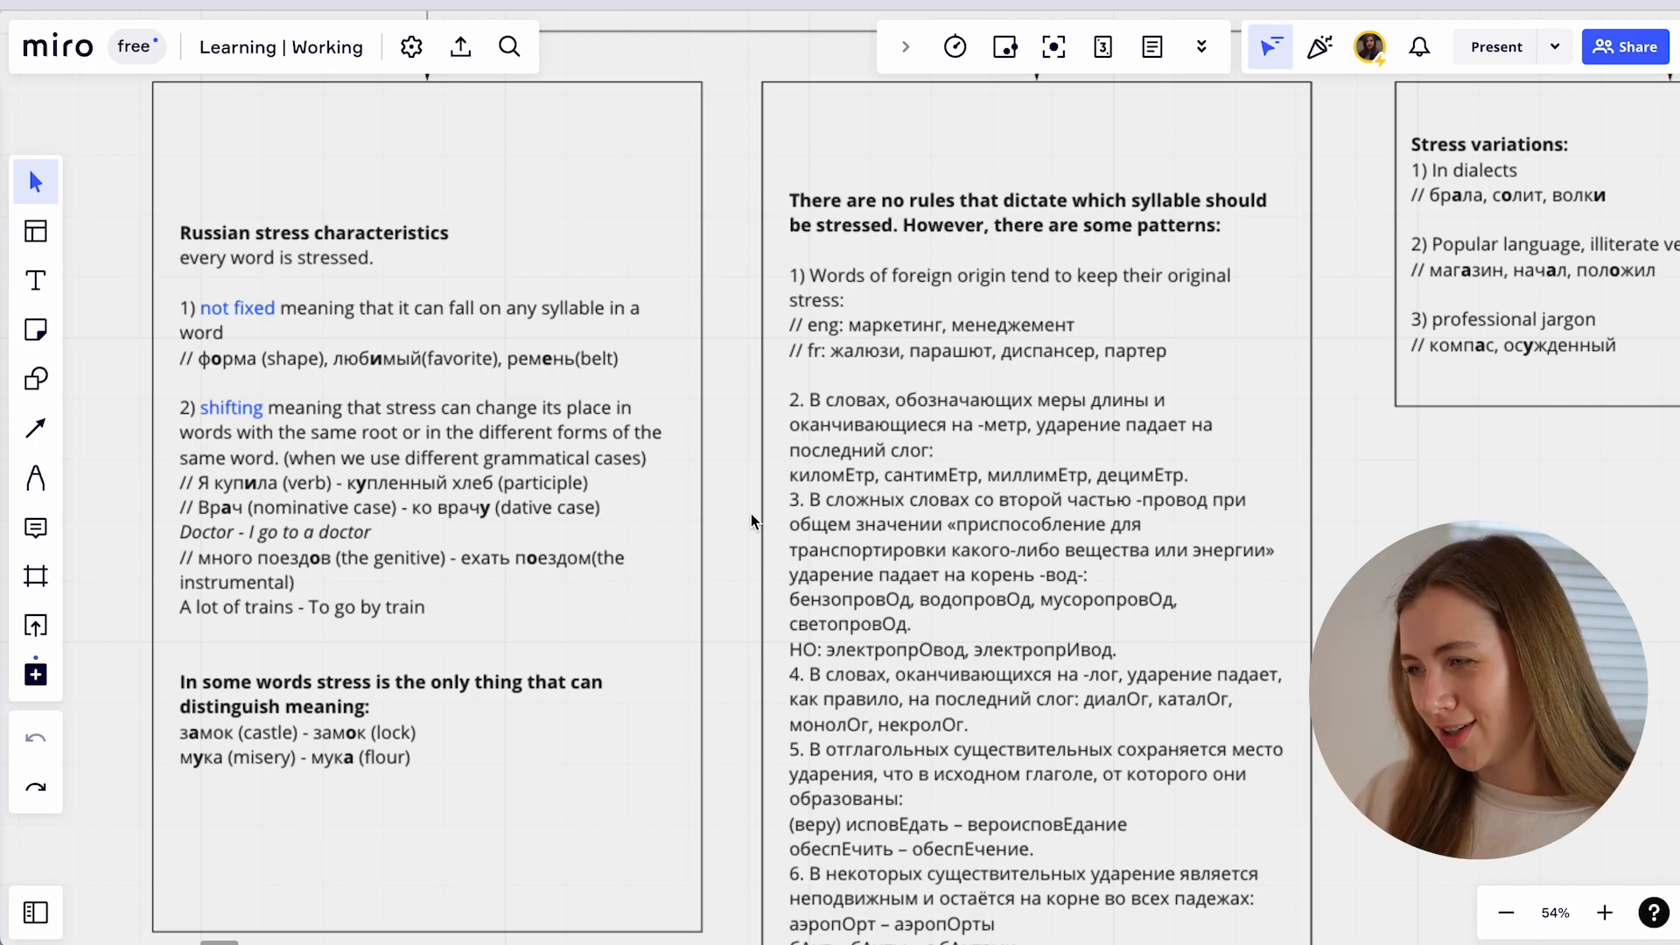
pyautogui.moveTo(736, 556)
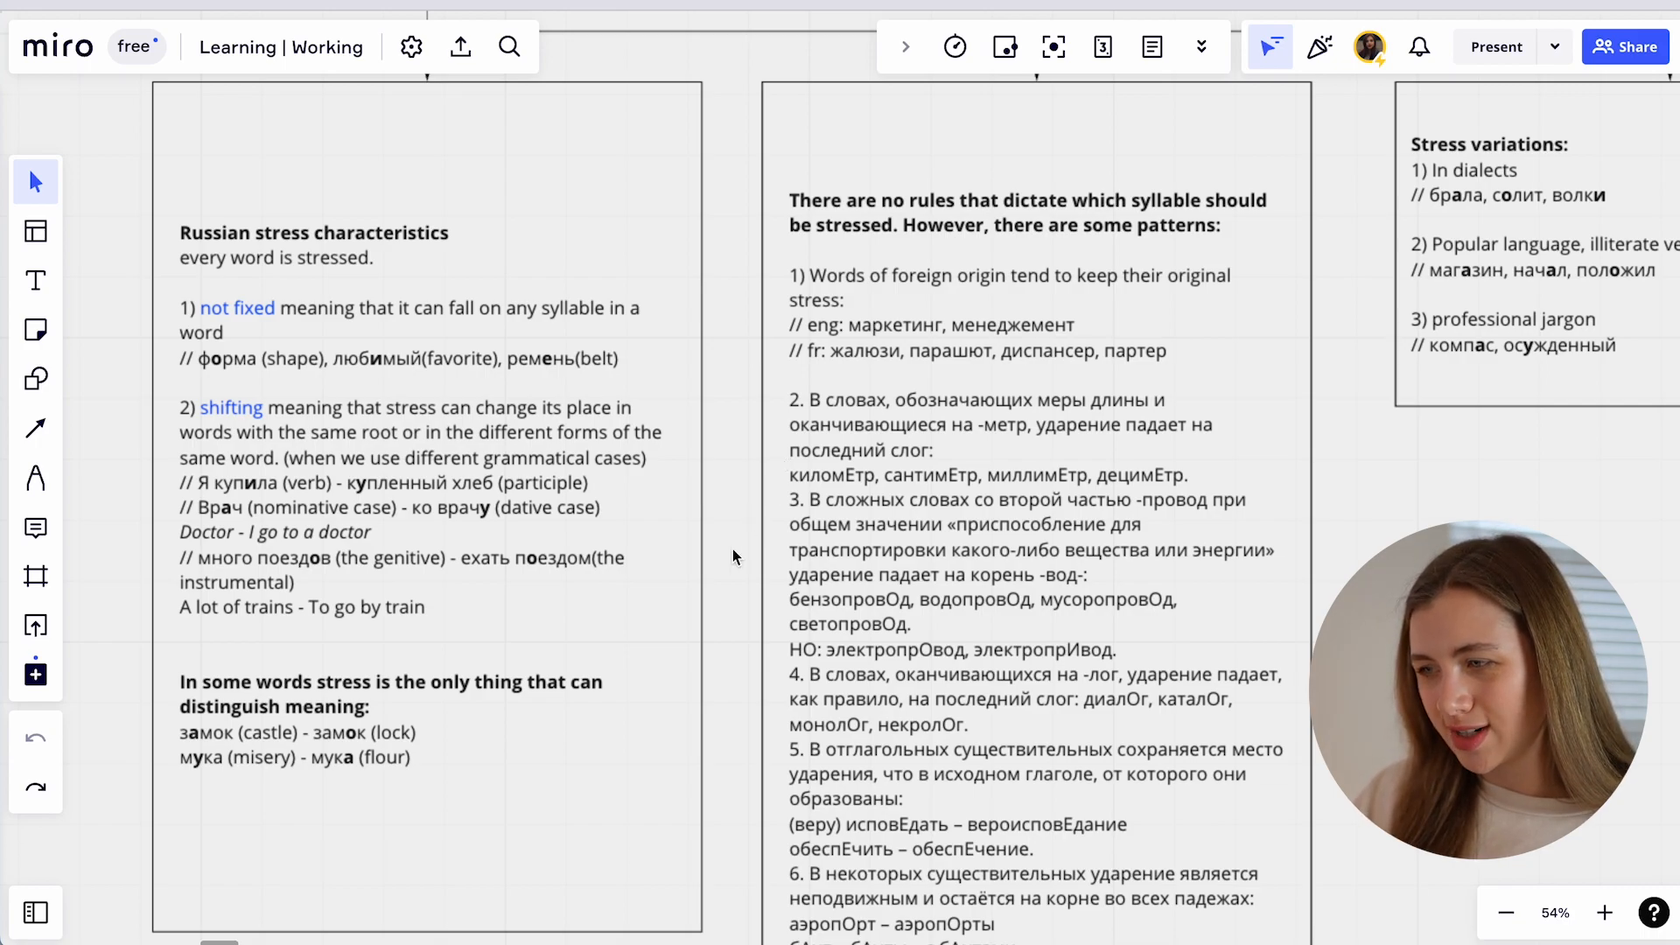
pyautogui.moveTo(714, 593)
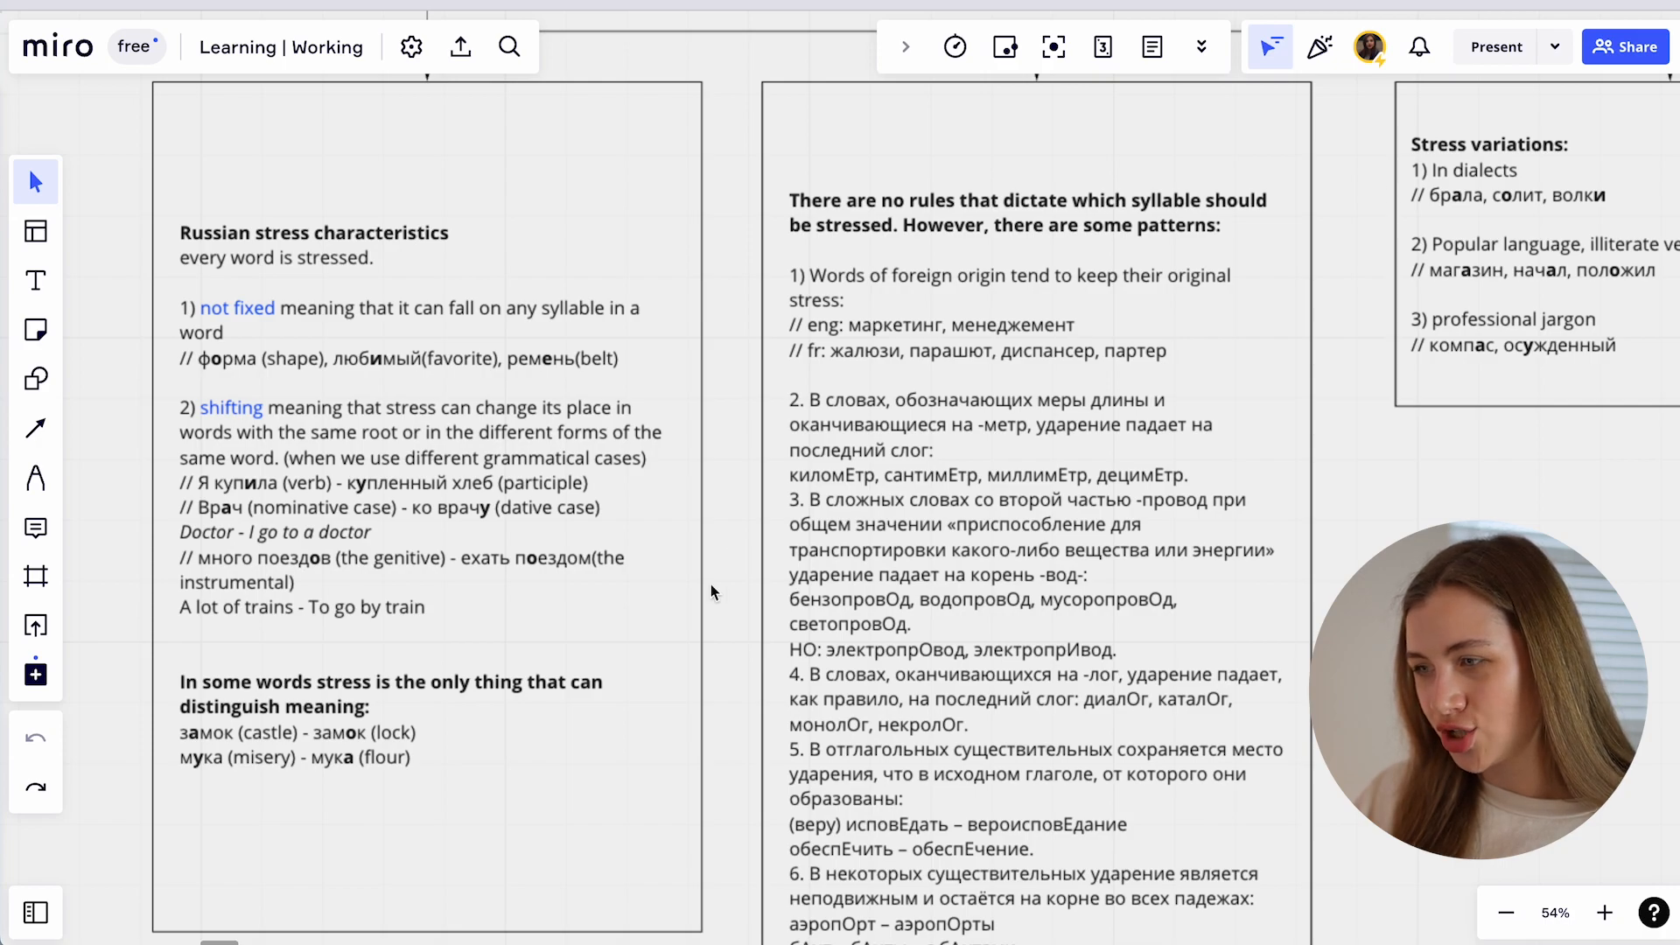
pyautogui.moveTo(691, 624)
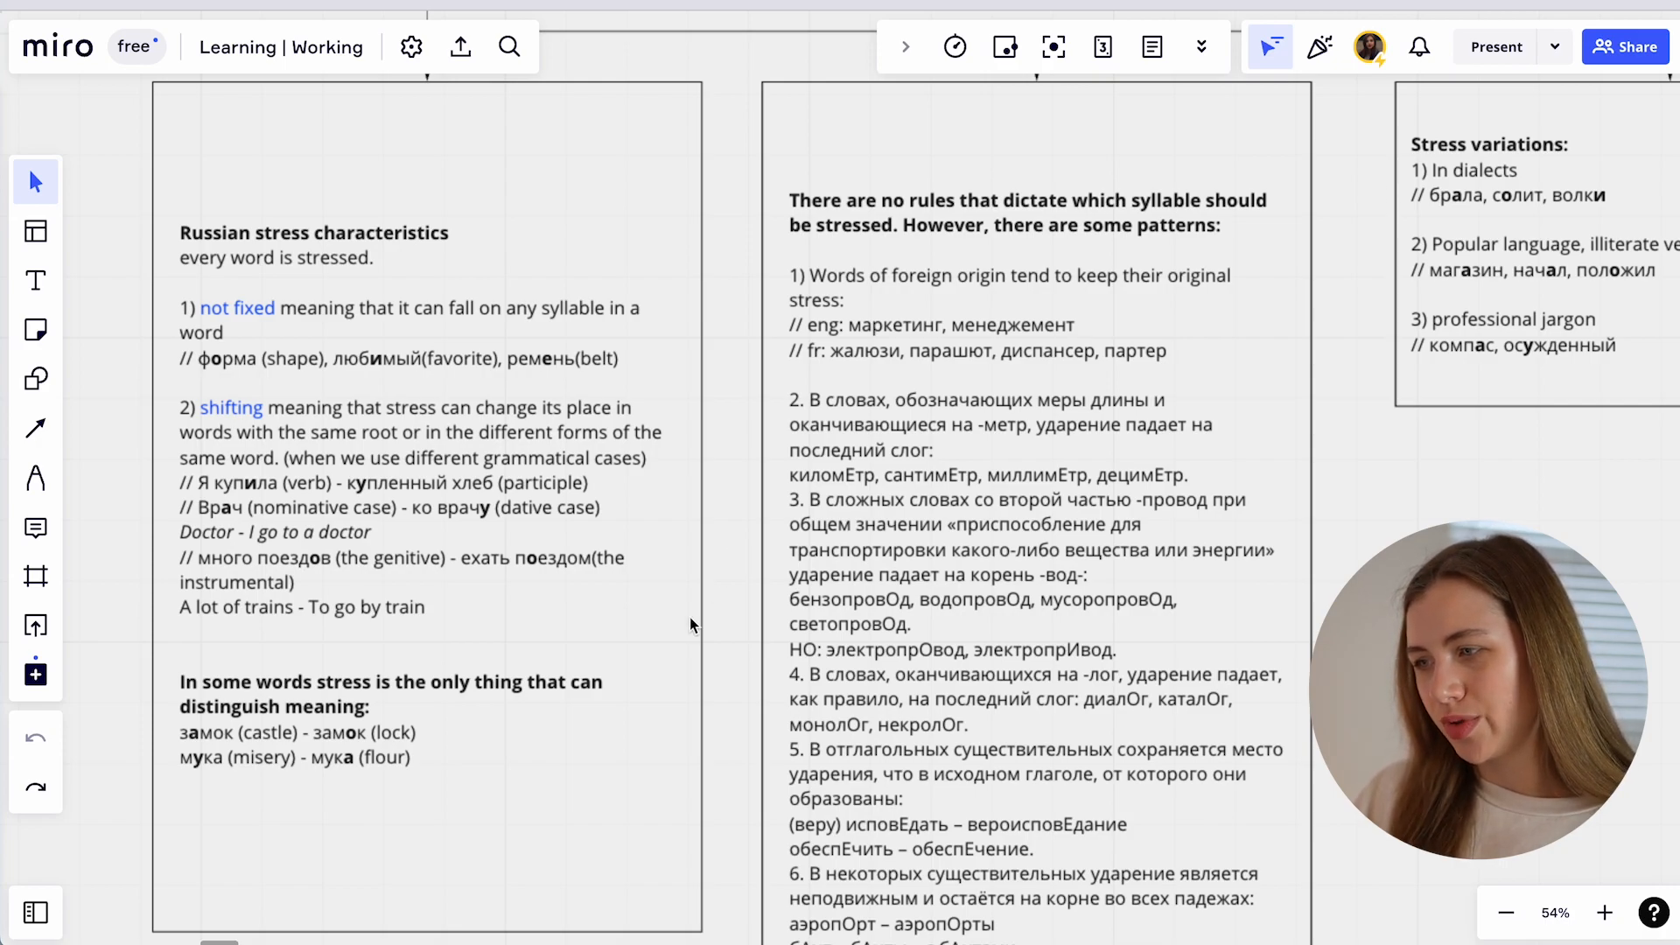
pyautogui.moveTo(677, 641)
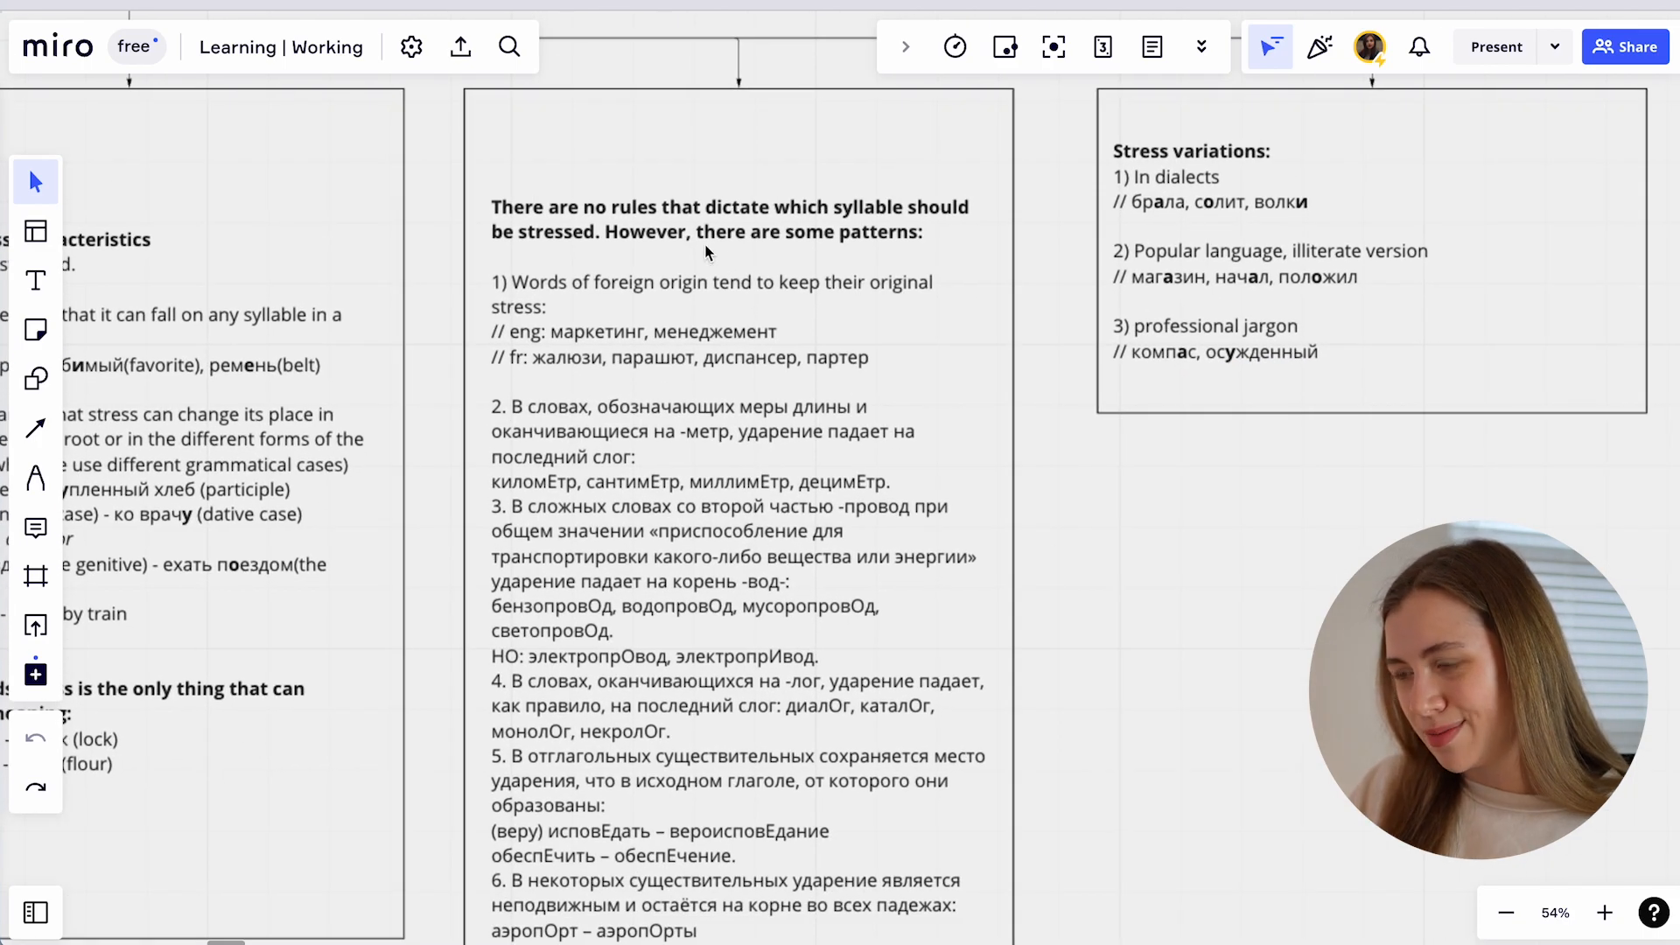
# Pan to the Stress variations box, then zoom out to about 9% for the board overview.
pyautogui.scroll(3)
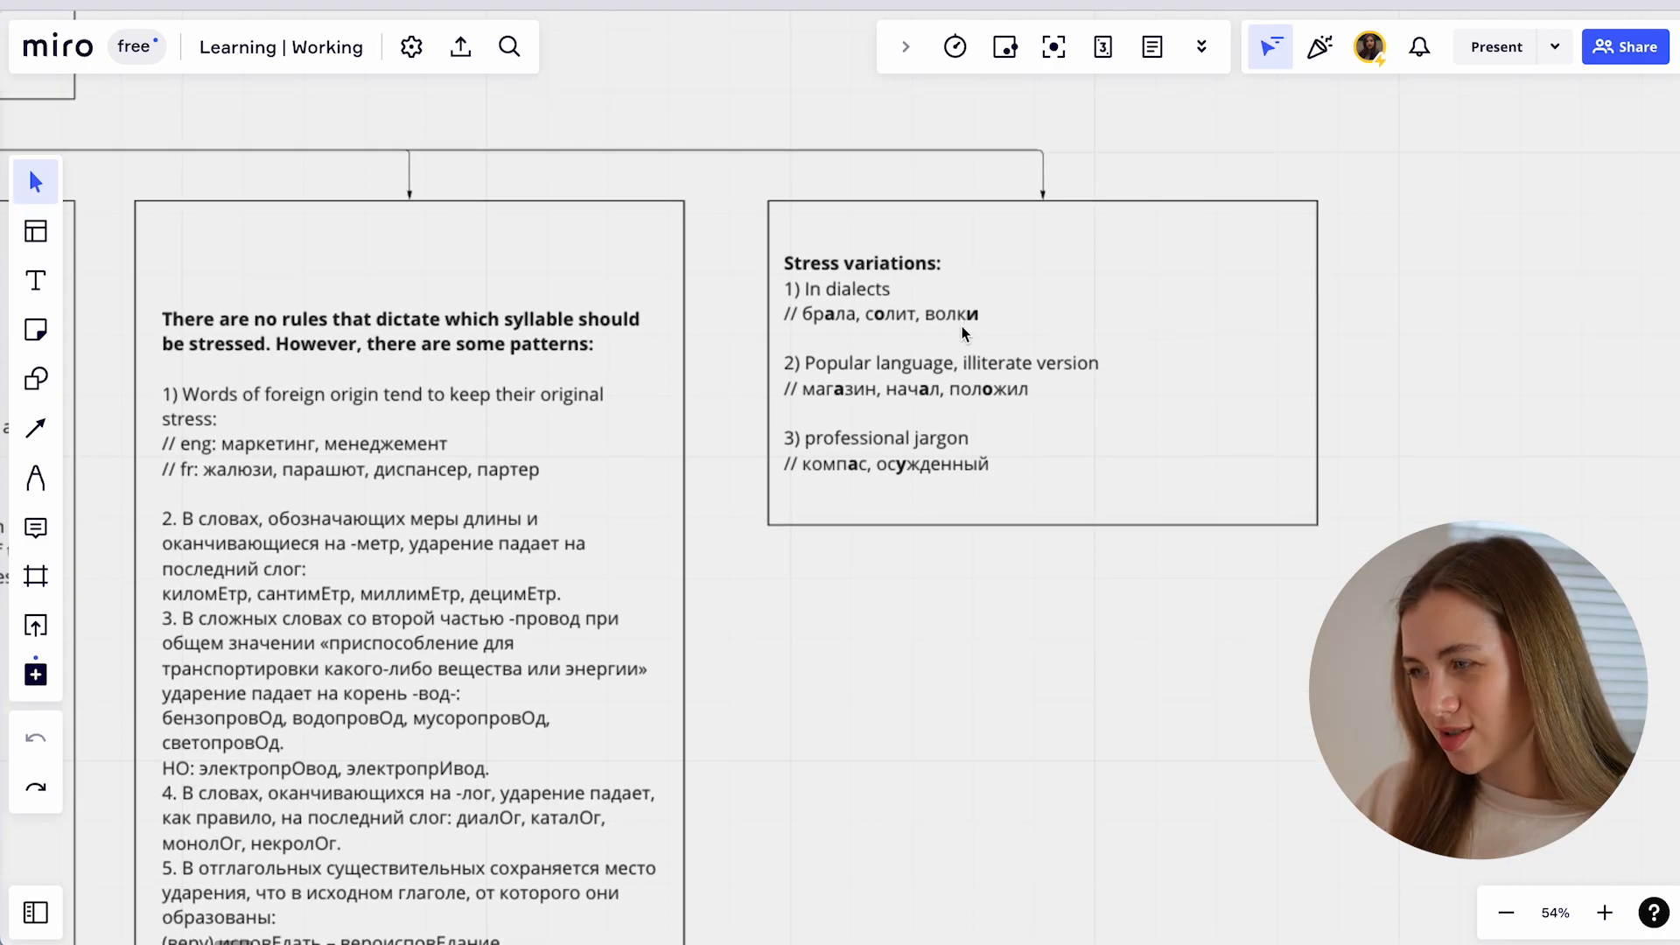
pyautogui.scroll(-3)
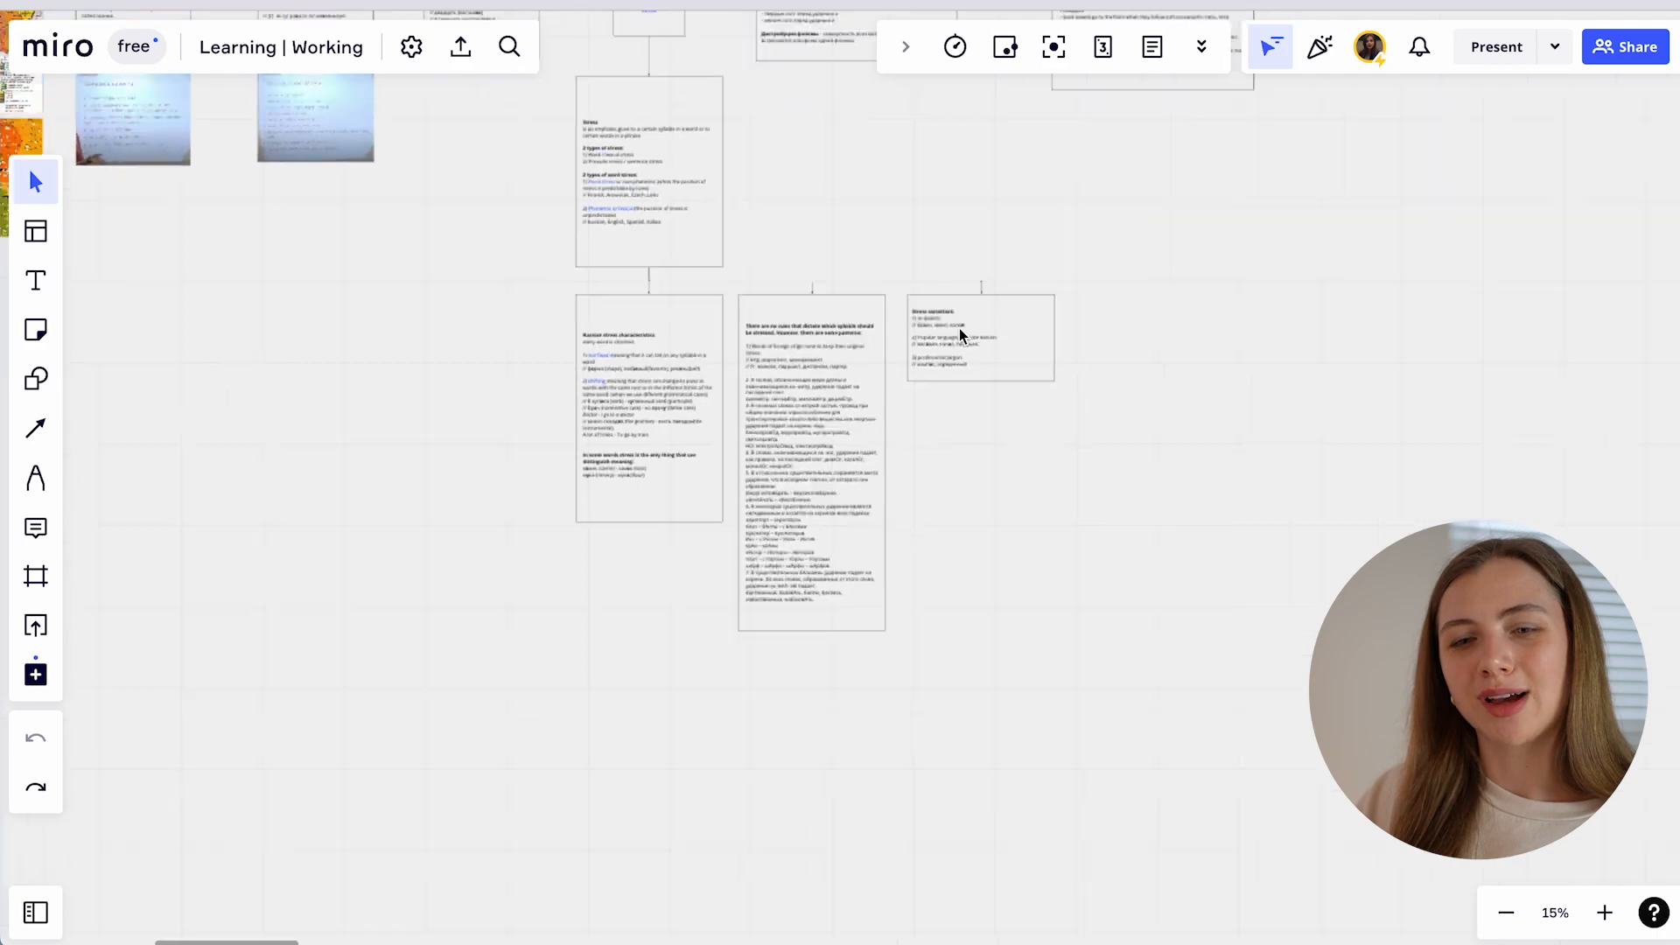
pyautogui.click(1505, 912)
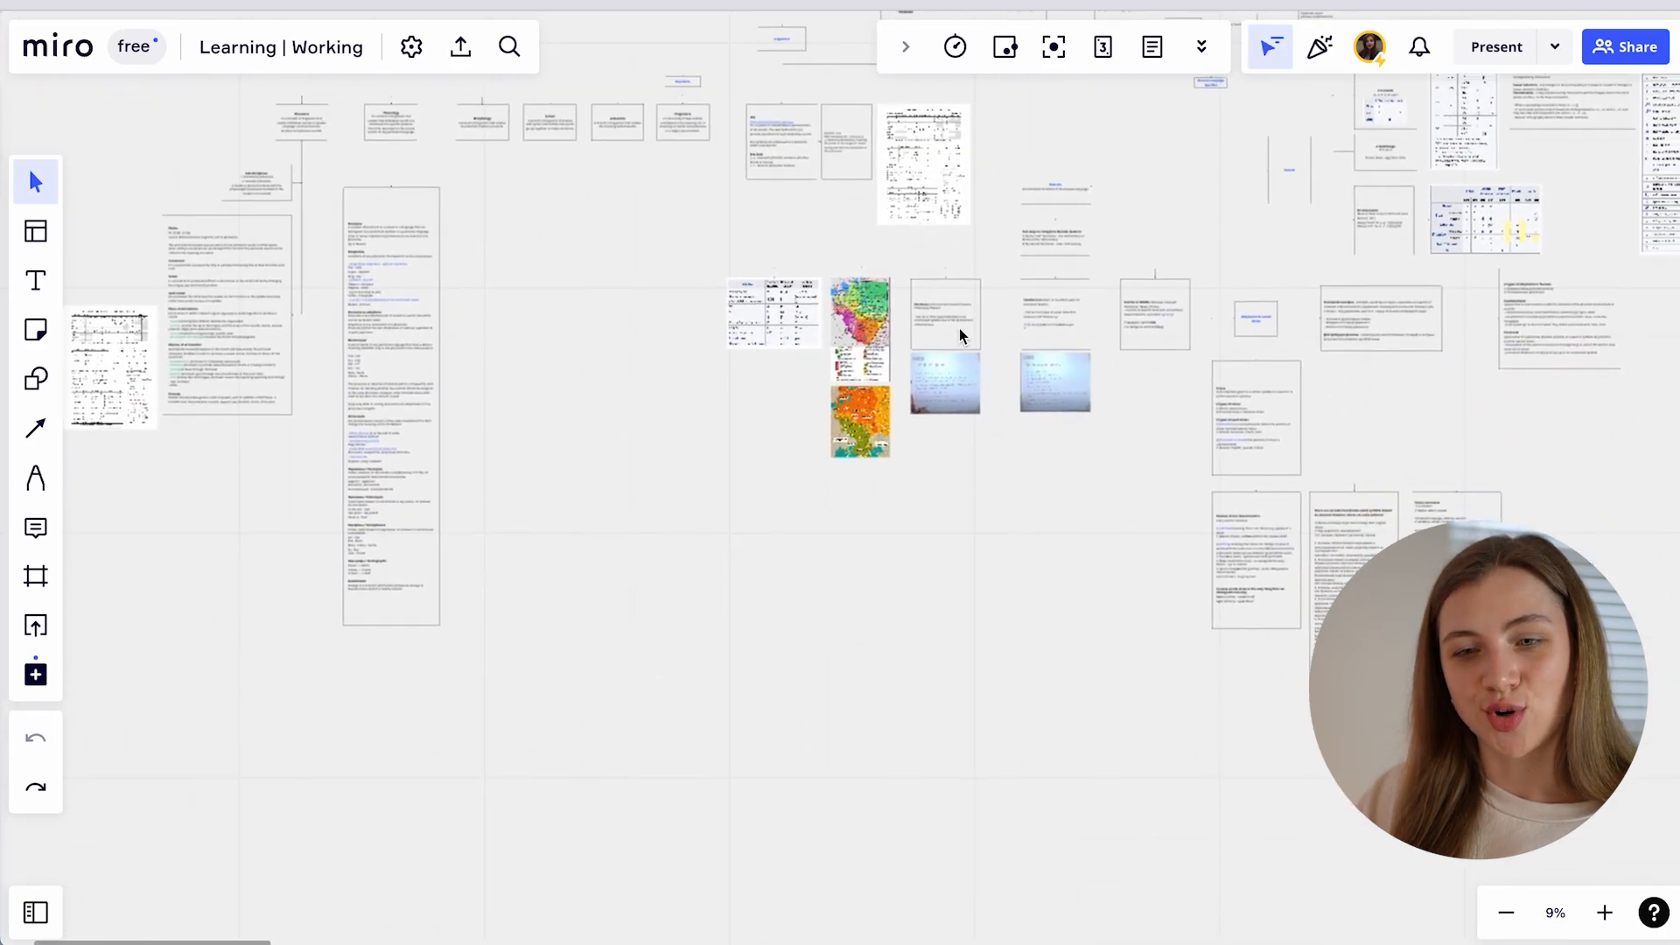